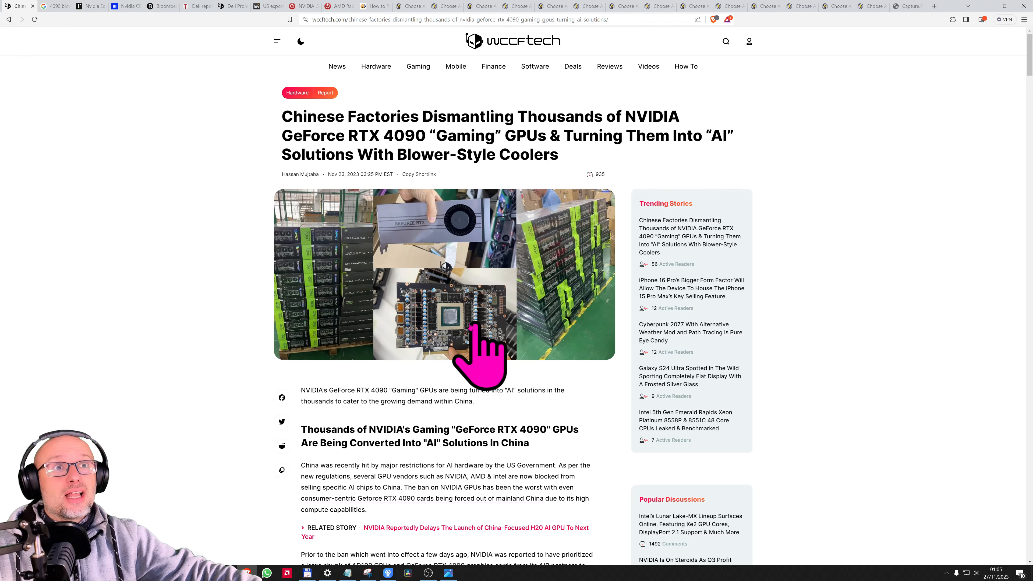
{"action": "mouse_move", "coordinate": [369, 303]}
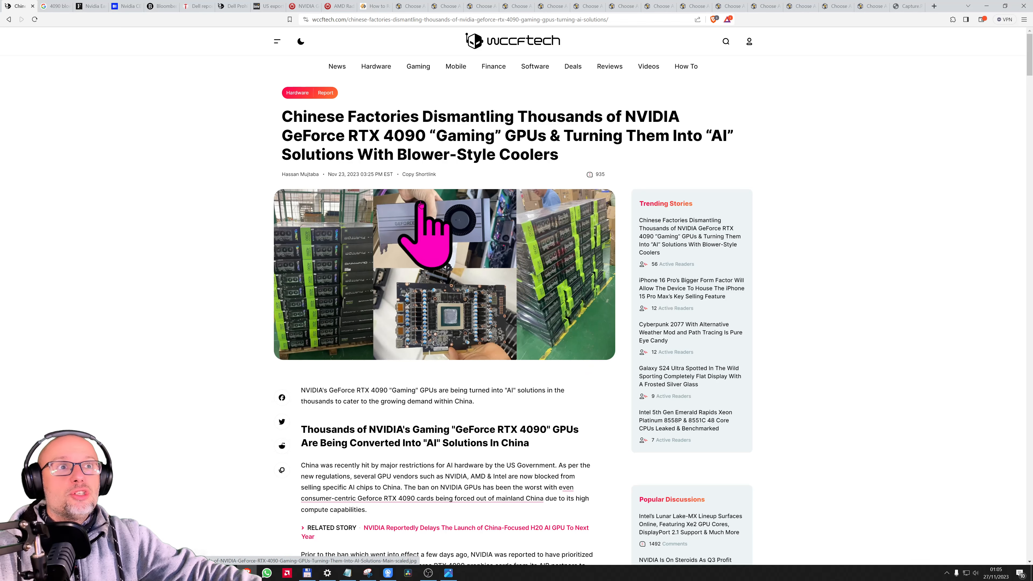
- Read down through the article on Chinese factories converting RTX 4090s for AI
{"action": "scroll", "scroll_direction": "down", "scroll_amount": 3}
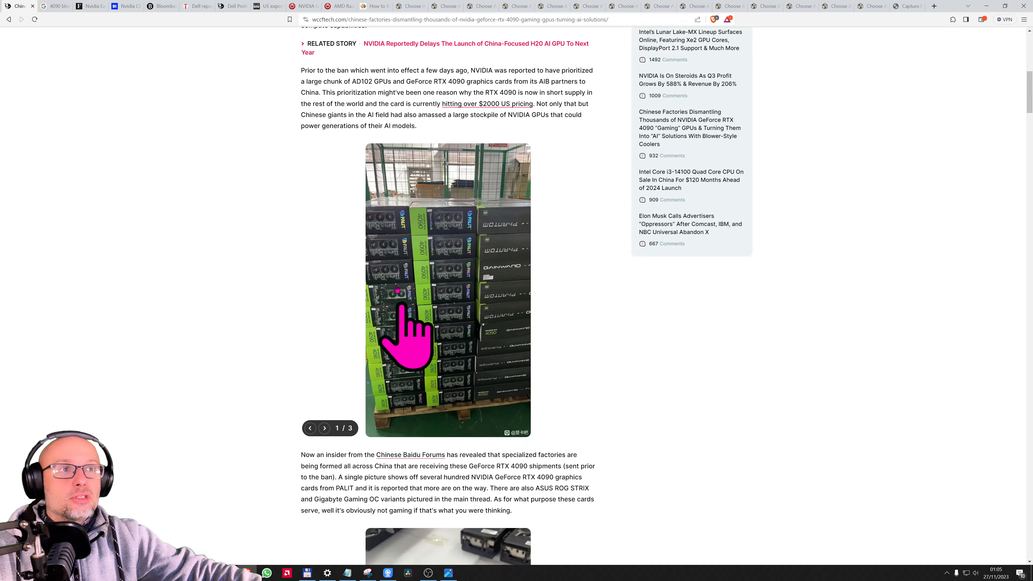
{"action": "scroll", "scroll_direction": "up", "scroll_amount": 3}
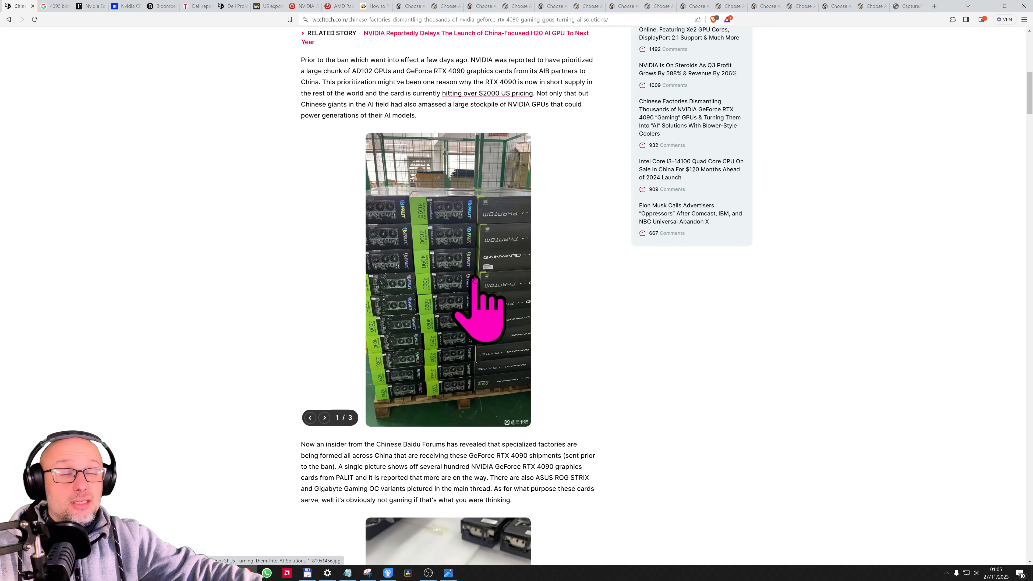
{"action": "scroll", "scroll_direction": "down", "scroll_amount": 3}
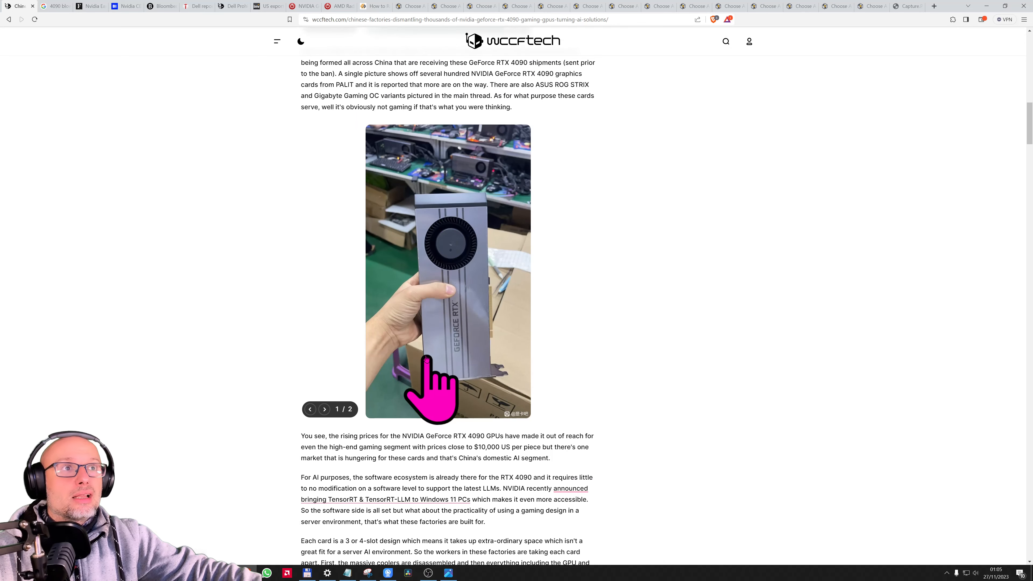
{"action": "scroll", "scroll_direction": "down", "scroll_amount": 3}
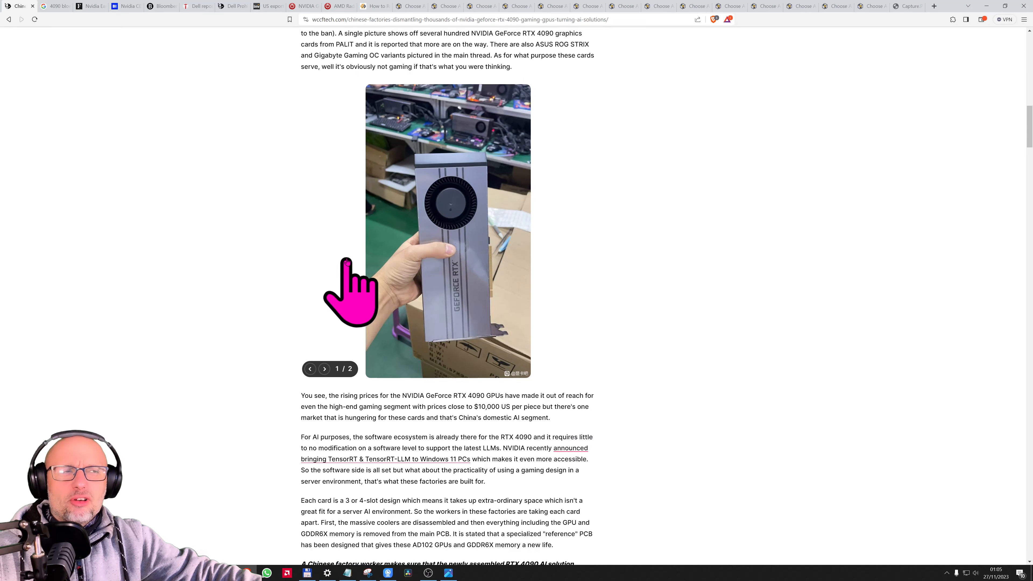
{"action": "scroll", "scroll_direction": "down", "scroll_amount": 3}
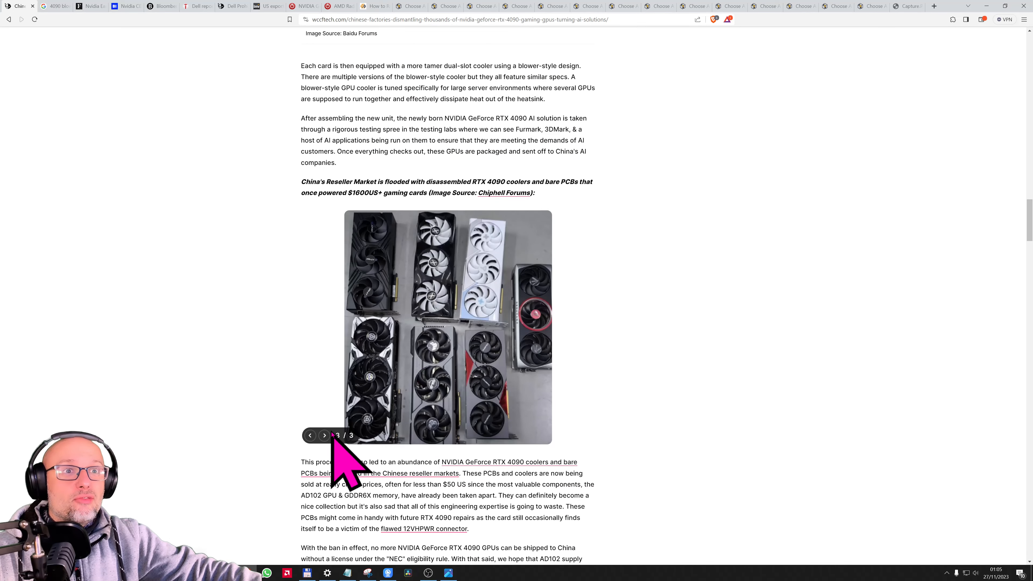
{"action": "mouse_move", "coordinate": [310, 435]}
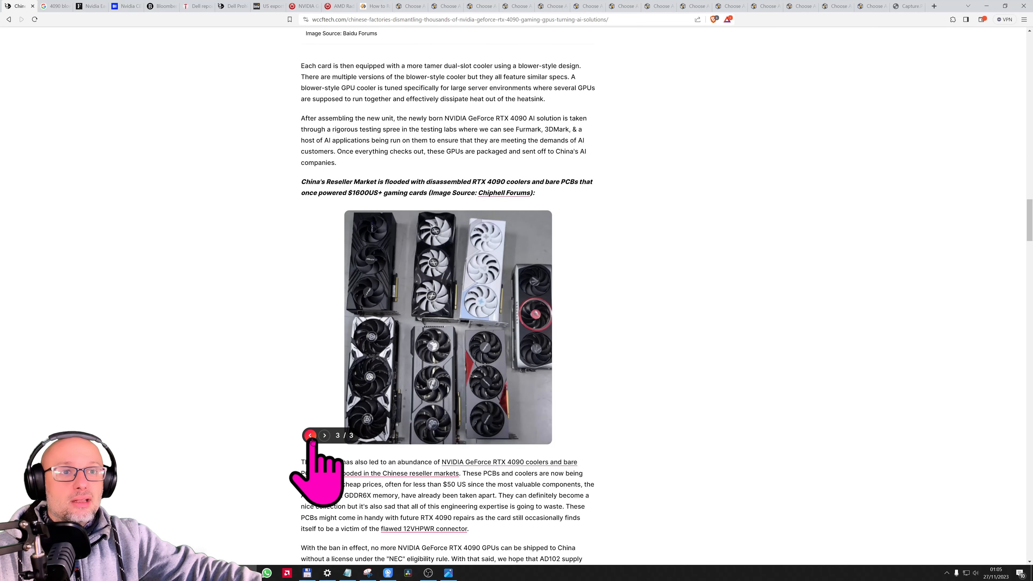
- Return the reseller photo gallery to its first image and finish the closing paragraphs
{"action": "left_click", "coordinate": [310, 436]}
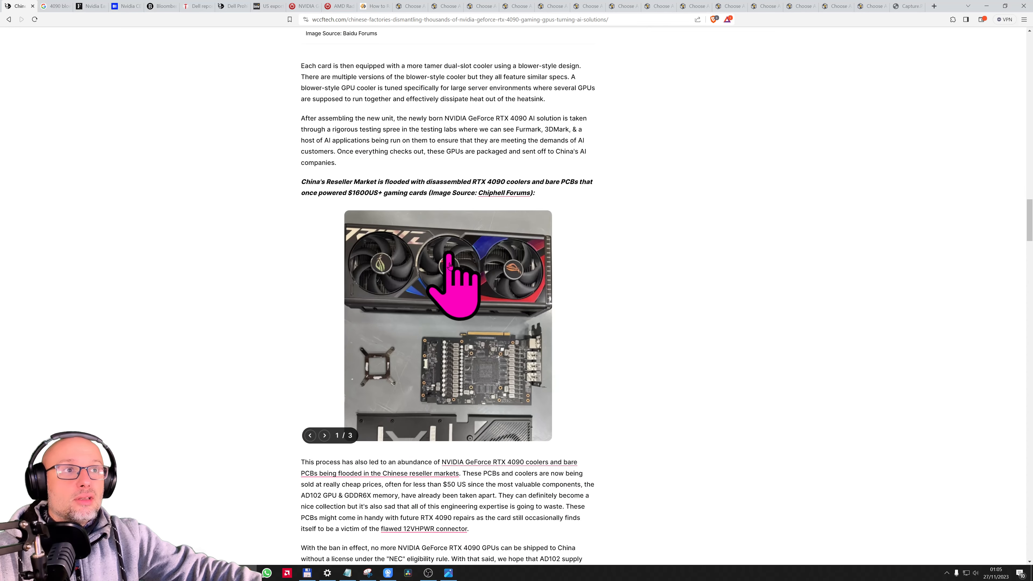
{"action": "mouse_move", "coordinate": [458, 280]}
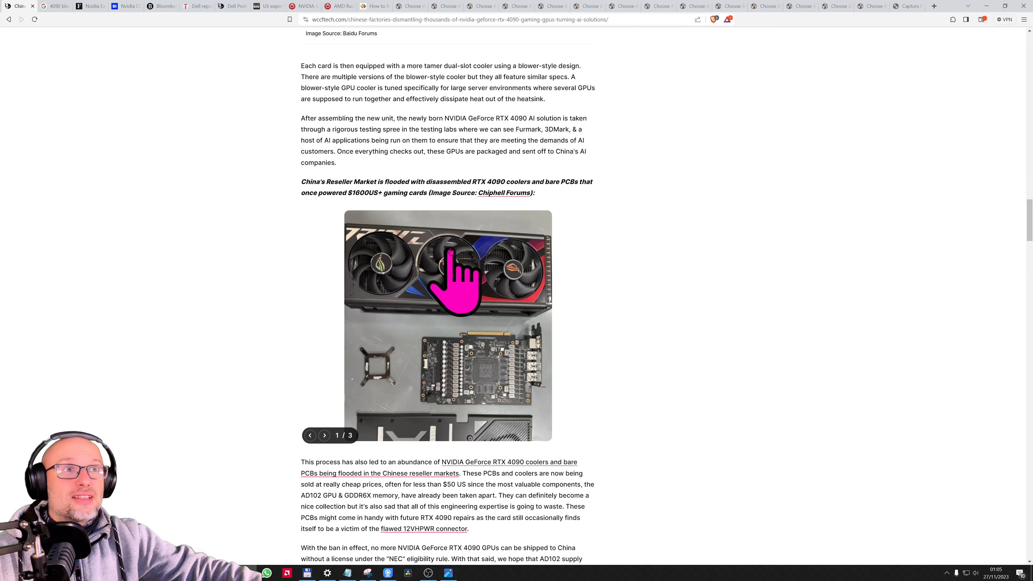
{"action": "scroll", "scroll_direction": "down", "scroll_amount": 3}
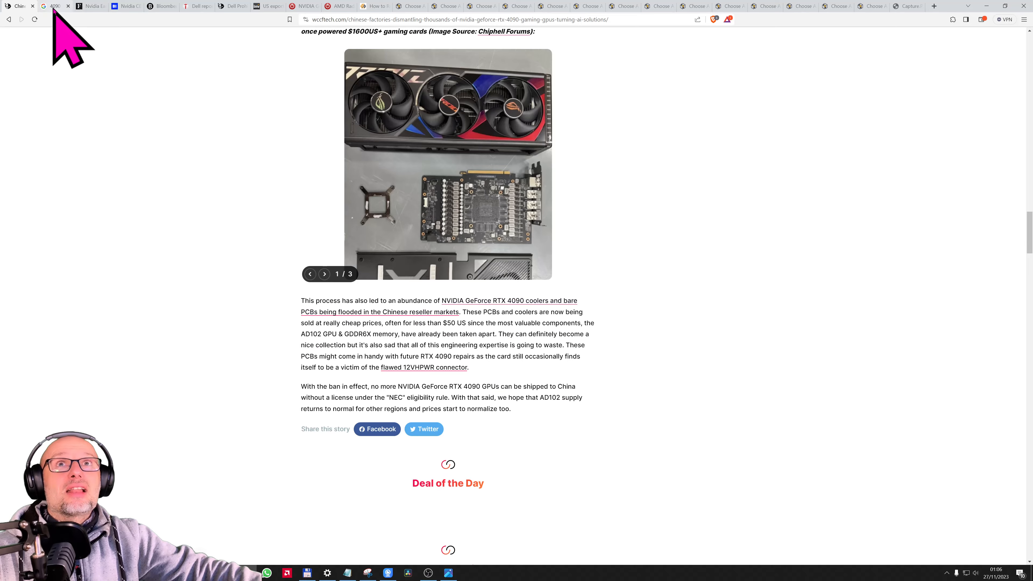
- Preview the VideoCardz and unmarked blower-style RTX 4090 photos in the '4090 blower' results
{"action": "left_click", "coordinate": [54, 5]}
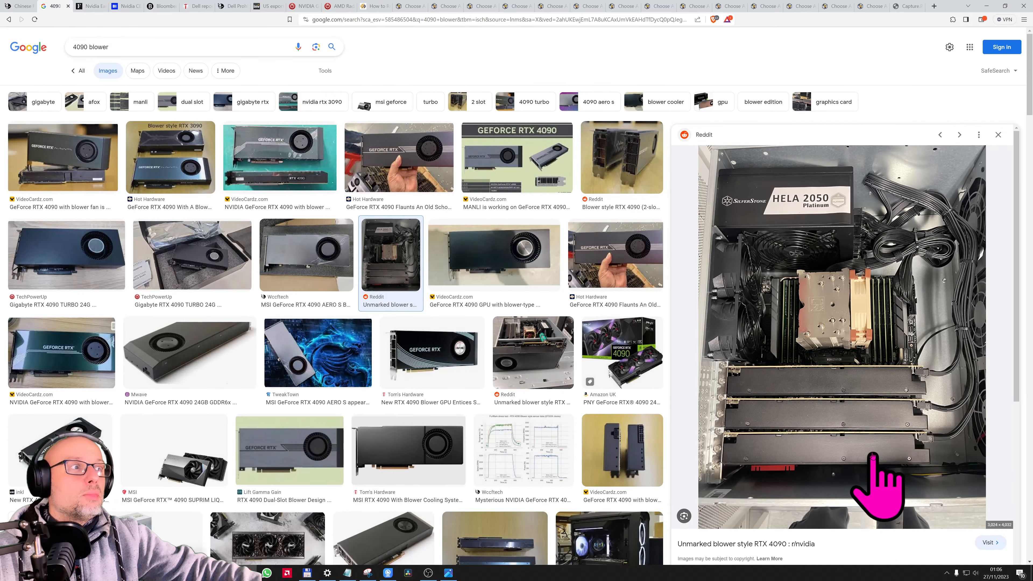
{"action": "left_click", "coordinate": [280, 157]}
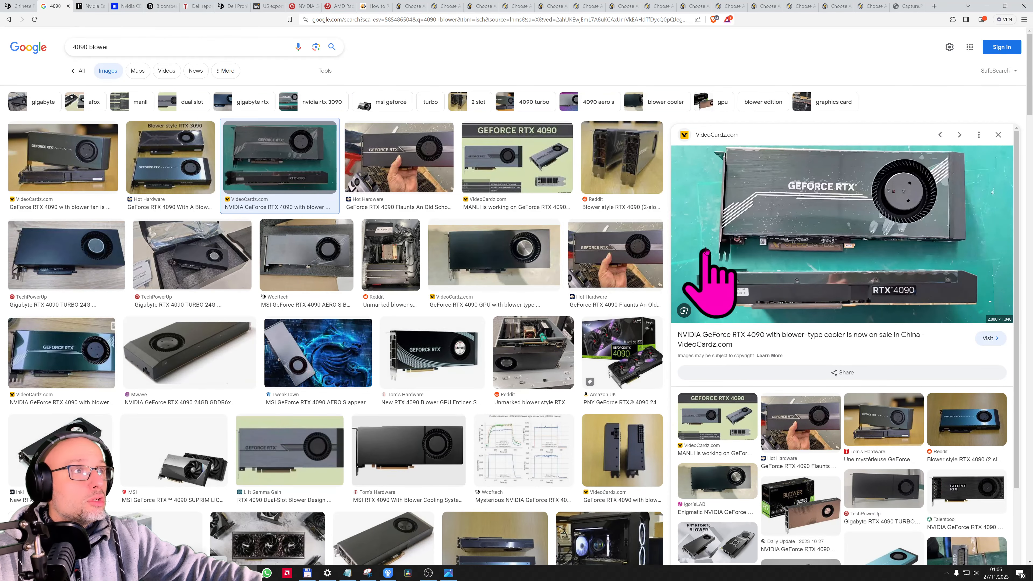
{"action": "left_click", "coordinate": [390, 255]}
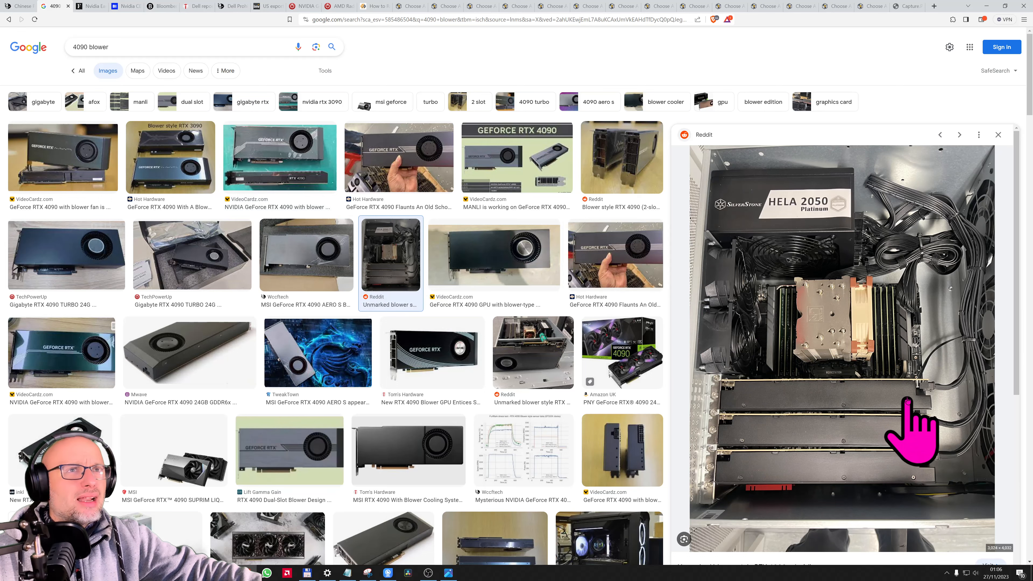
{"action": "mouse_move", "coordinate": [943, 481]}
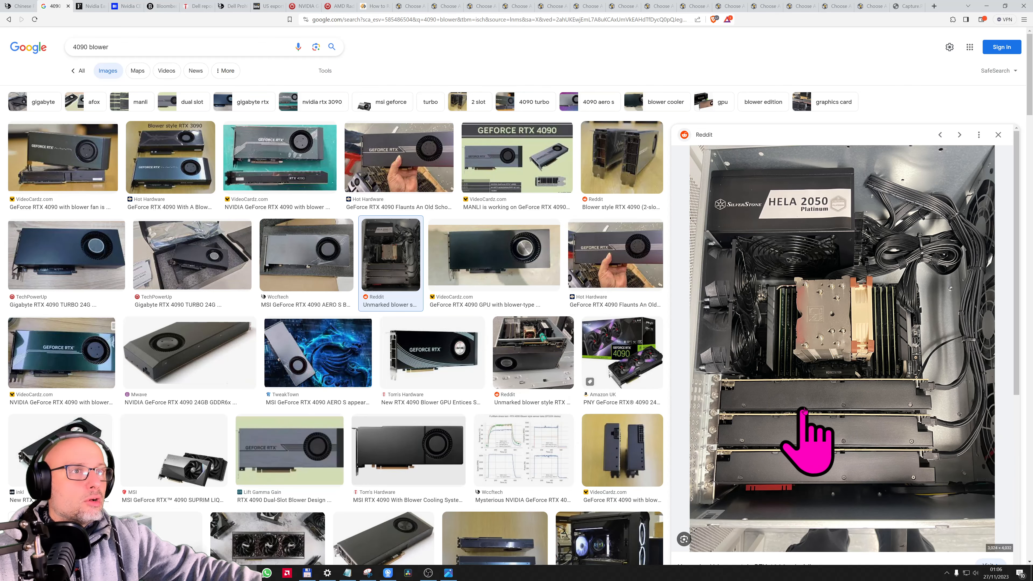
- Preview the two-slot blower-style RTX 4090 photo from Reddit further down the results
{"action": "scroll", "scroll_direction": "down", "scroll_amount": 3}
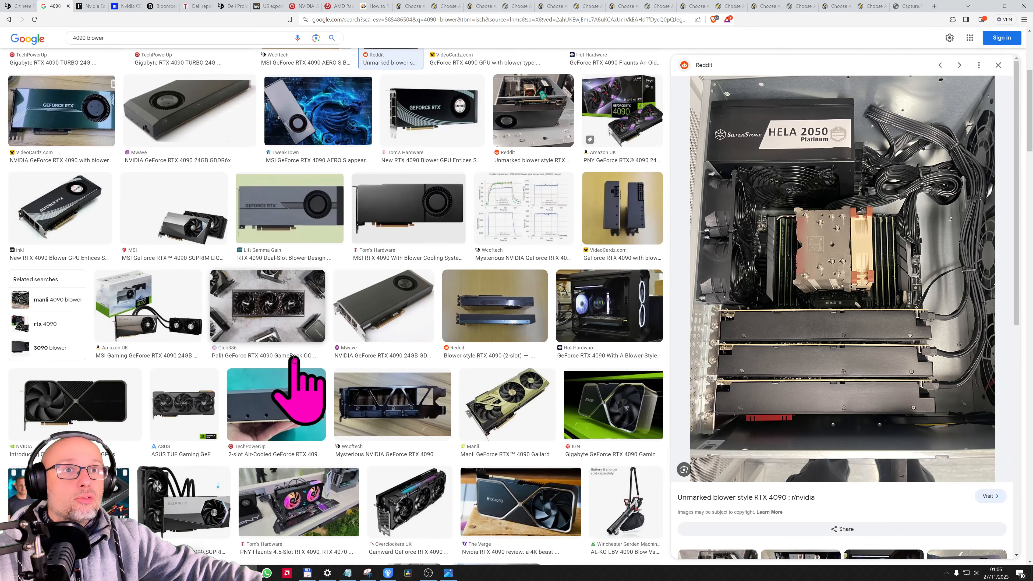
{"action": "left_click", "coordinate": [494, 305]}
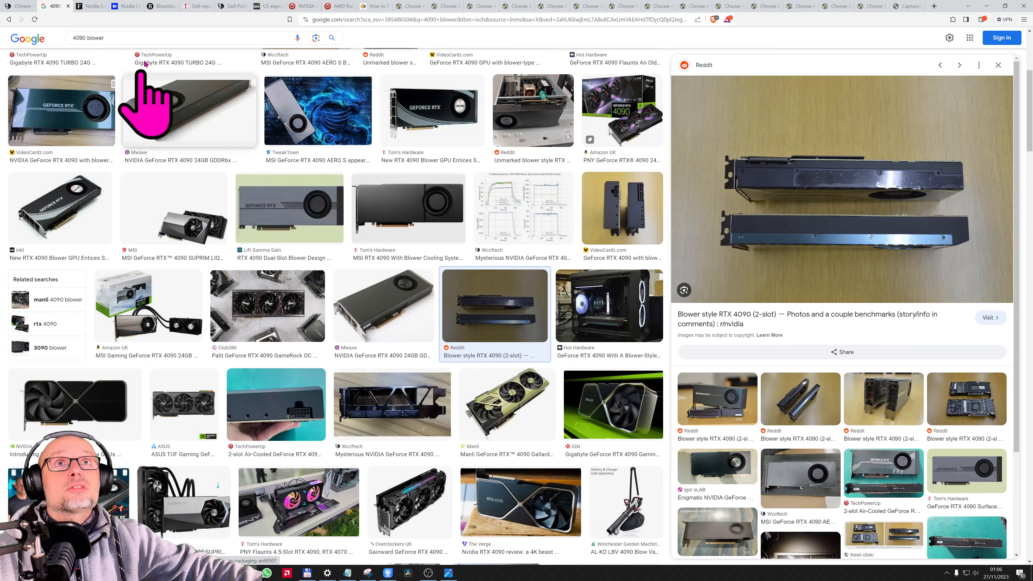
- Read the Forbes Nvidia record-earnings article down to its exploding-profits chart
{"action": "left_click", "coordinate": [85, 6]}
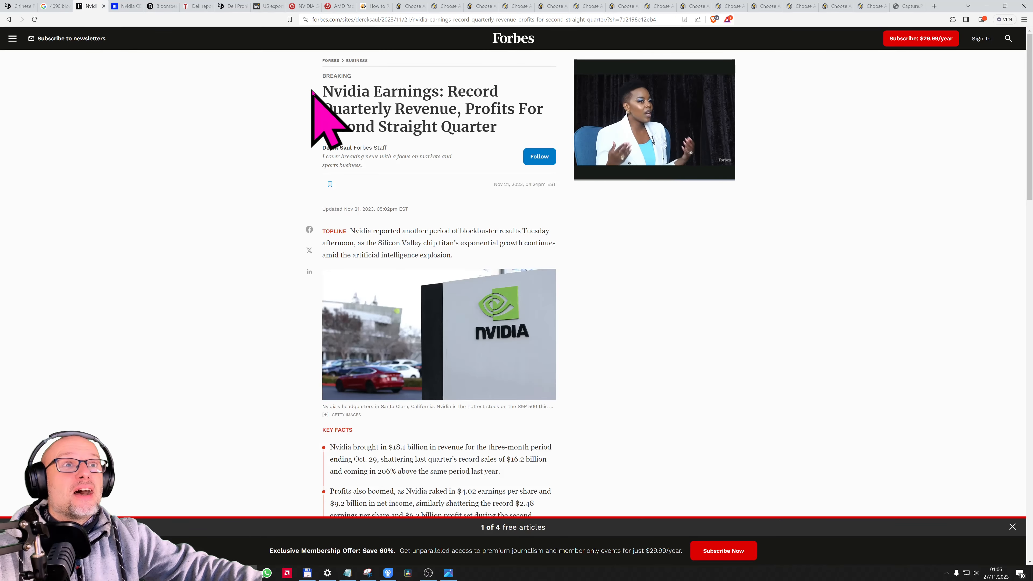
{"action": "scroll", "scroll_direction": "down", "scroll_amount": 3}
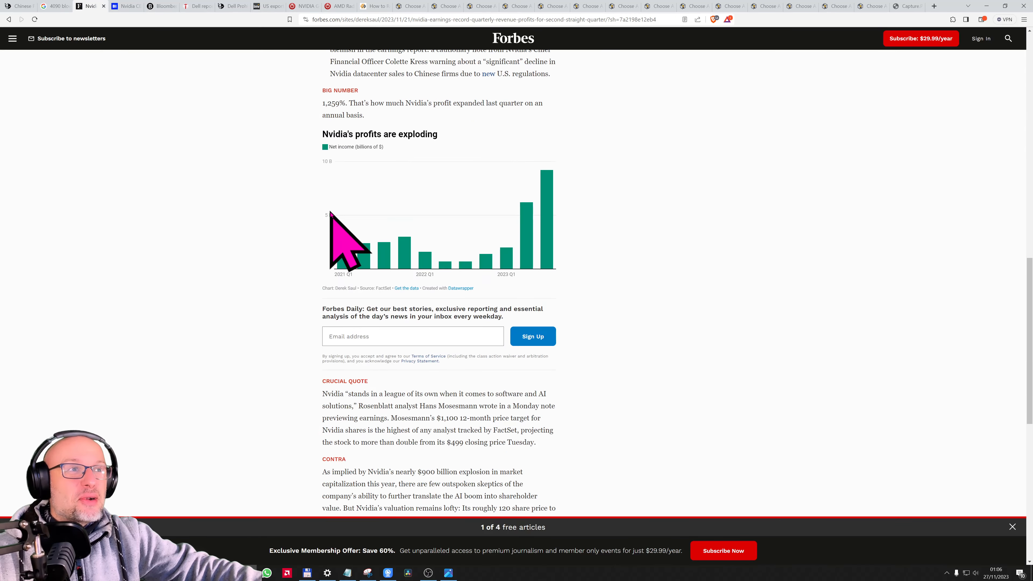
{"action": "mouse_move", "coordinate": [583, 151]}
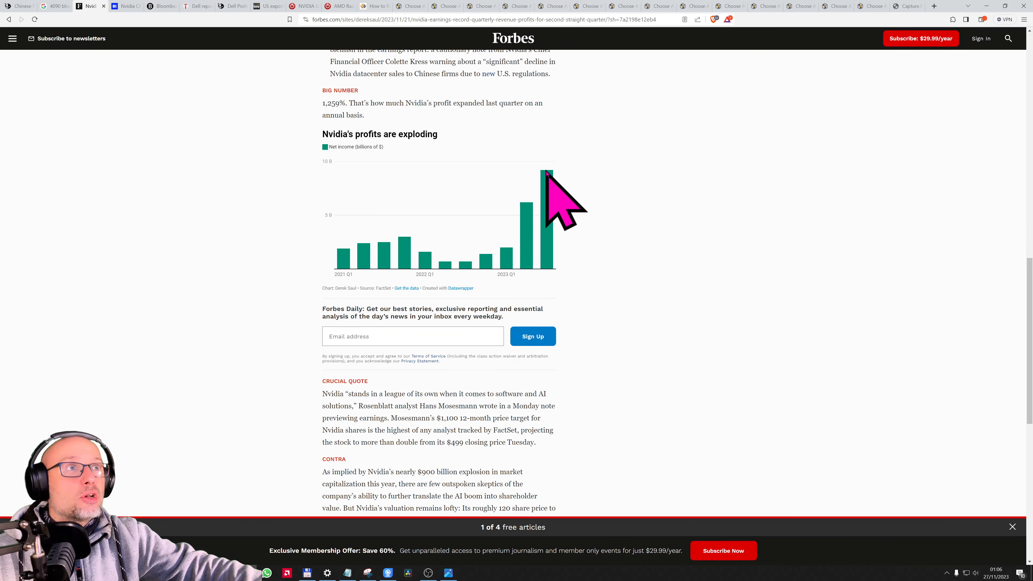
{"action": "scroll", "scroll_direction": "up", "scroll_amount": 3}
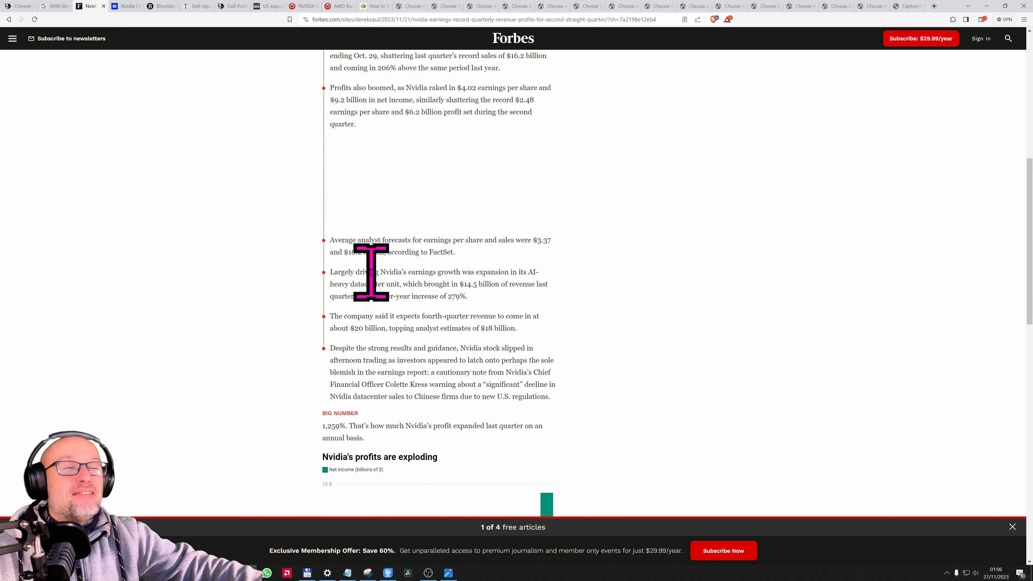
{"action": "scroll", "scroll_direction": "down", "scroll_amount": 3}
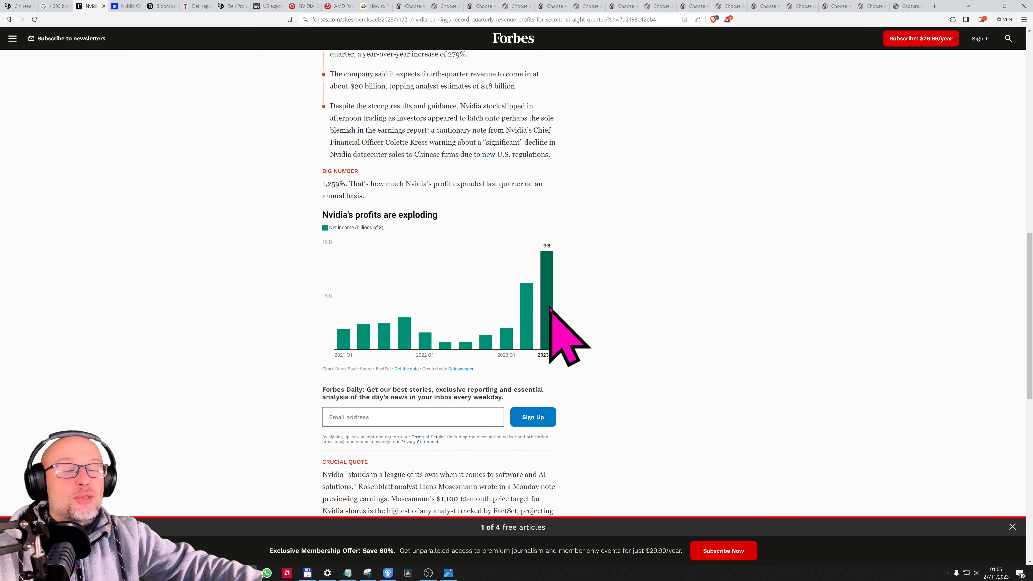
{"action": "mouse_move", "coordinate": [613, 297]}
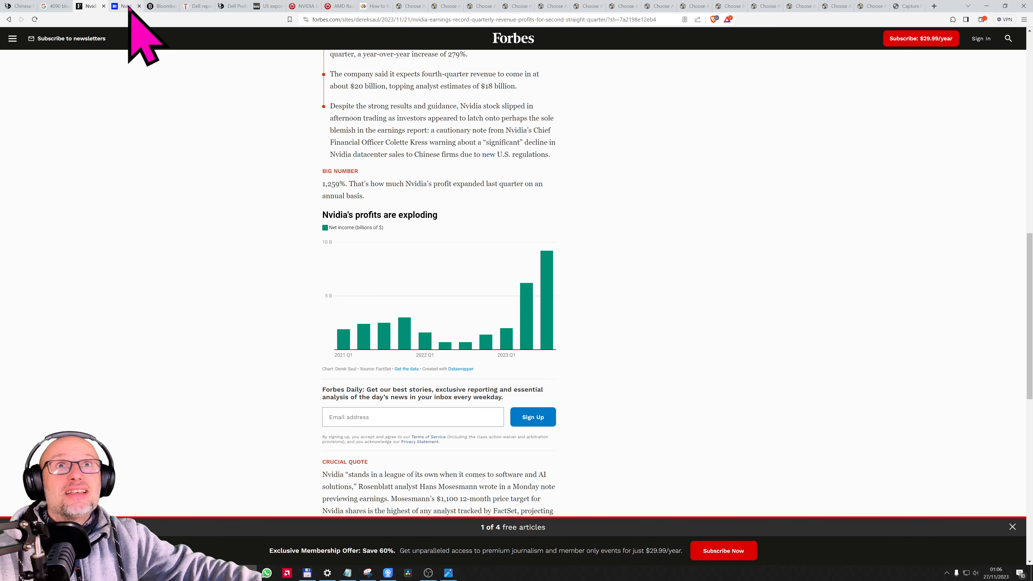
- Read through the Business Insider story on Jensen Huang's wealth
{"action": "left_click", "coordinate": [126, 6]}
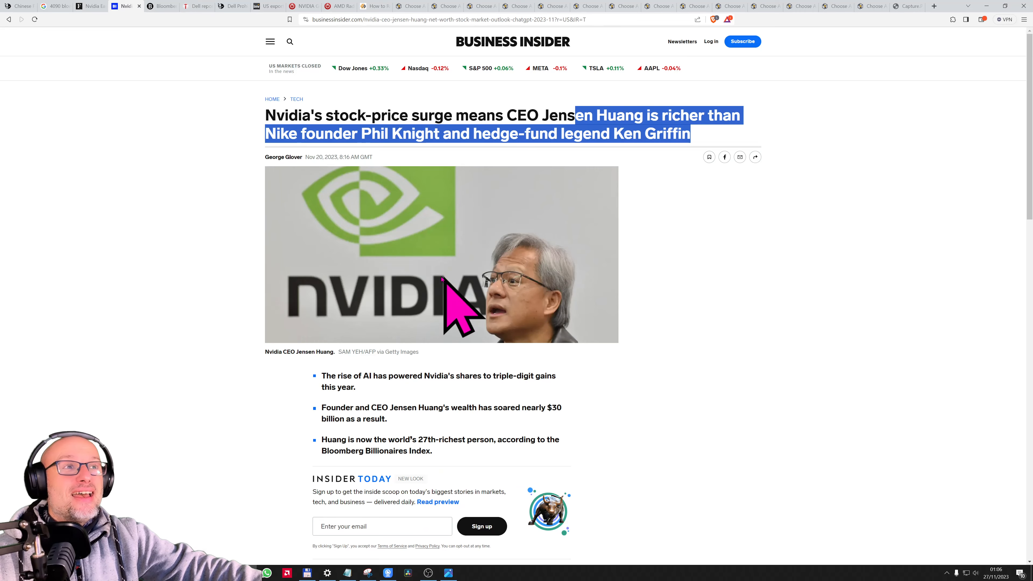
{"action": "scroll", "scroll_direction": "down", "scroll_amount": 3}
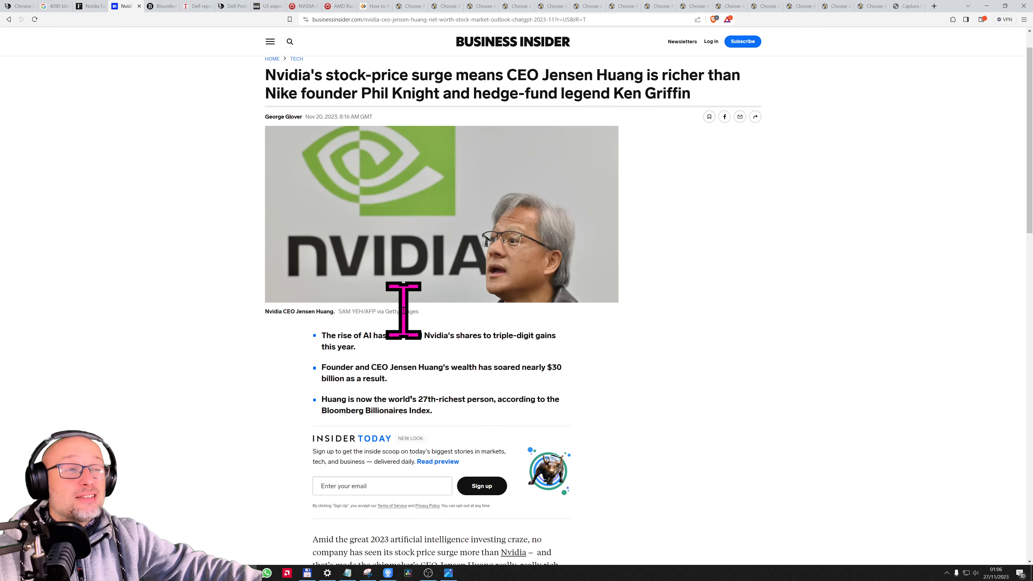
{"action": "scroll", "scroll_direction": "down", "scroll_amount": 3}
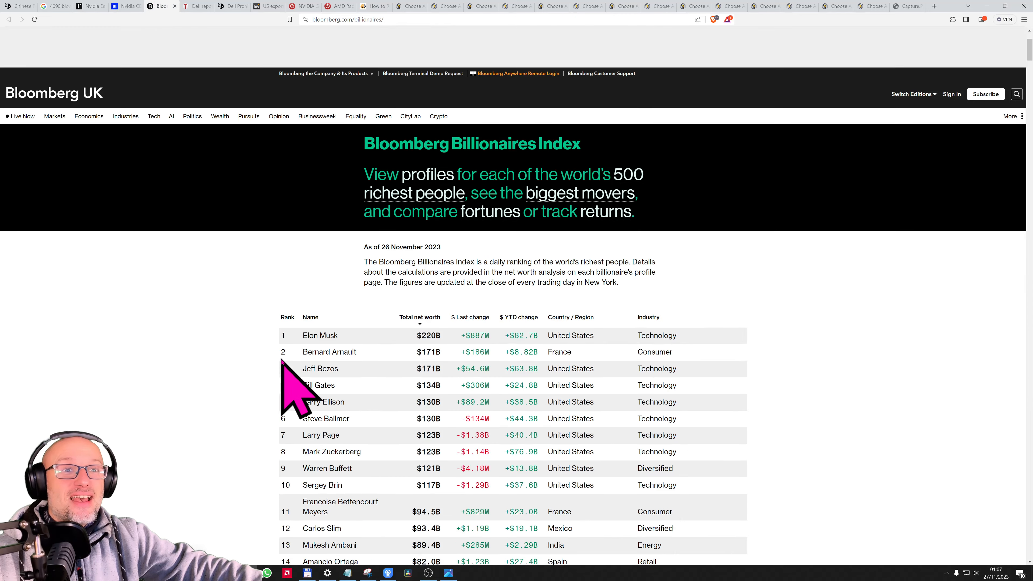
- Scroll the Bloomberg Billionaires ranking around Jensen Huang at rank 27 with $42.5B
{"action": "scroll", "scroll_direction": "down", "scroll_amount": 3}
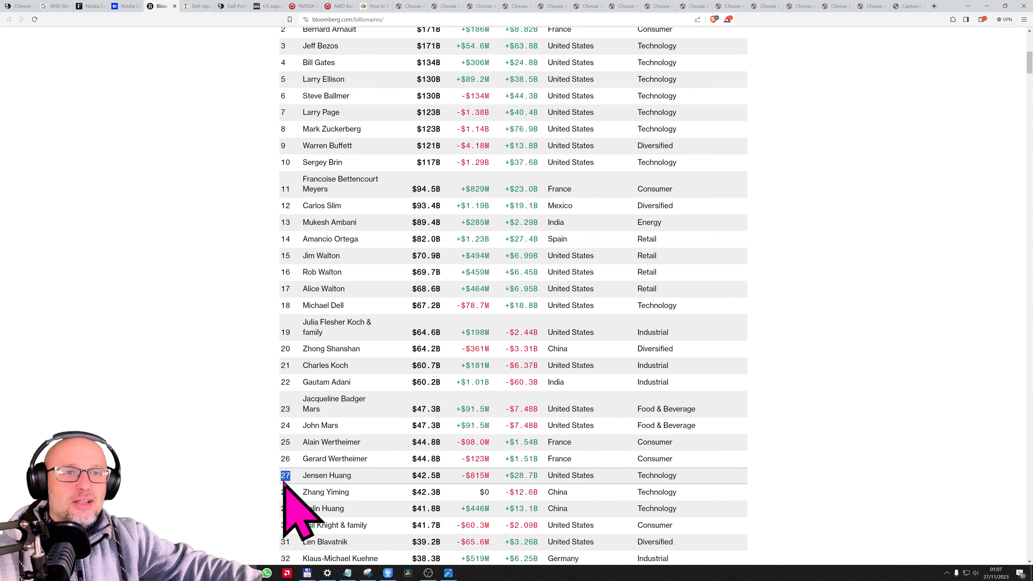
{"action": "scroll", "scroll_direction": "up", "scroll_amount": 3}
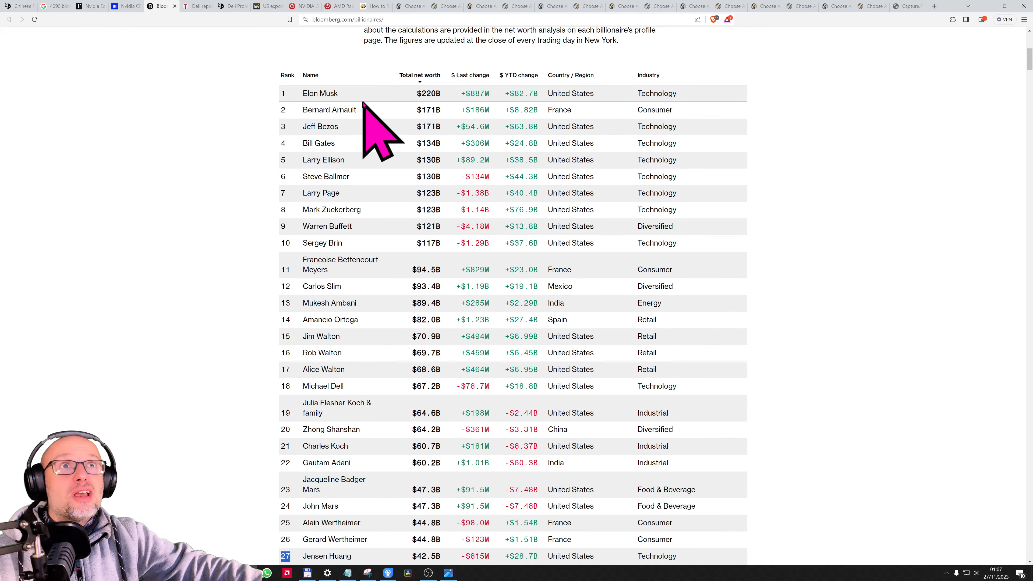
{"action": "mouse_move", "coordinate": [356, 164]}
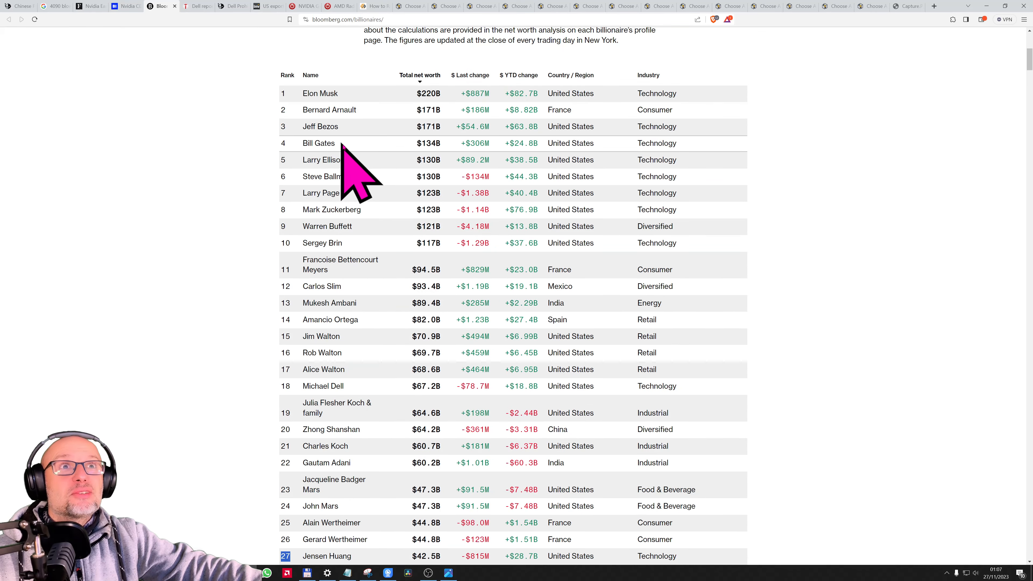
{"action": "mouse_move", "coordinate": [336, 263]}
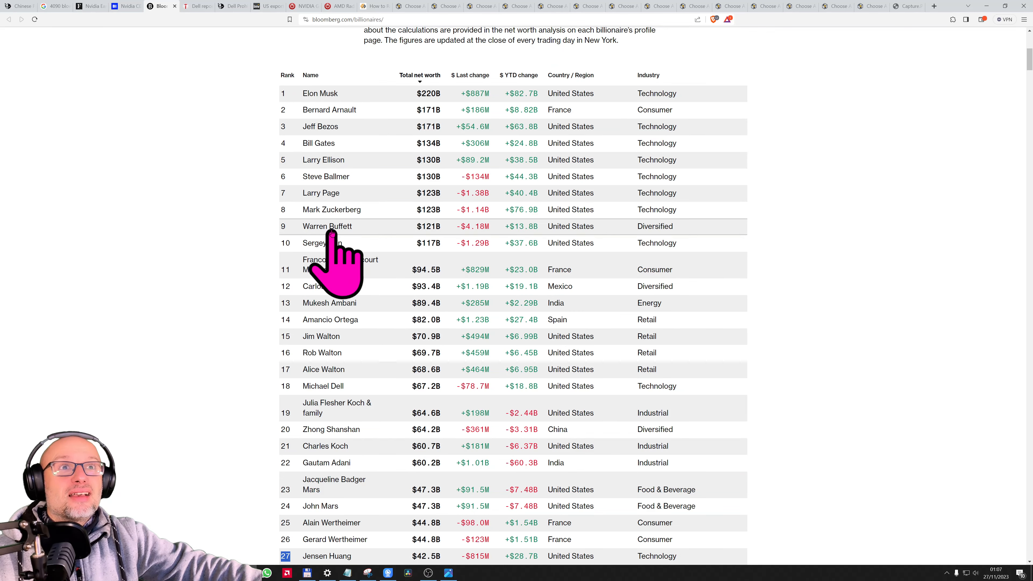
{"action": "scroll", "scroll_direction": "down", "scroll_amount": 3}
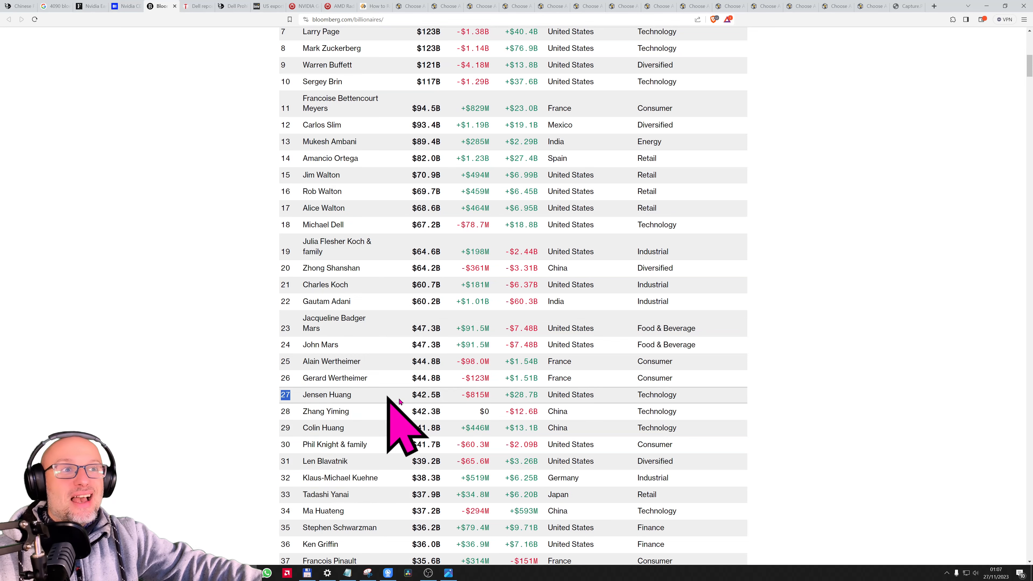
{"action": "scroll", "scroll_direction": "up", "scroll_amount": 3}
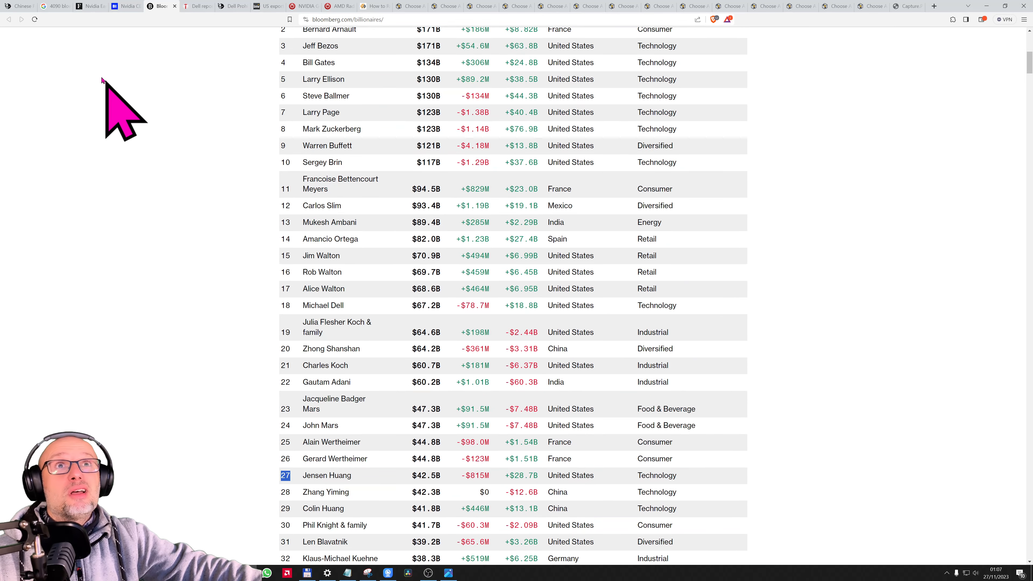
{"action": "mouse_move", "coordinate": [196, 6]}
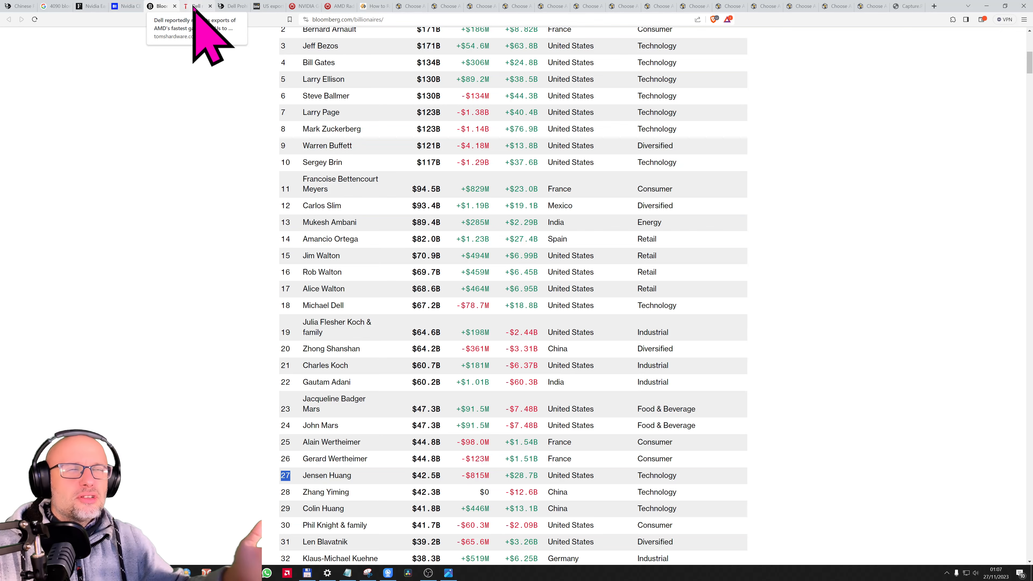
- Mark '7900 XTX' in the Dell export-restriction headline and read down to the leaked Sales Advisory image
{"action": "left_click", "coordinate": [196, 6]}
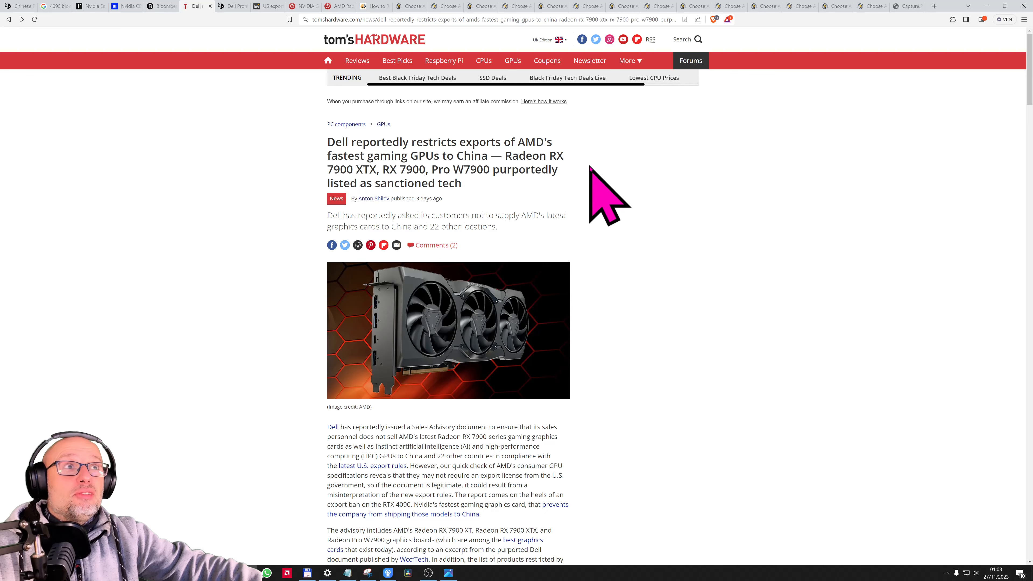
{"action": "mouse_move", "coordinate": [336, 208]}
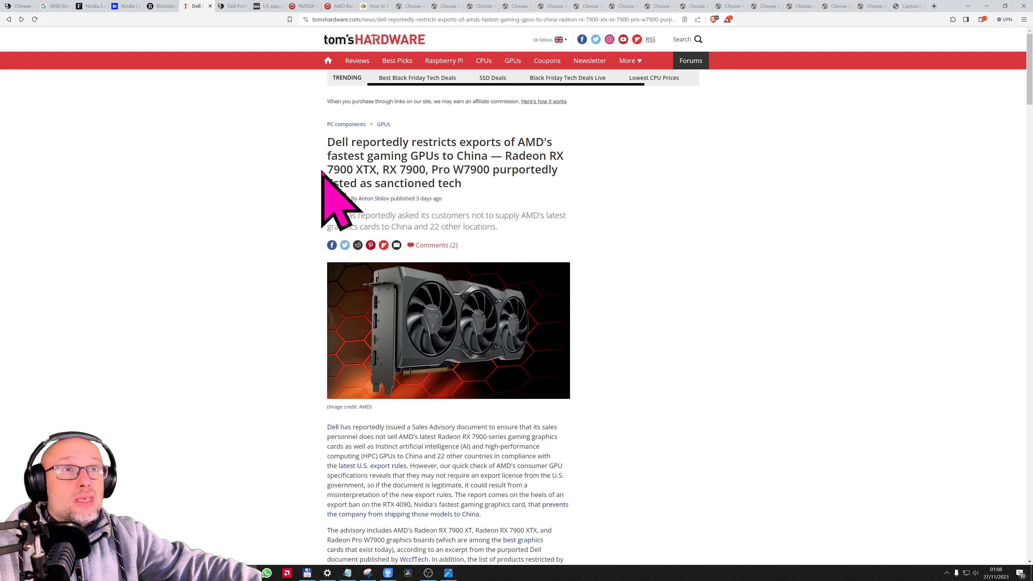
{"action": "double_click", "coordinate": [353, 169]}
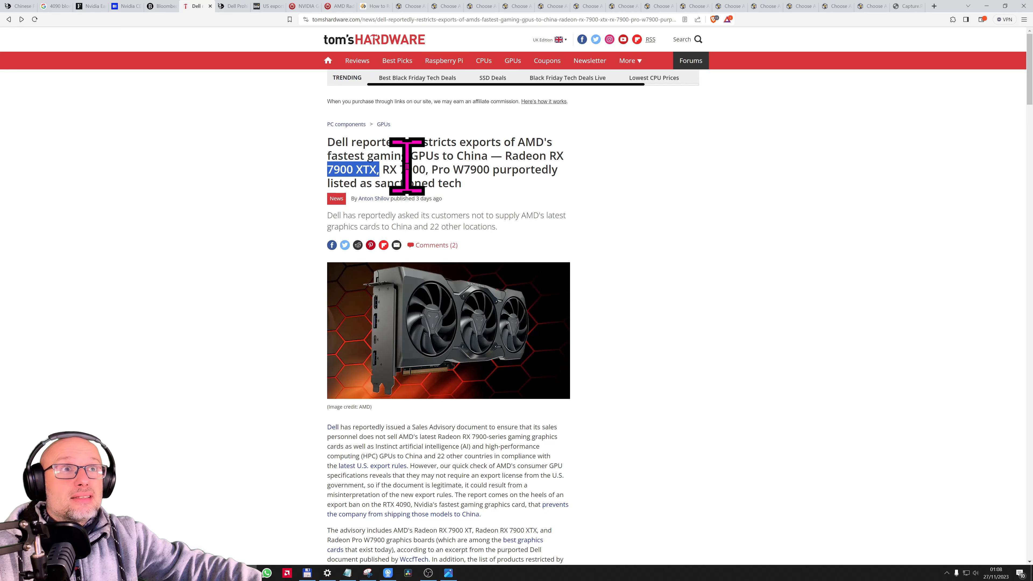
{"action": "scroll", "scroll_direction": "down", "scroll_amount": 3}
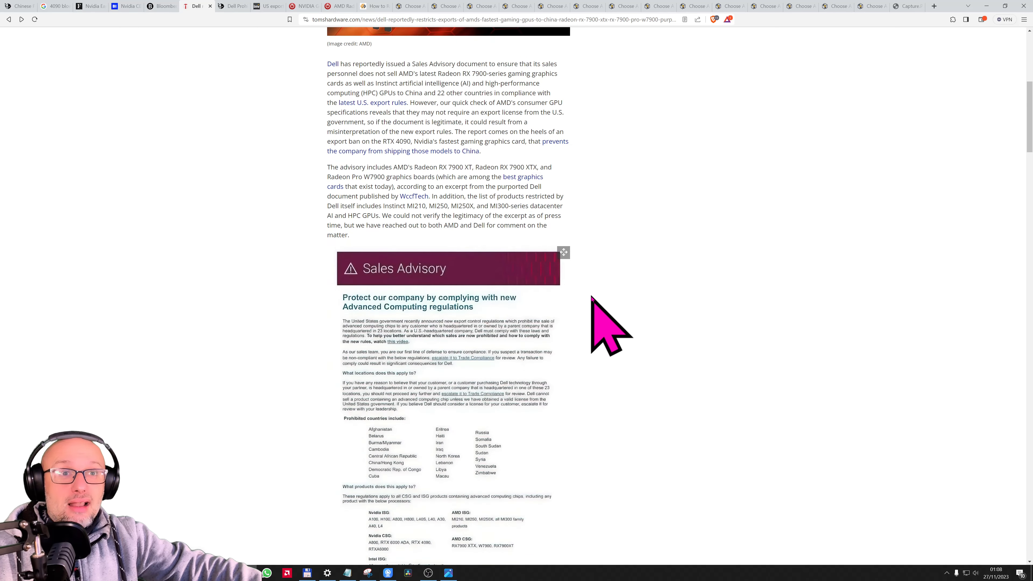
{"action": "scroll", "scroll_direction": "down", "scroll_amount": 3}
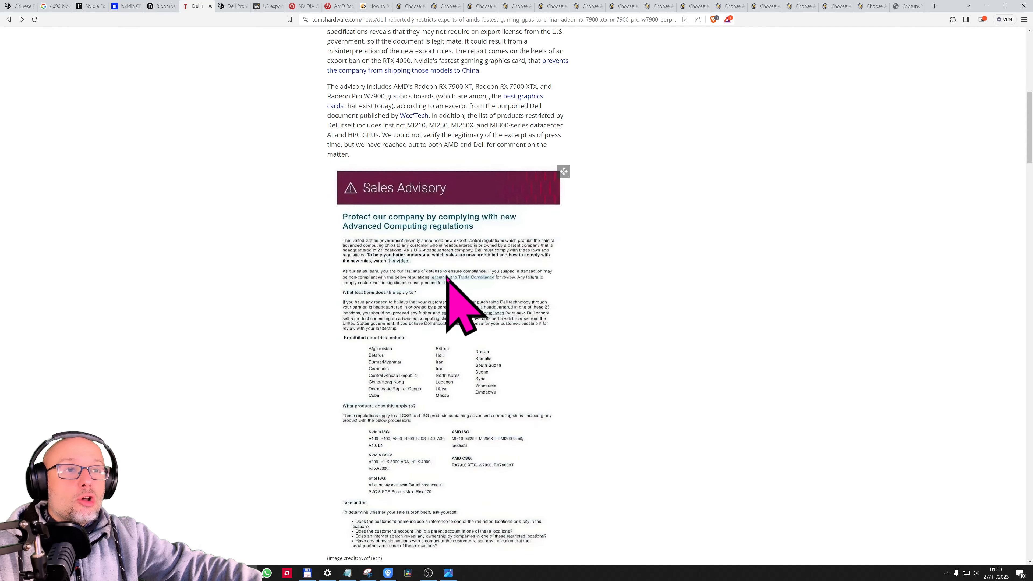
{"action": "mouse_move", "coordinate": [362, 336]}
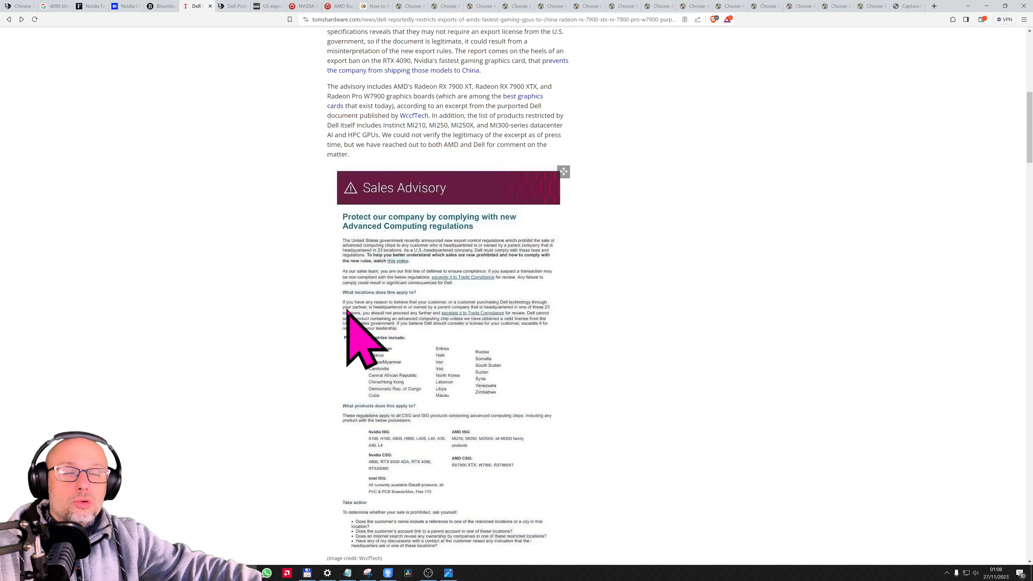
{"action": "scroll", "scroll_direction": "down", "scroll_amount": 3}
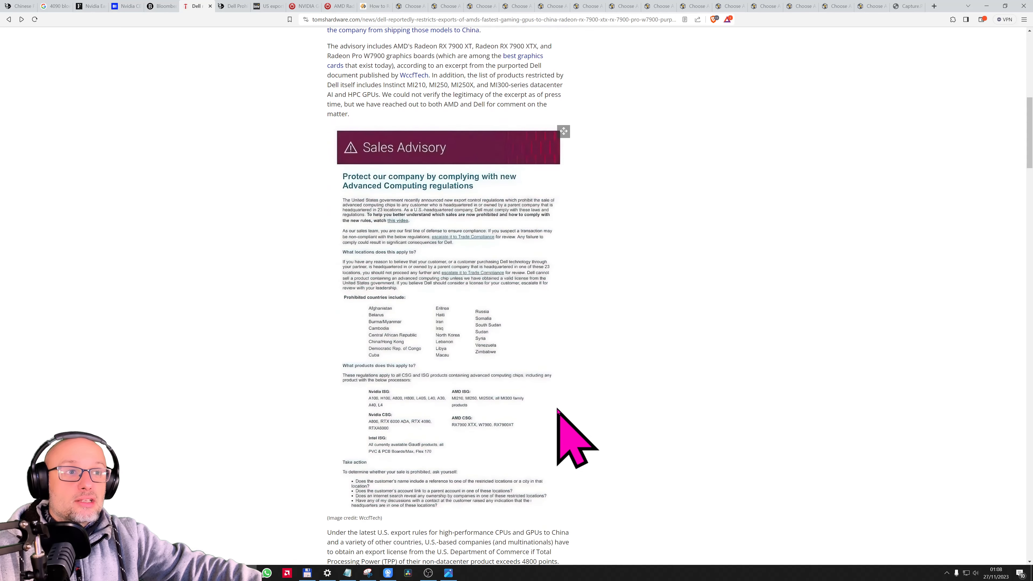
{"action": "mouse_move", "coordinate": [505, 461]}
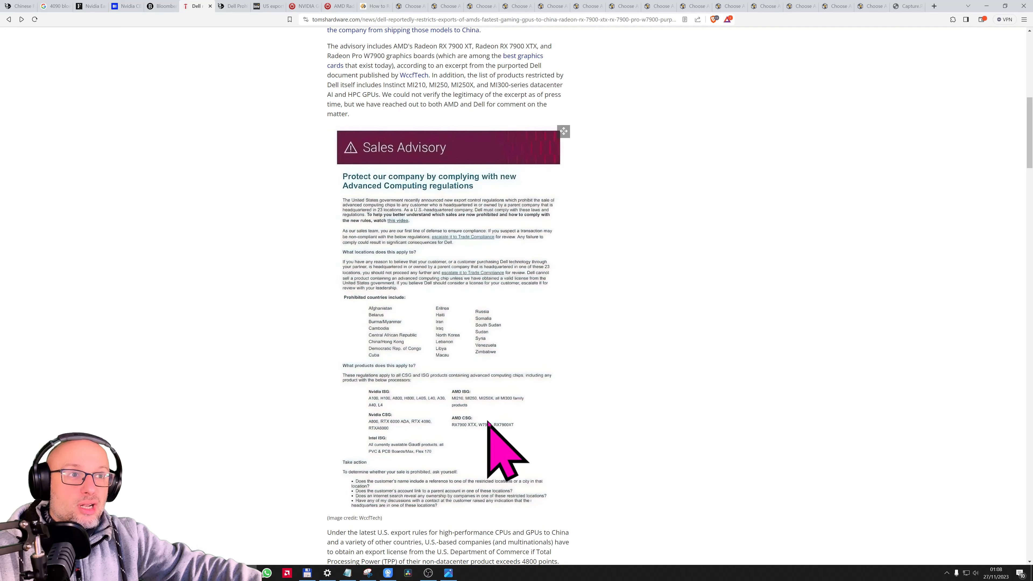
{"action": "mouse_move", "coordinate": [491, 461]}
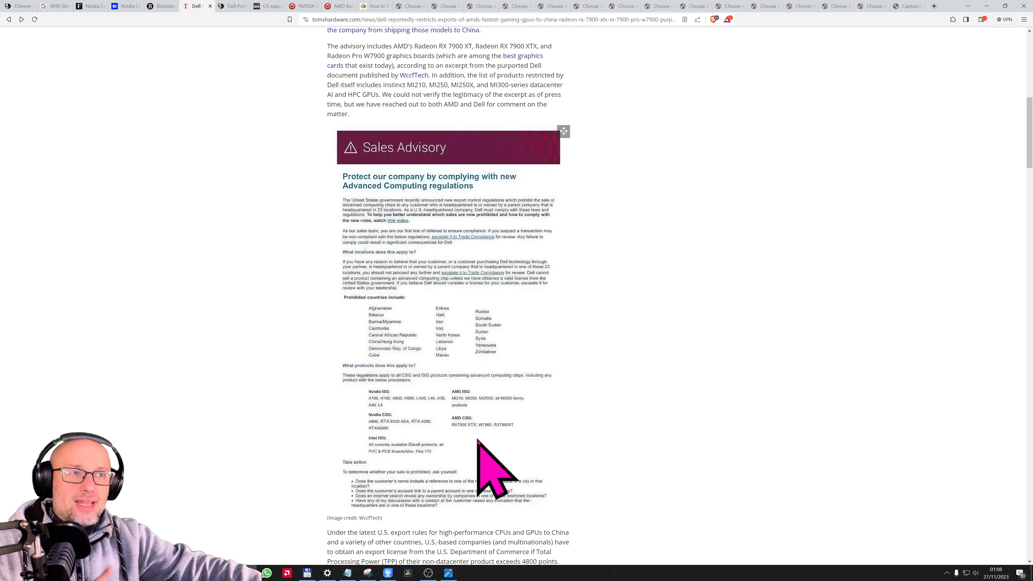
{"action": "mouse_move", "coordinate": [484, 461]}
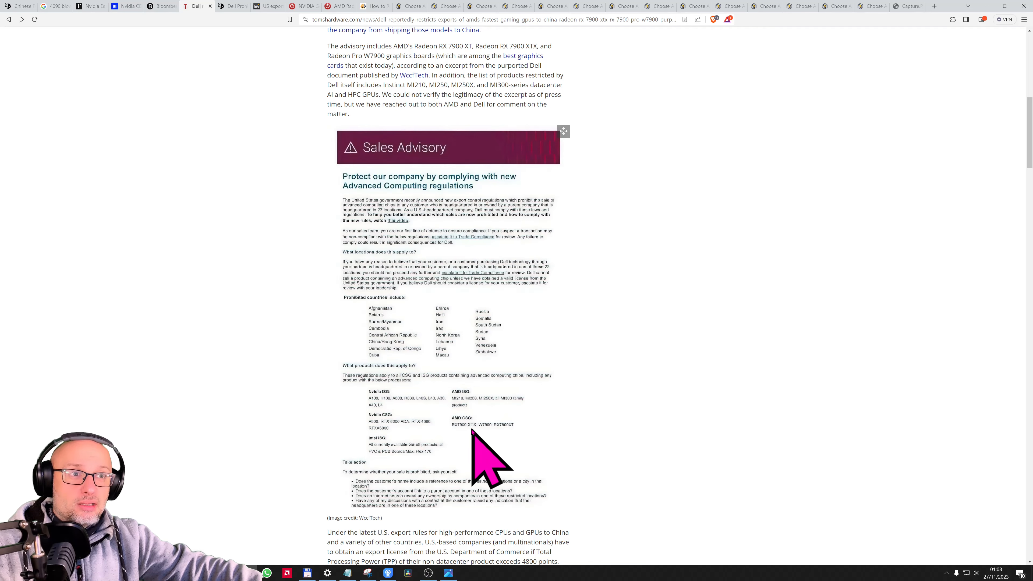
{"action": "mouse_move", "coordinate": [468, 402]}
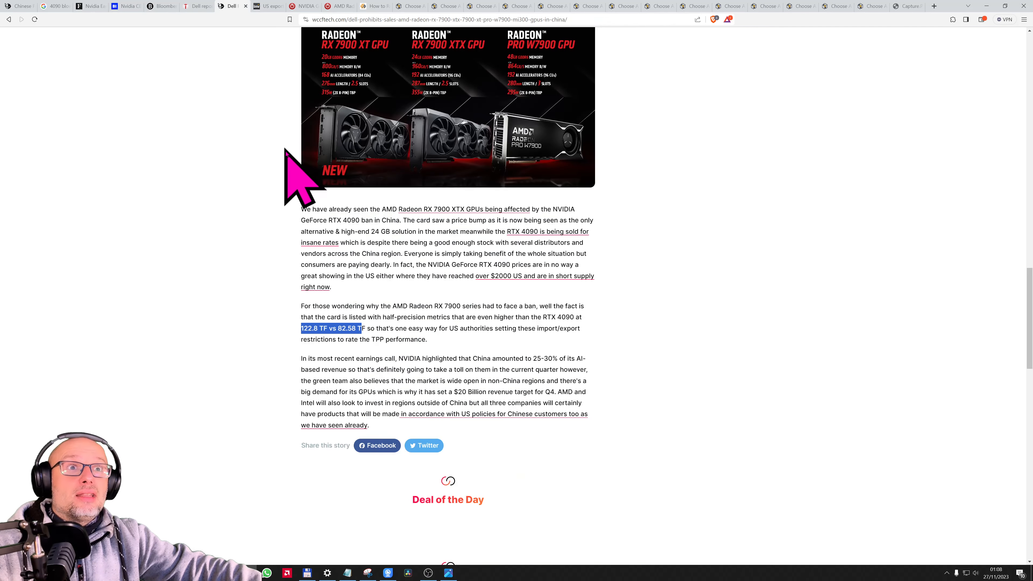
- Review the Radeon image and TPP paragraph stating 122.8 TF vs 82.58 TF over the RTX 4090
{"action": "scroll", "scroll_direction": "up", "scroll_amount": 3}
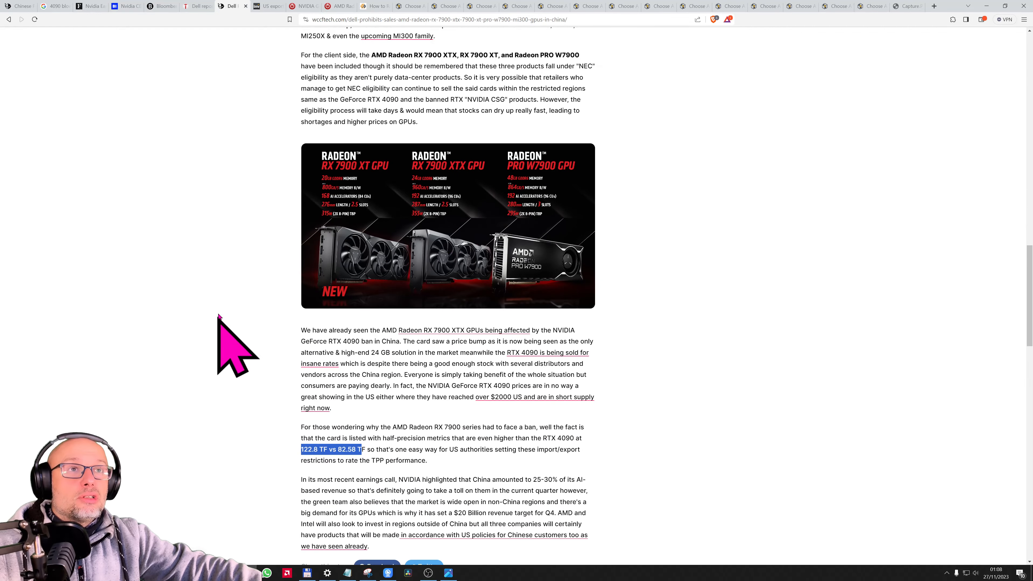
{"action": "mouse_move", "coordinate": [531, 264]}
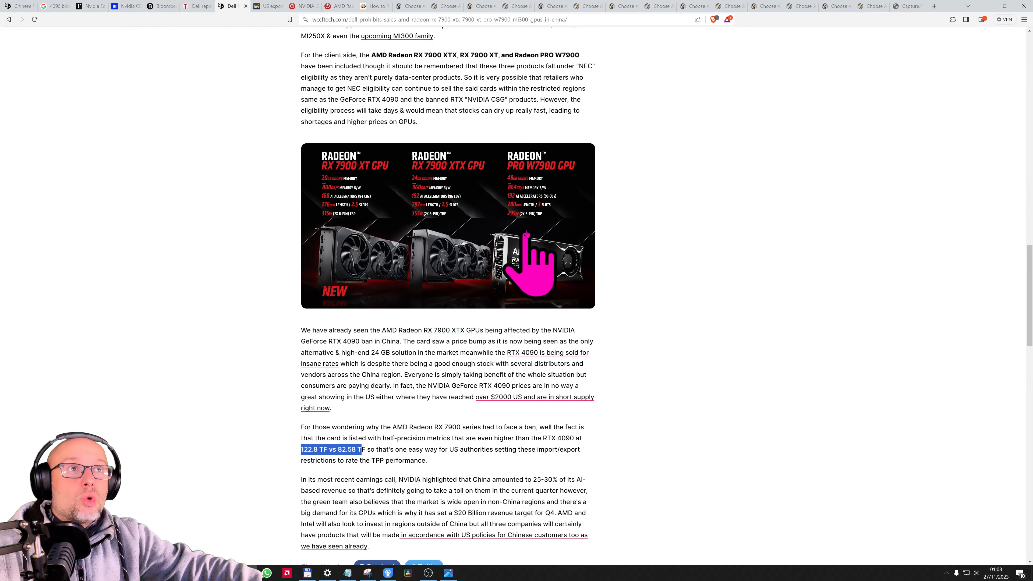
{"action": "mouse_move", "coordinate": [442, 306]}
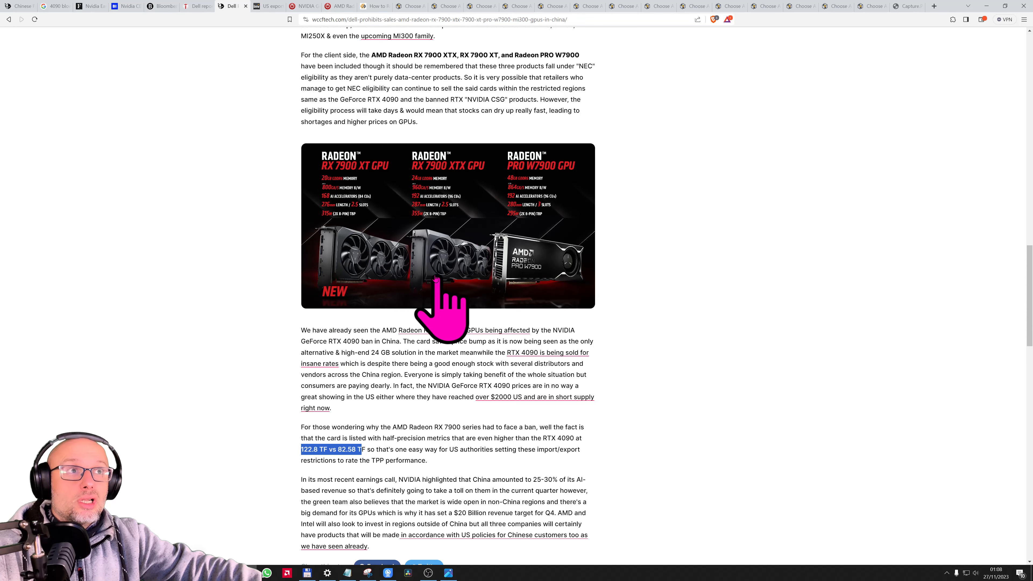
{"action": "mouse_move", "coordinate": [528, 283]}
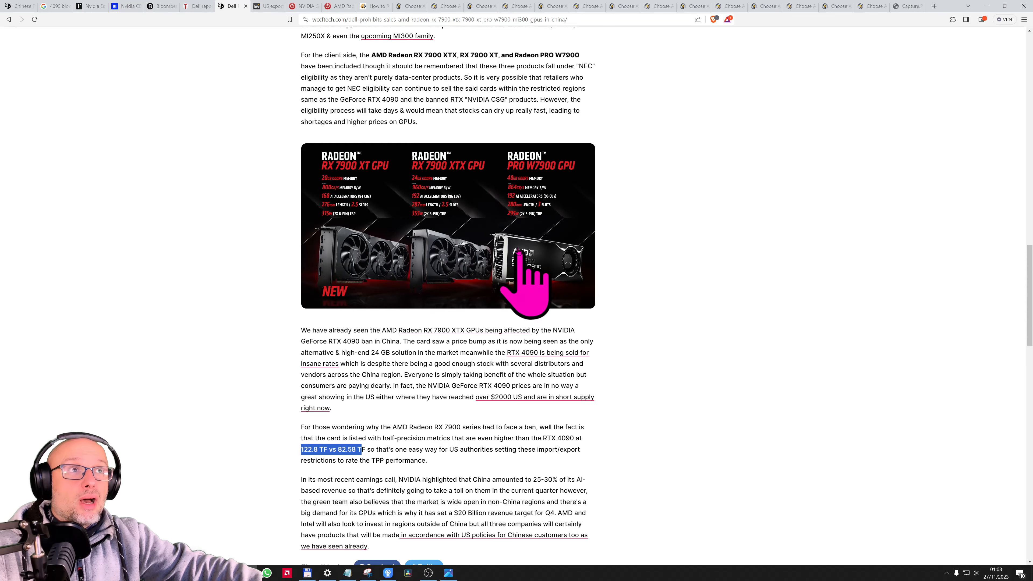
{"action": "mouse_move", "coordinate": [564, 290]}
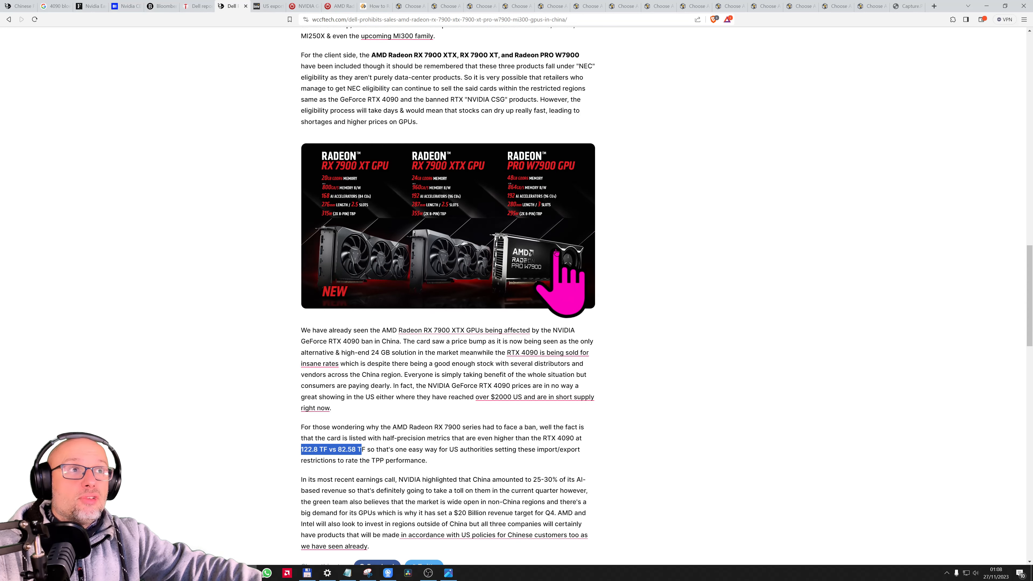
{"action": "scroll", "scroll_direction": "down", "scroll_amount": 3}
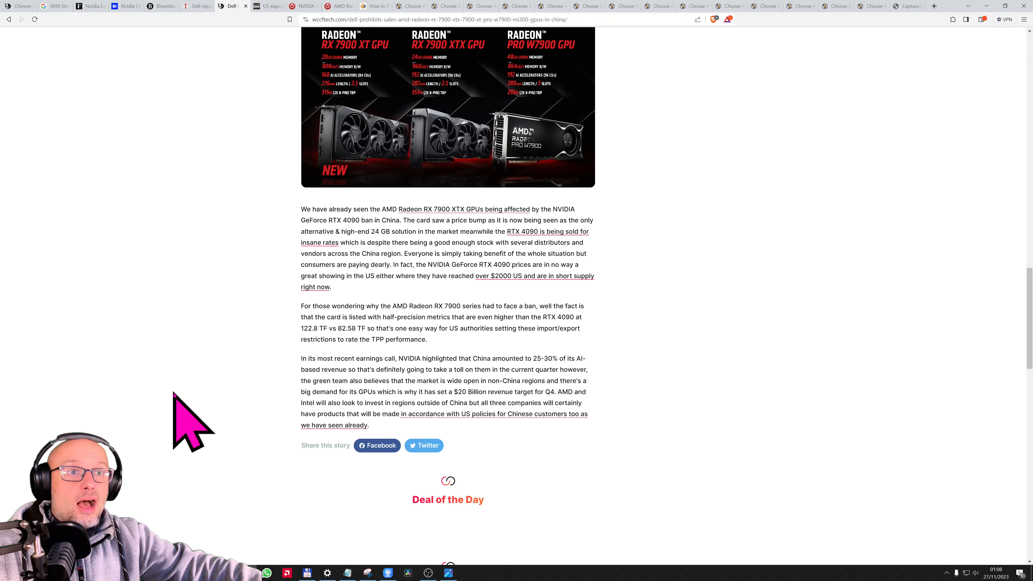
{"action": "scroll", "scroll_direction": "up", "scroll_amount": 3}
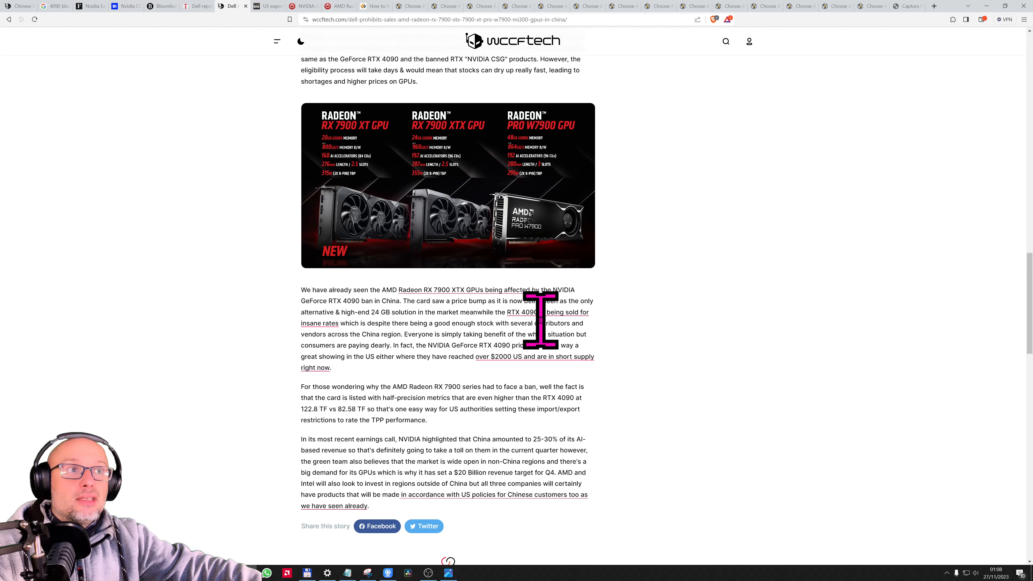
{"action": "mouse_move", "coordinate": [432, 329]}
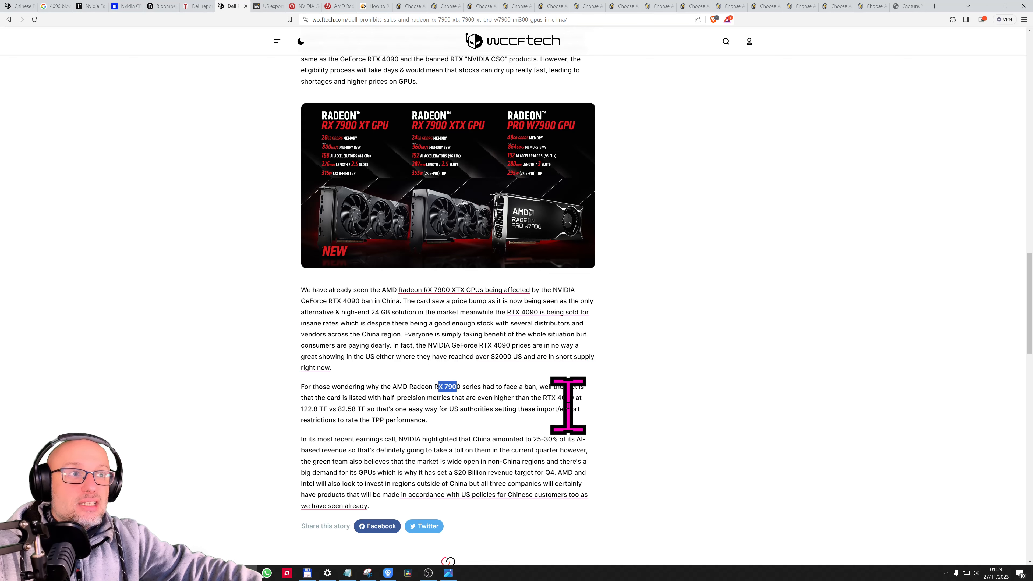
{"action": "mouse_move", "coordinate": [590, 431]}
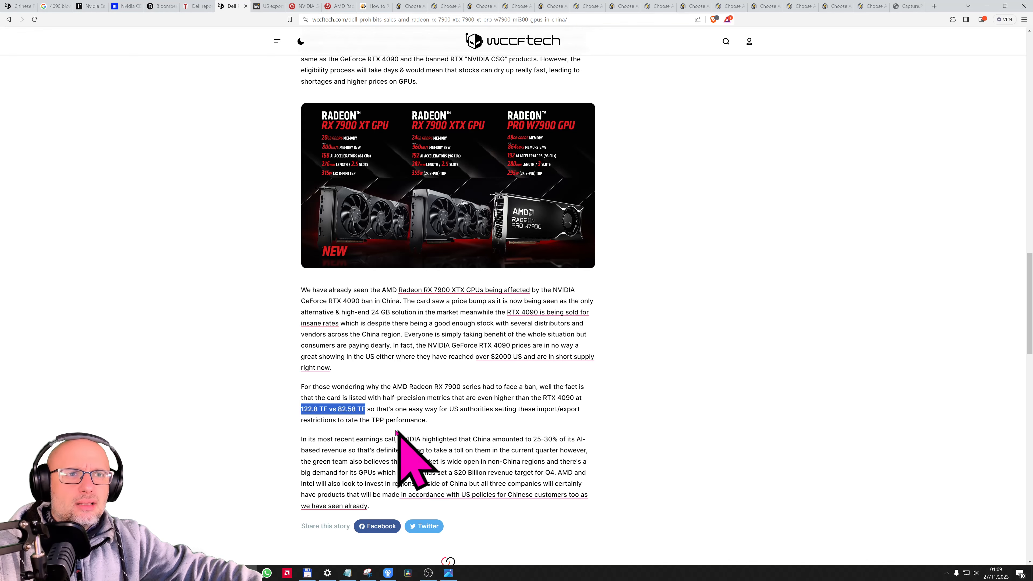
- Mark the 4800 TPP threshold paragraph in the Investing.com article, then move to the RTX 4090 specs
{"action": "left_click", "coordinate": [267, 6]}
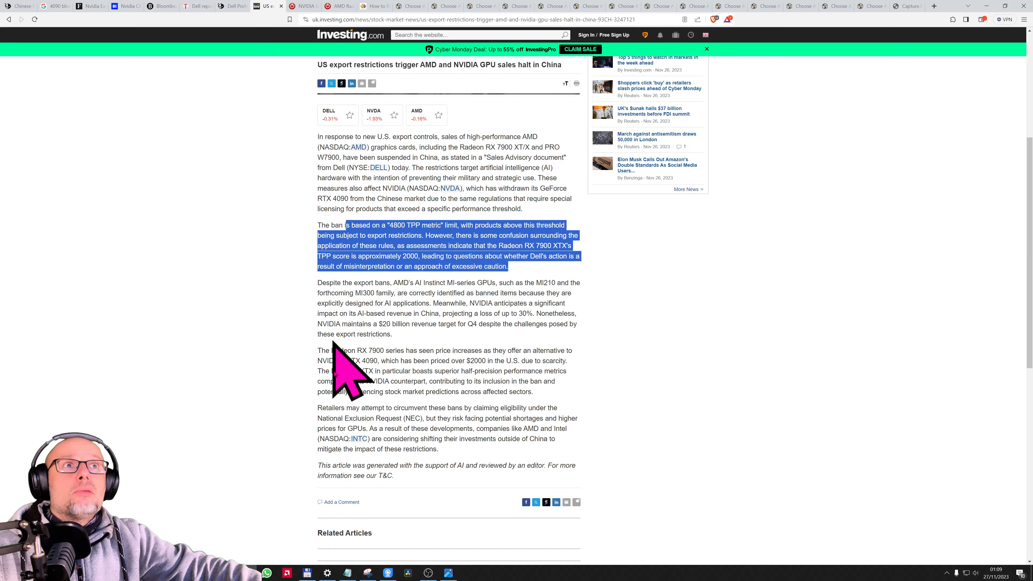
{"action": "scroll", "scroll_direction": "up", "scroll_amount": 3}
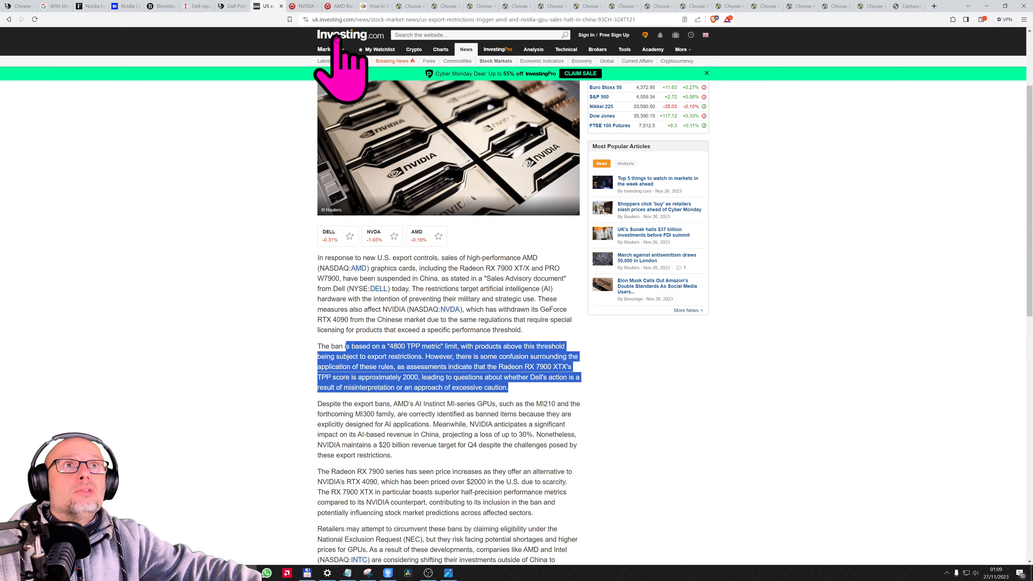
{"action": "left_click", "coordinate": [382, 356]}
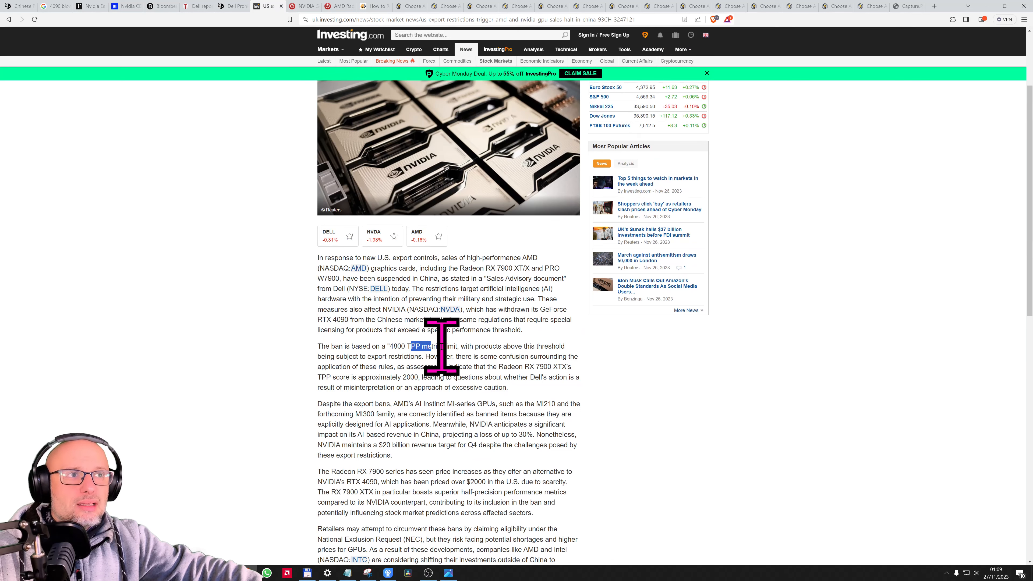
{"action": "mouse_move", "coordinate": [390, 379]}
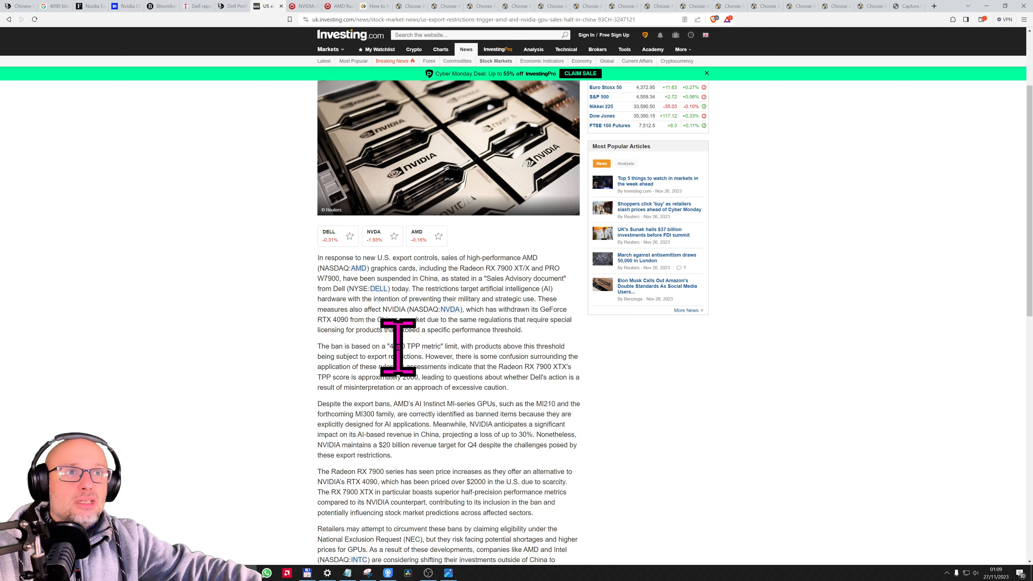
{"action": "mouse_move", "coordinate": [552, 362]}
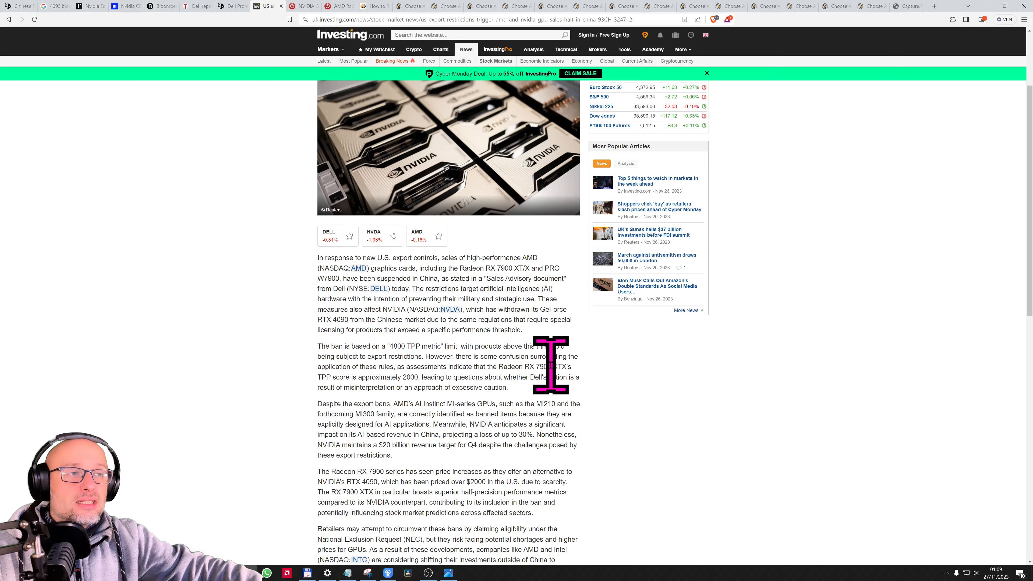
{"action": "mouse_move", "coordinate": [408, 367]}
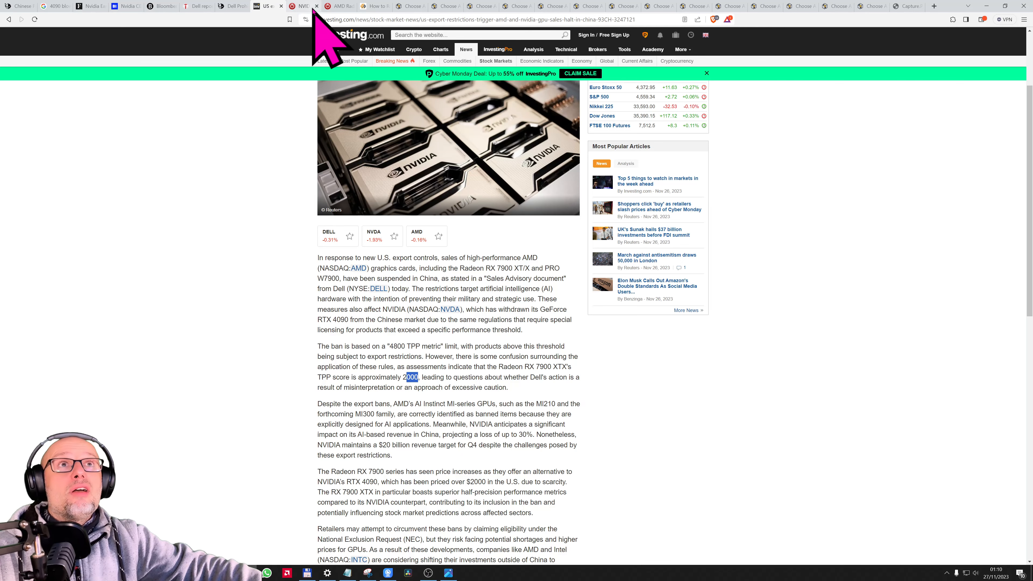
{"action": "left_click", "coordinate": [305, 6]}
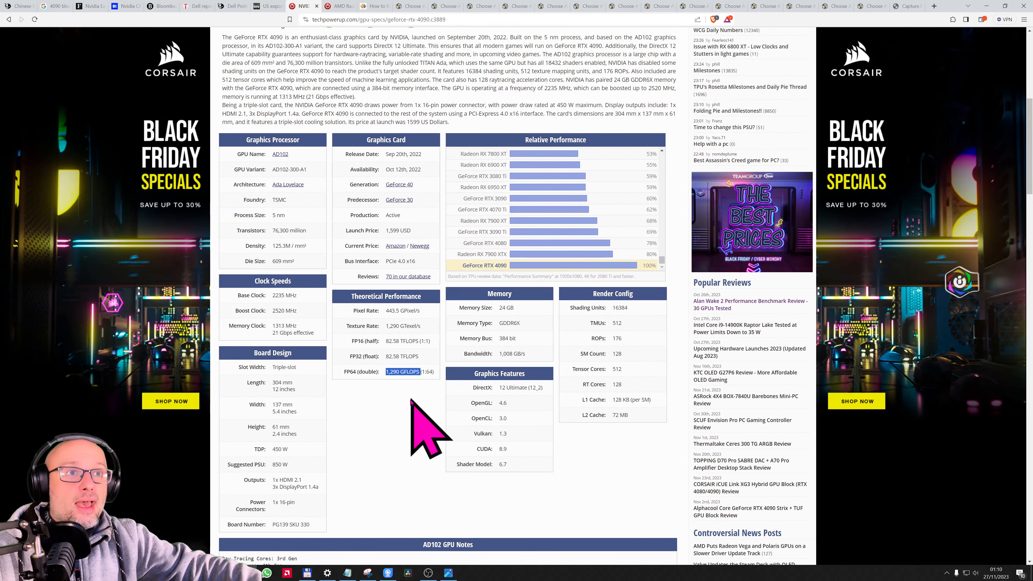
{"action": "mouse_move", "coordinate": [396, 370]}
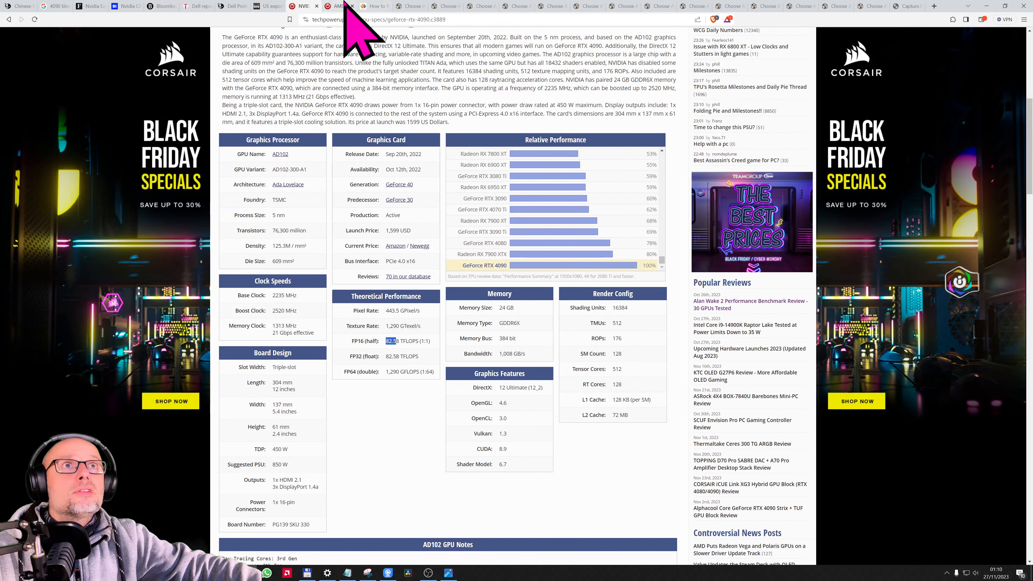
- Show the Radeon RX 7900 XTX specs page at its relative performance chart
{"action": "left_click", "coordinate": [337, 5]}
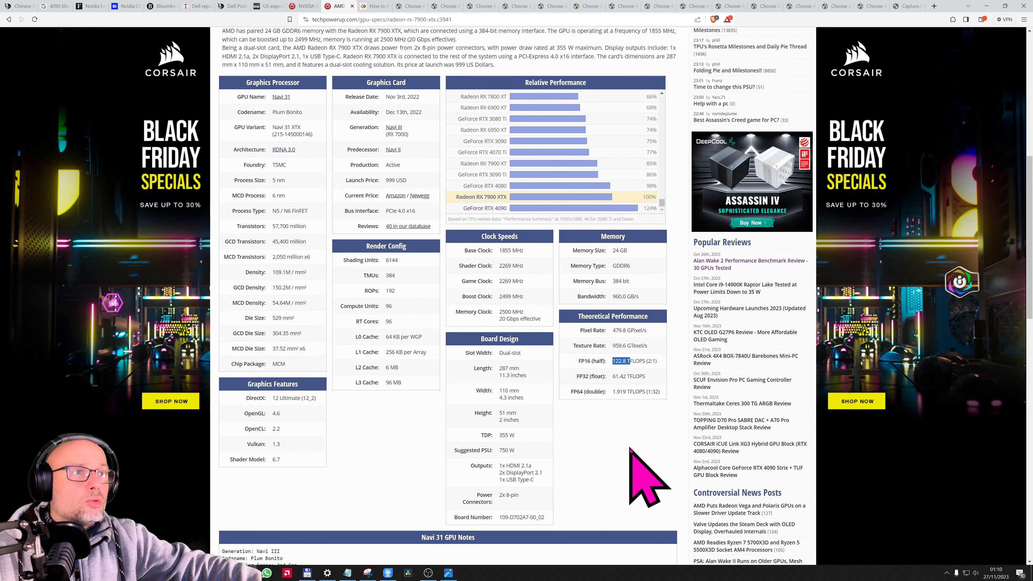
{"action": "scroll", "scroll_direction": "up", "scroll_amount": 3}
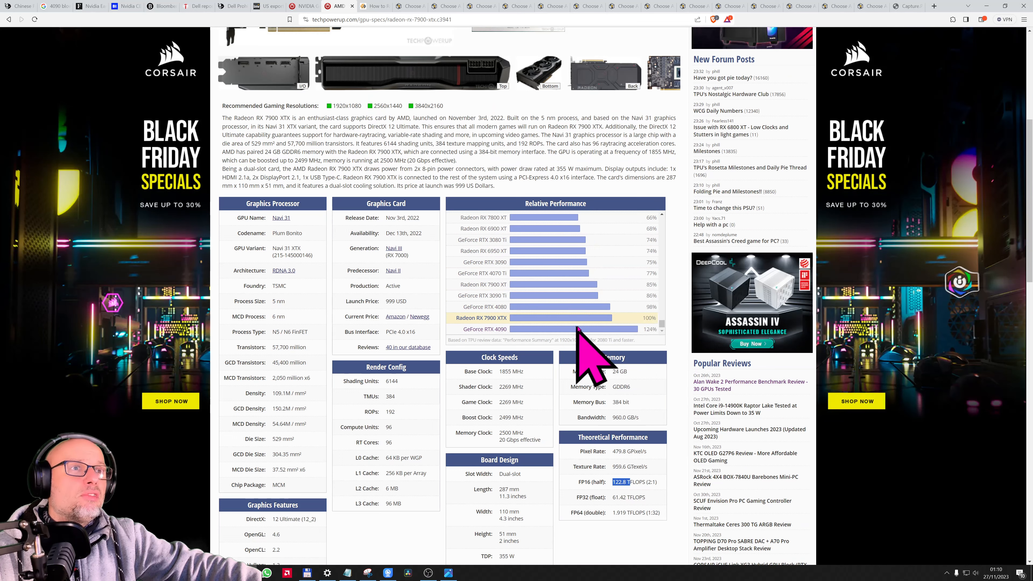
{"action": "mouse_move", "coordinate": [485, 362]}
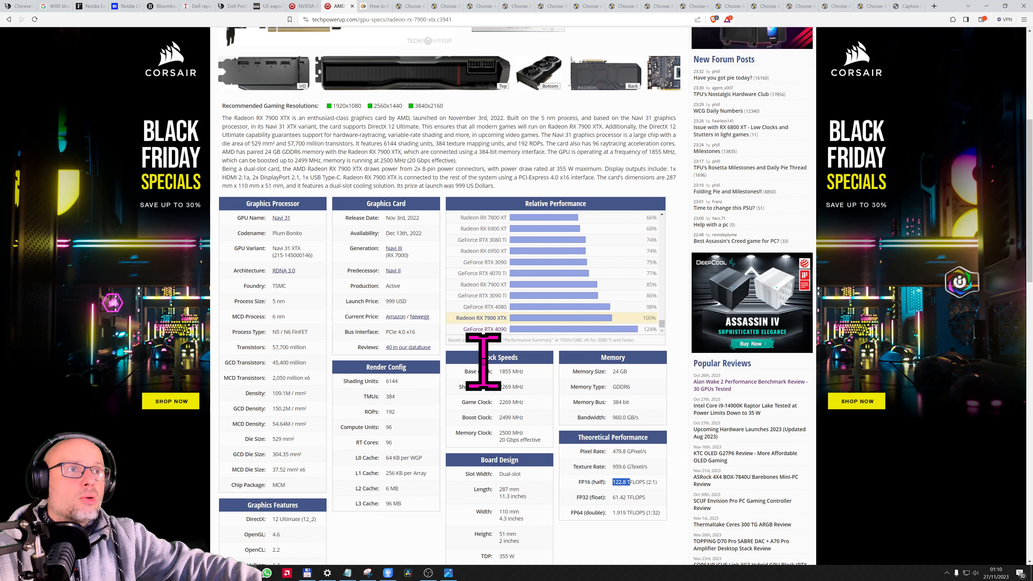
{"action": "mouse_move", "coordinate": [659, 359]}
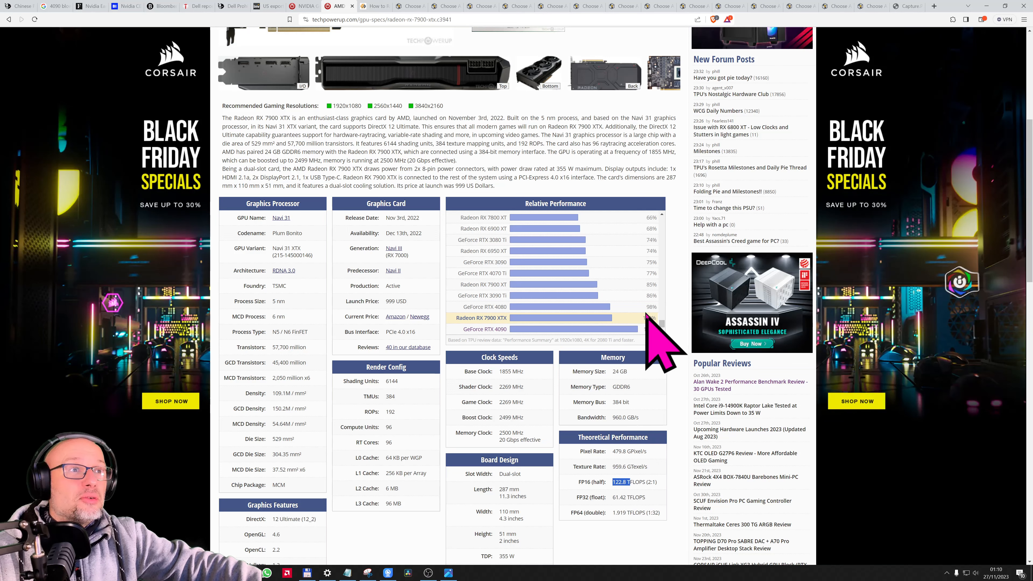
{"action": "mouse_move", "coordinate": [303, 73]}
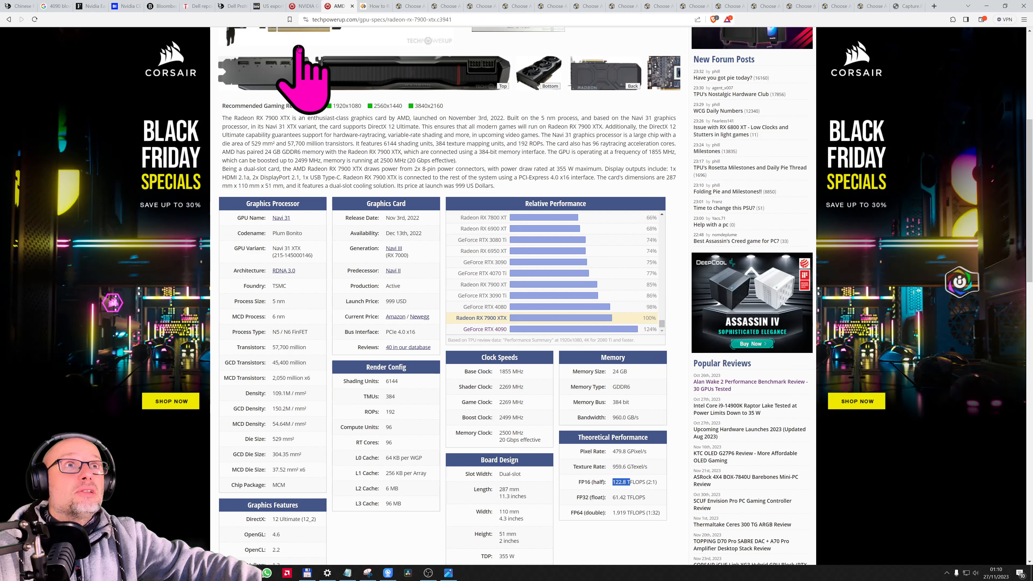
{"action": "mouse_move", "coordinate": [375, 5]}
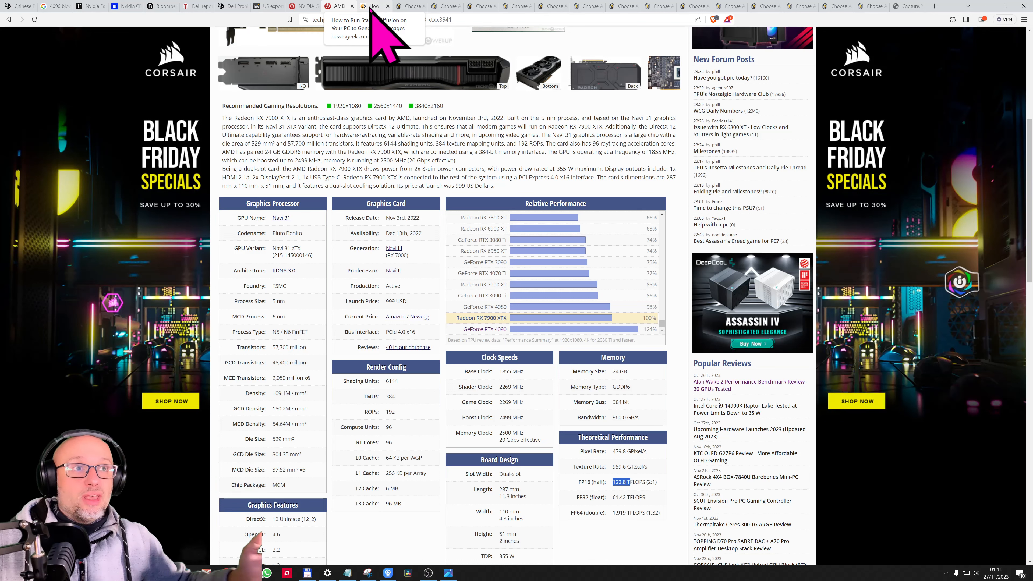
{"action": "mouse_move", "coordinate": [504, 366]}
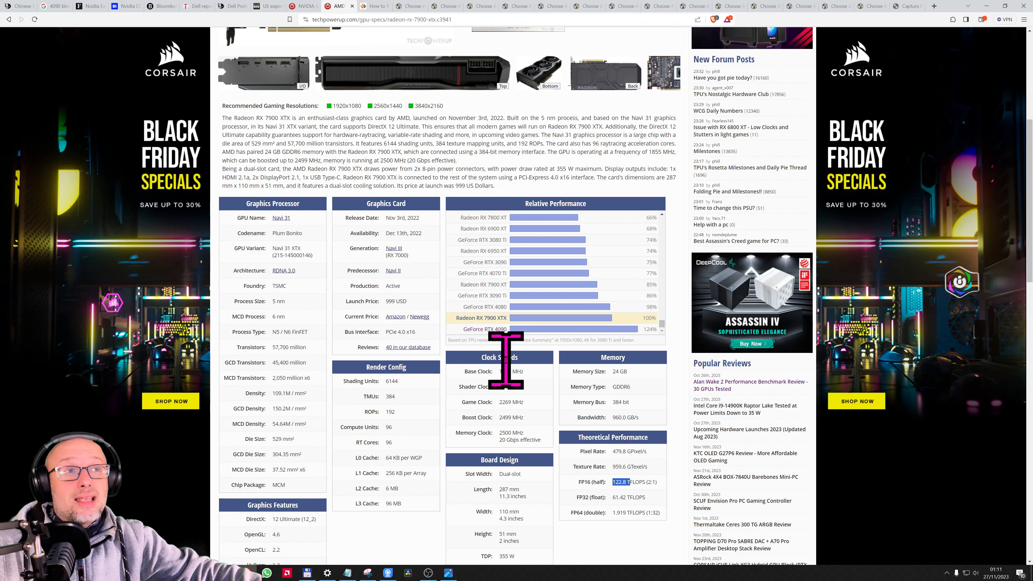
{"action": "mouse_move", "coordinate": [520, 382]}
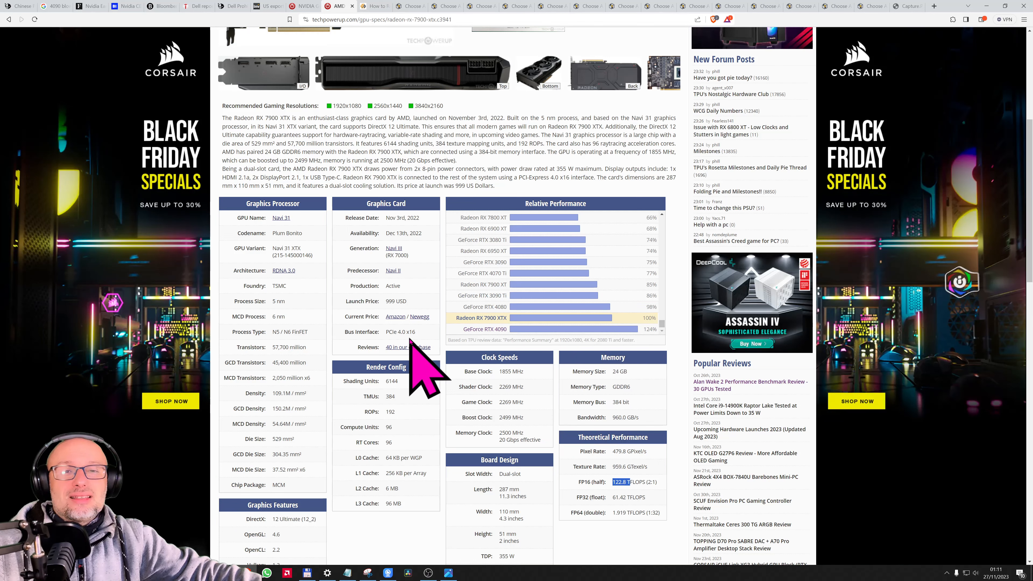
{"action": "mouse_move", "coordinate": [471, 339]}
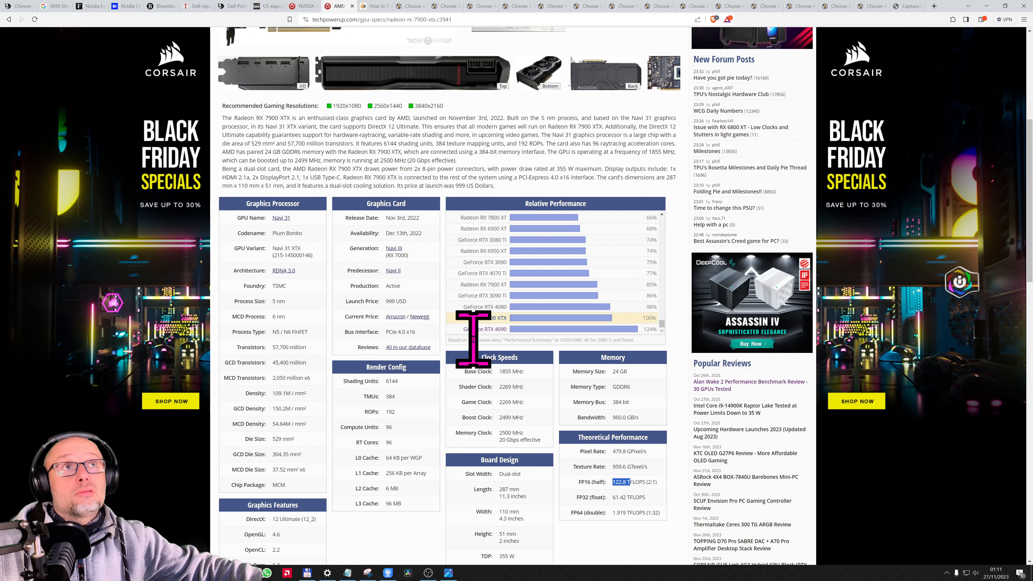
- Show the How-To Geek Stable Diffusion guide at its title and cover image
{"action": "left_click", "coordinate": [374, 6]}
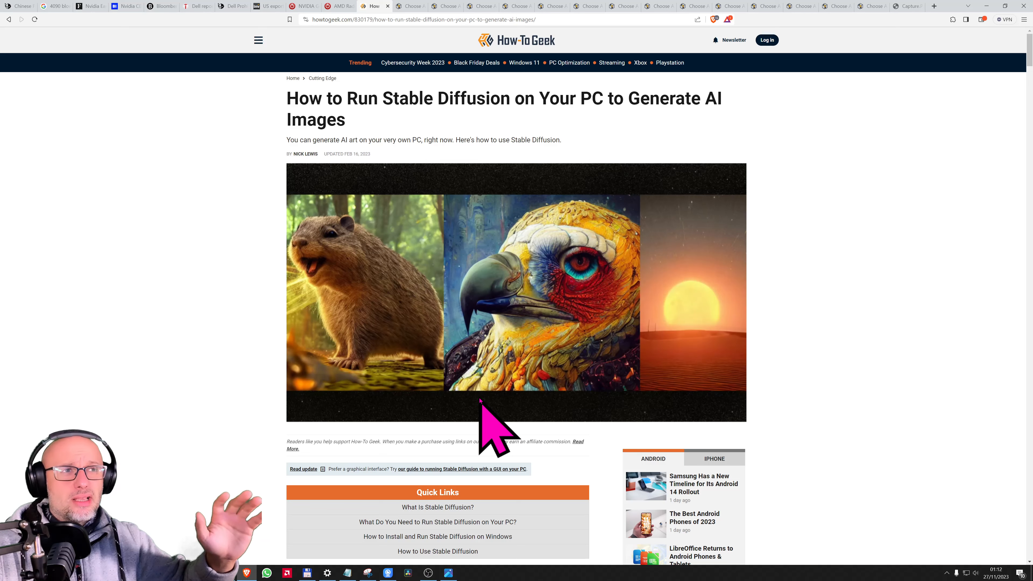
{"action": "mouse_move", "coordinate": [672, 389]}
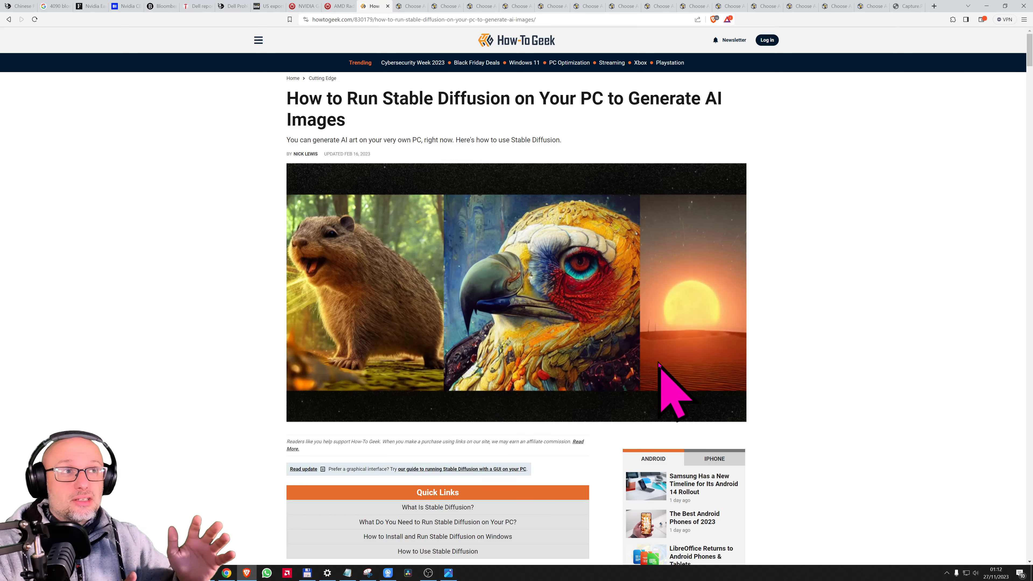
{"action": "mouse_move", "coordinate": [653, 310]}
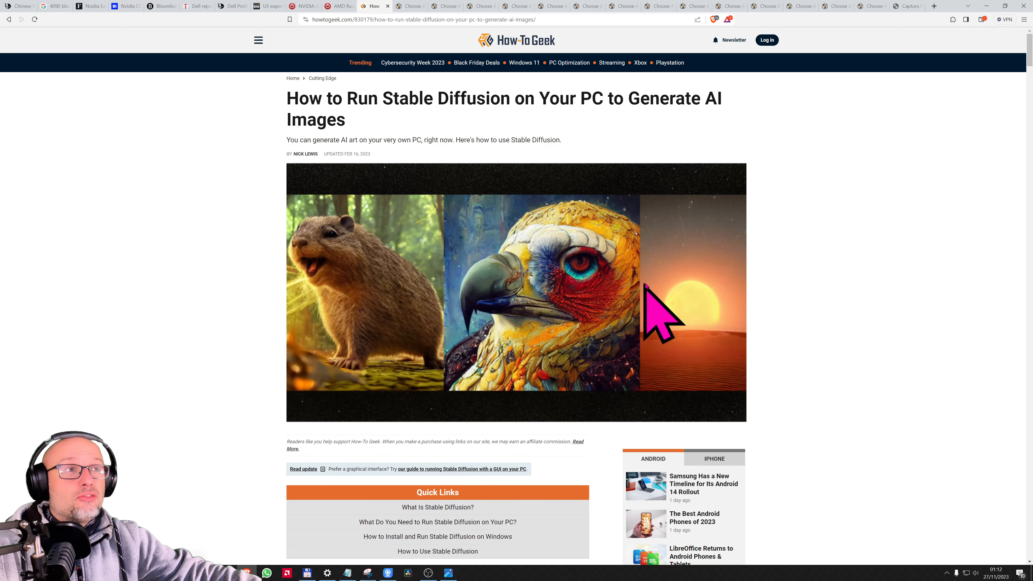
{"action": "mouse_move", "coordinate": [453, 386]}
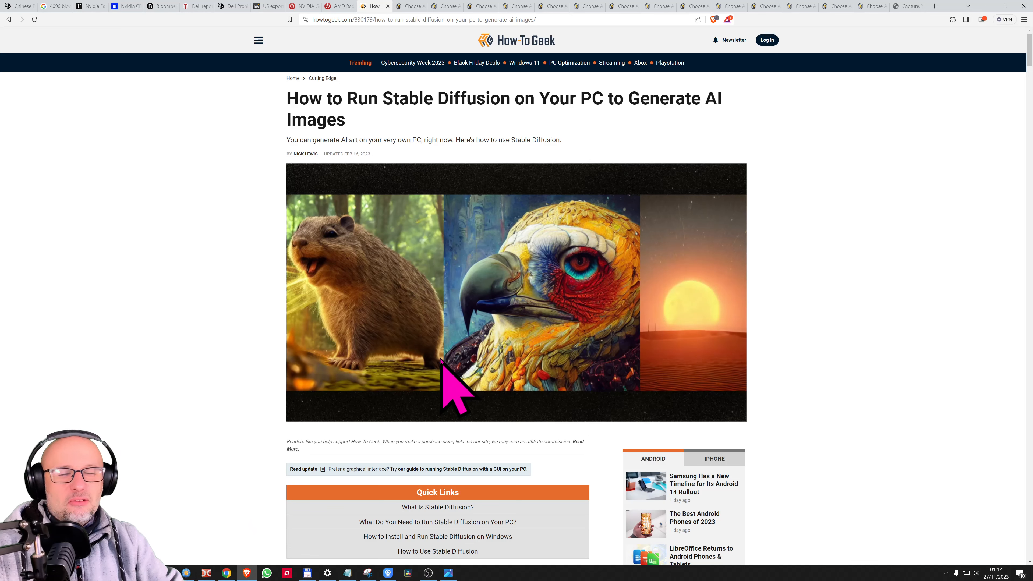
{"action": "mouse_move", "coordinate": [725, 164]}
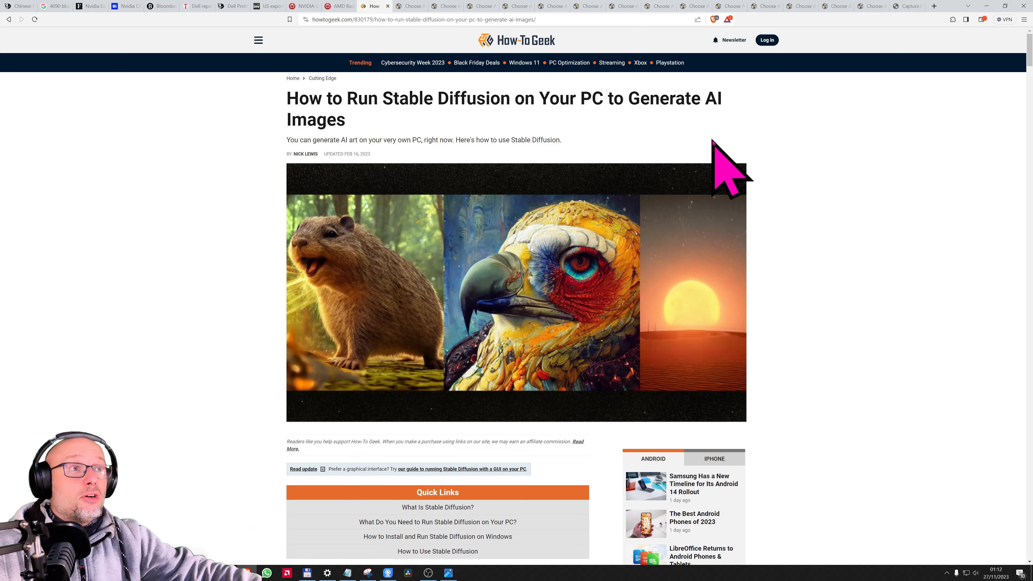
{"action": "mouse_move", "coordinate": [544, 350]}
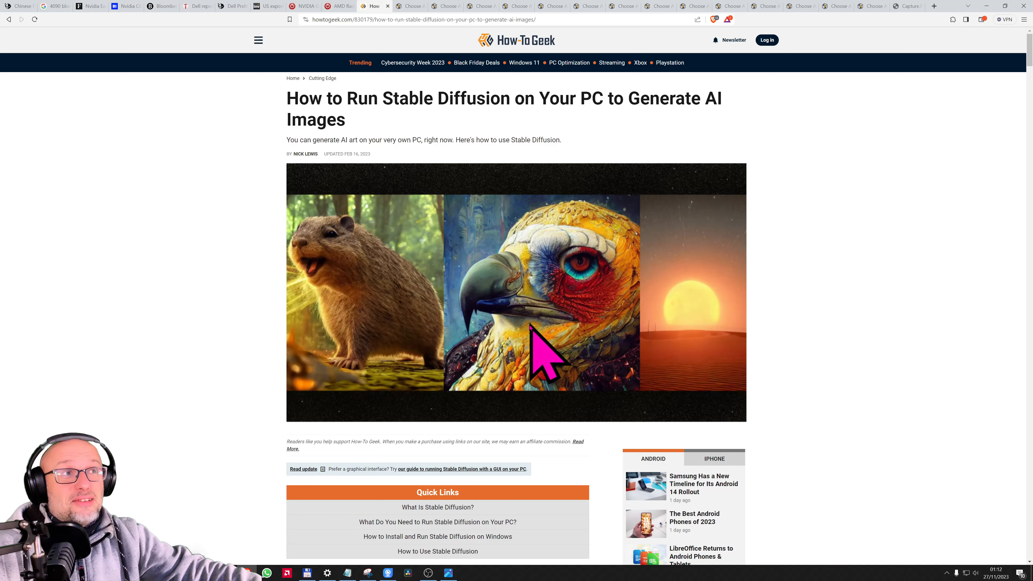
{"action": "mouse_move", "coordinate": [520, 376]}
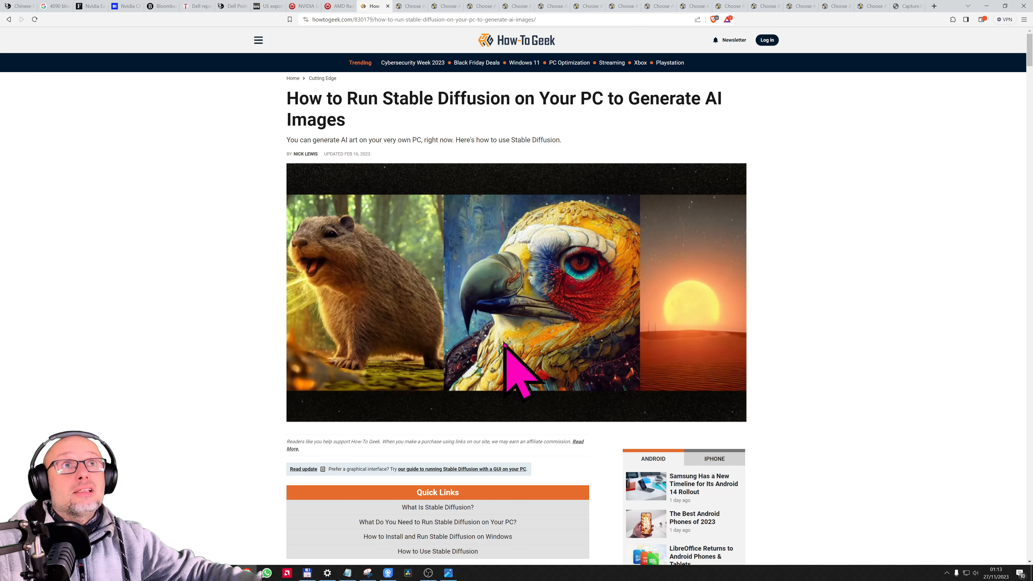
- Show the PCPartPicker 4090 video card list sorted by price, cheapest at $1999.99
{"action": "left_click", "coordinate": [410, 6]}
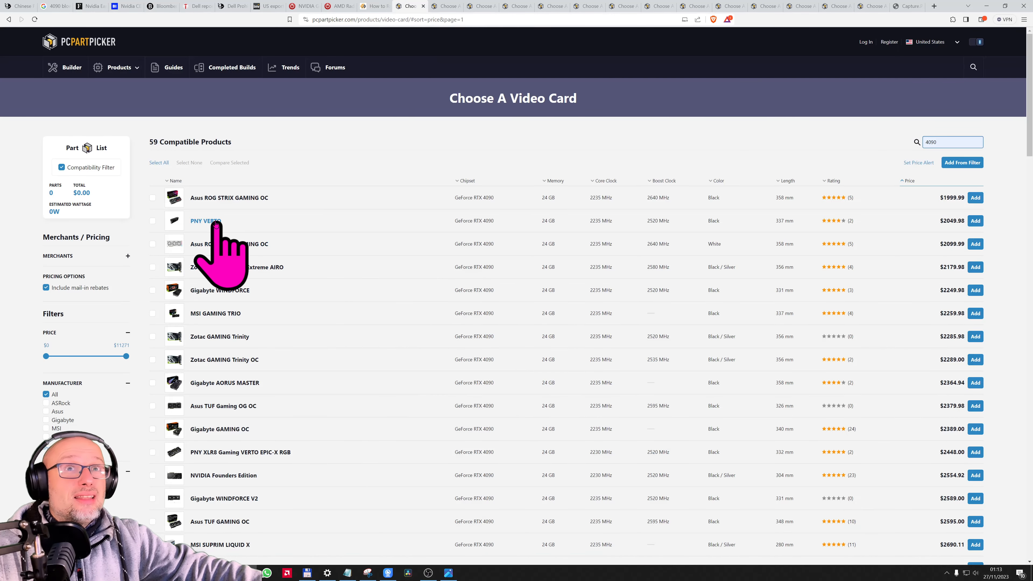
{"action": "mouse_move", "coordinate": [943, 249]}
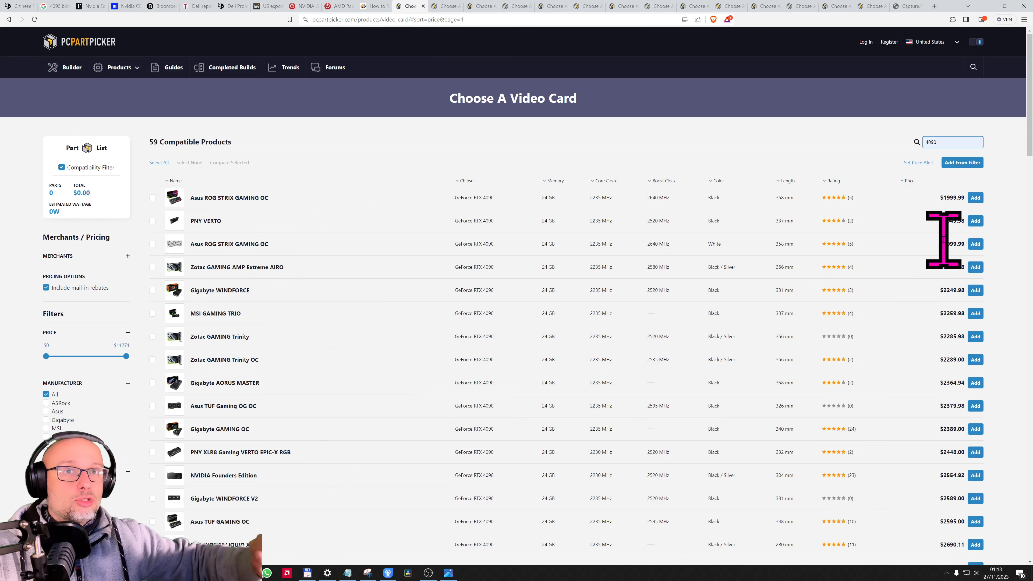
{"action": "left_click", "coordinate": [952, 142]}
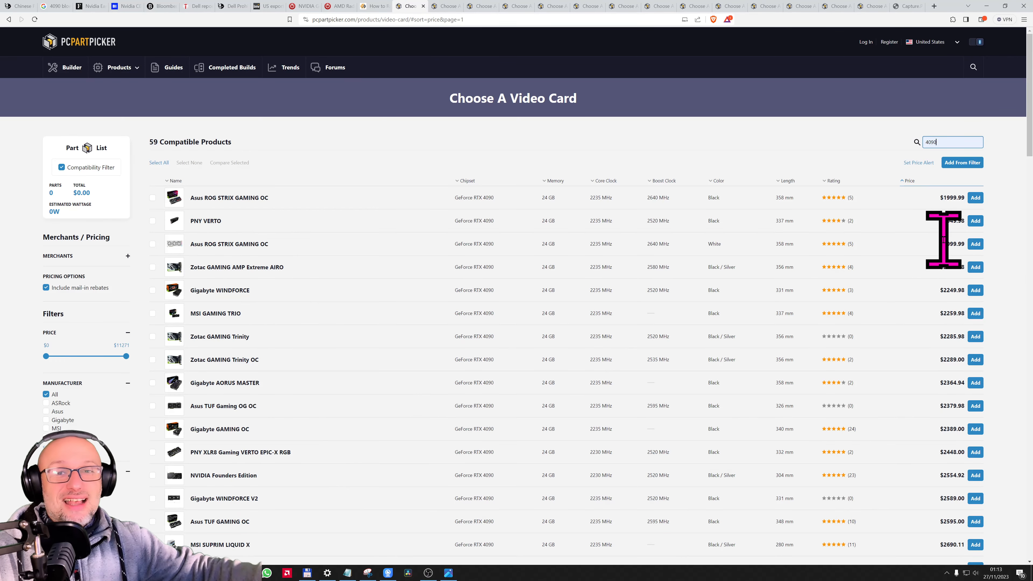
{"action": "mouse_move", "coordinate": [962, 317]}
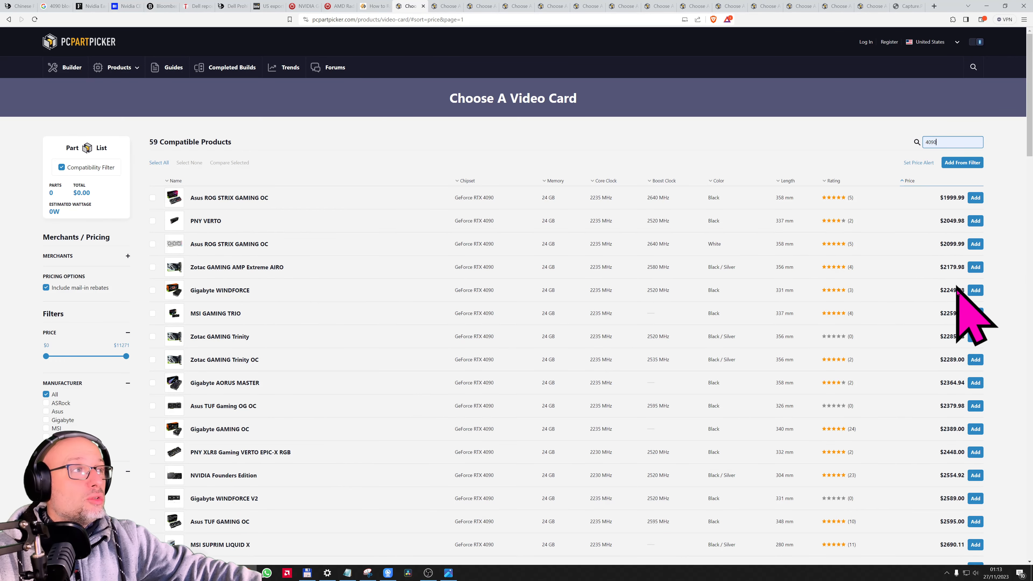
{"action": "mouse_move", "coordinate": [968, 435]}
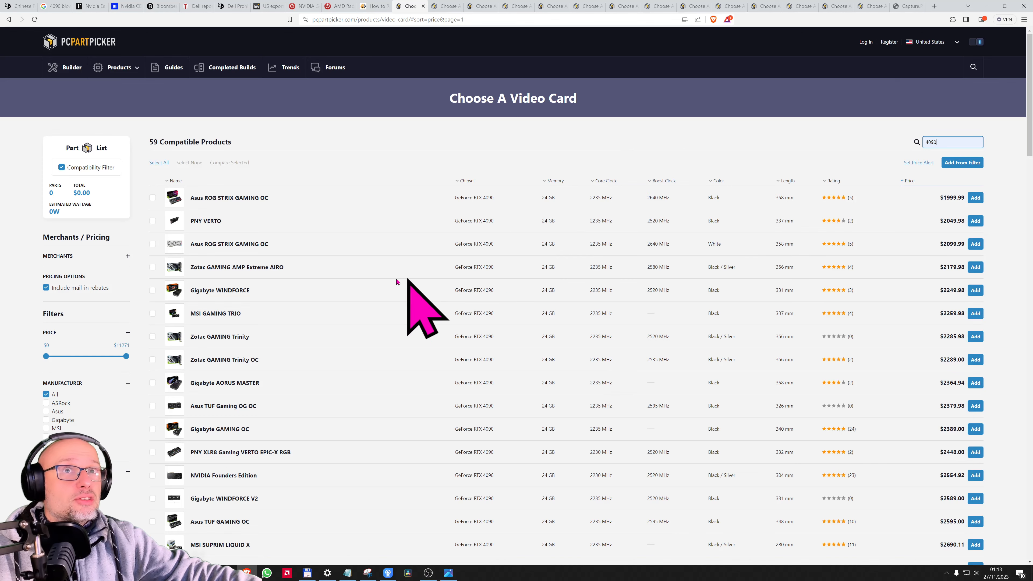
{"action": "mouse_move", "coordinate": [204, 198]}
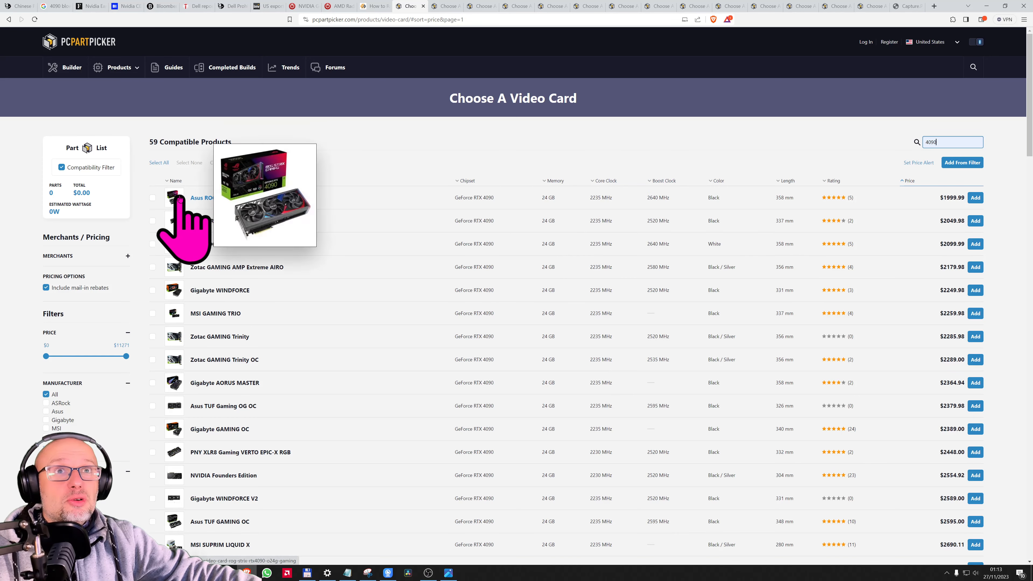
{"action": "mouse_move", "coordinate": [205, 211]}
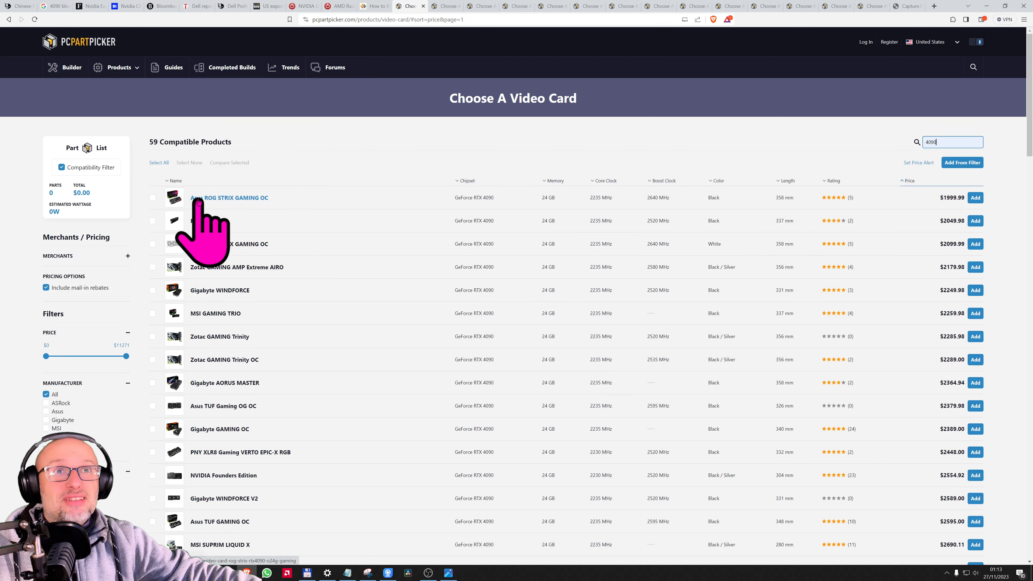
{"action": "mouse_move", "coordinate": [962, 455]}
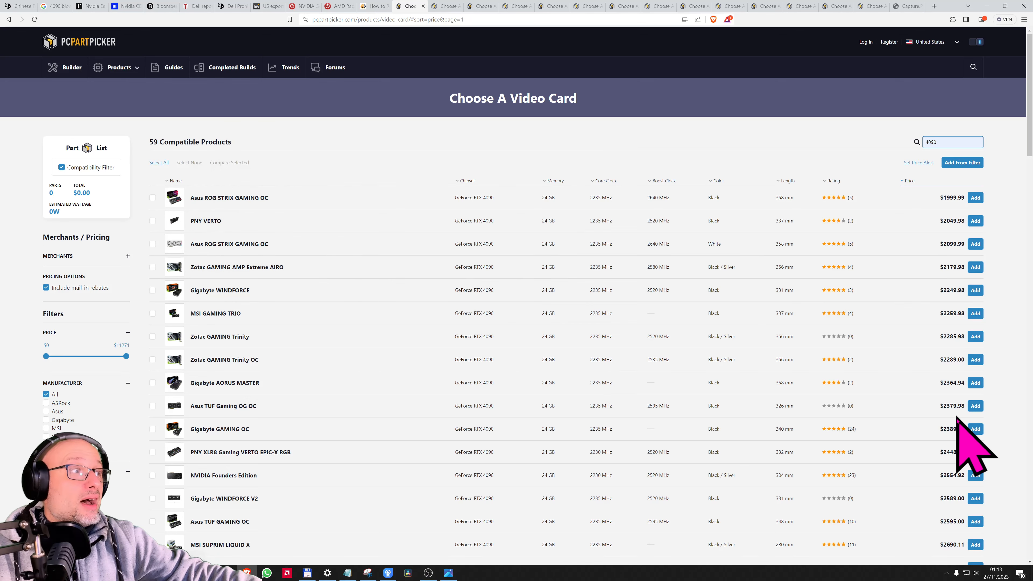
{"action": "mouse_move", "coordinate": [935, 497]}
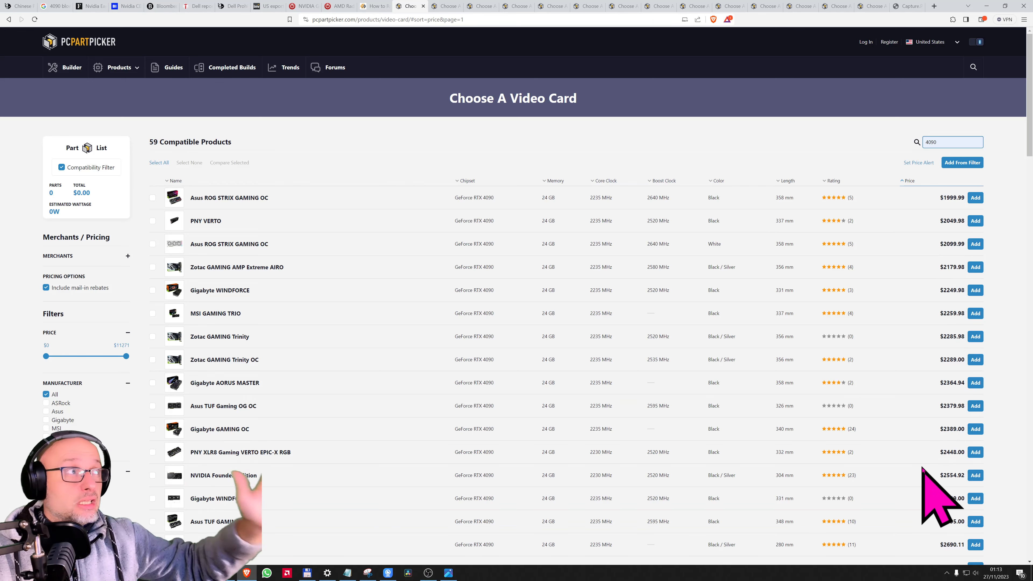
{"action": "mouse_move", "coordinate": [850, 257]}
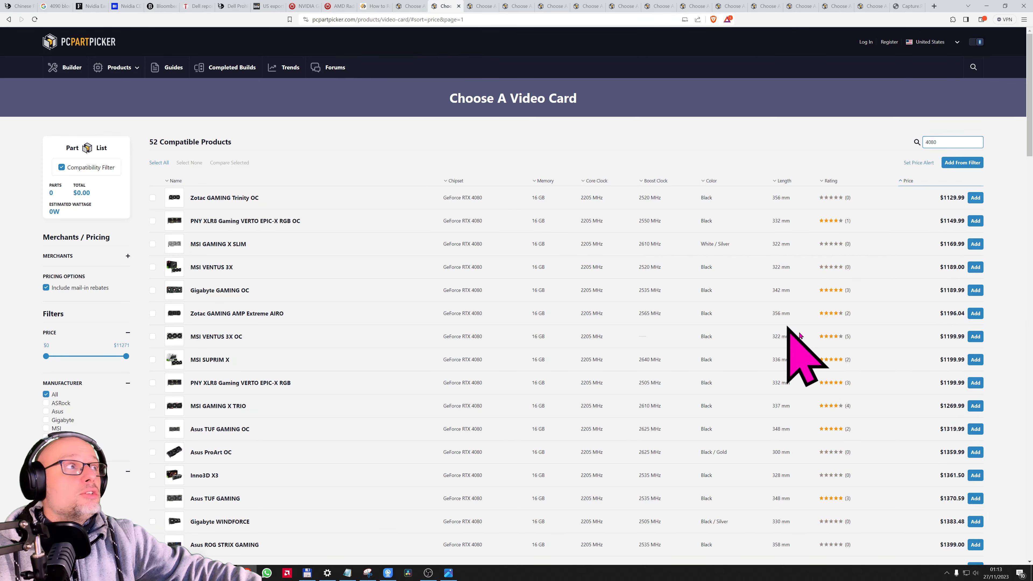
{"action": "mouse_move", "coordinate": [916, 290]}
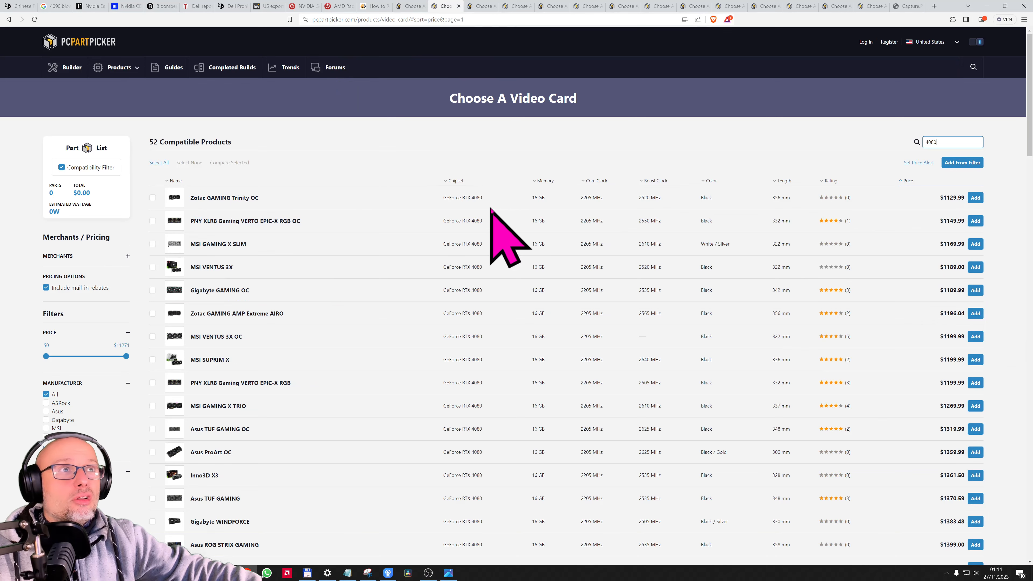
{"action": "mouse_move", "coordinate": [952, 198]}
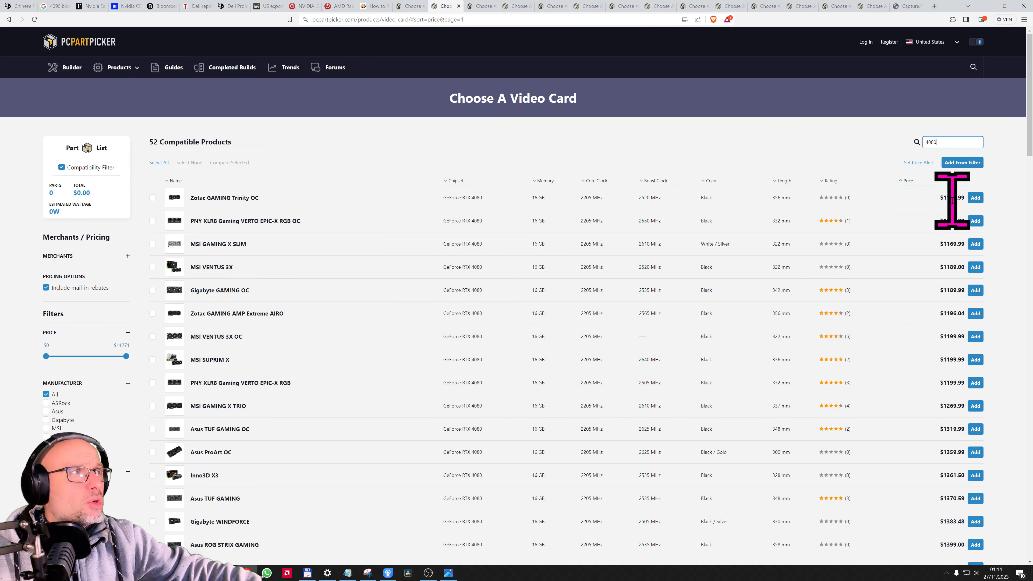
{"action": "mouse_move", "coordinate": [277, 243]}
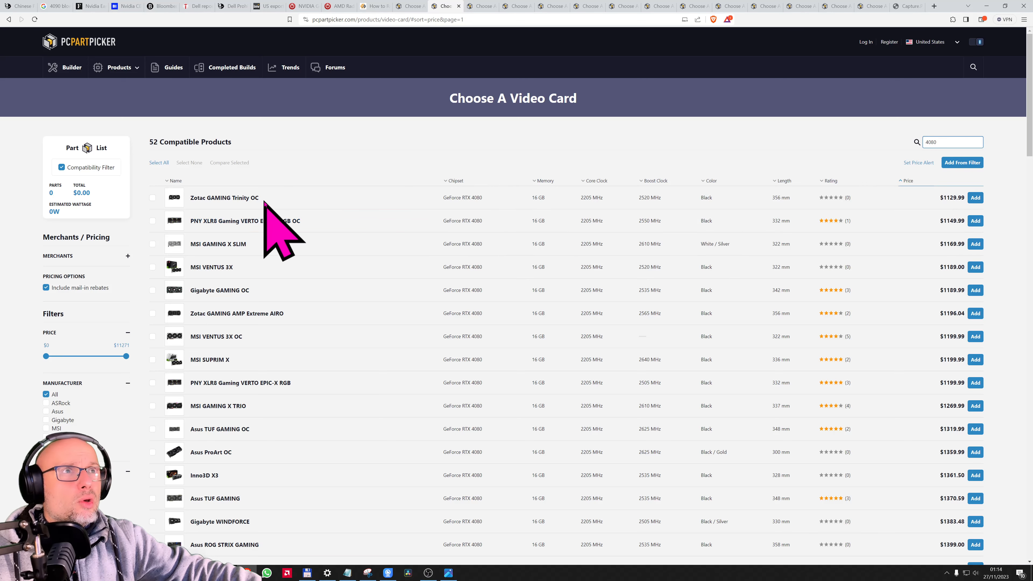
{"action": "mouse_move", "coordinate": [514, 224]}
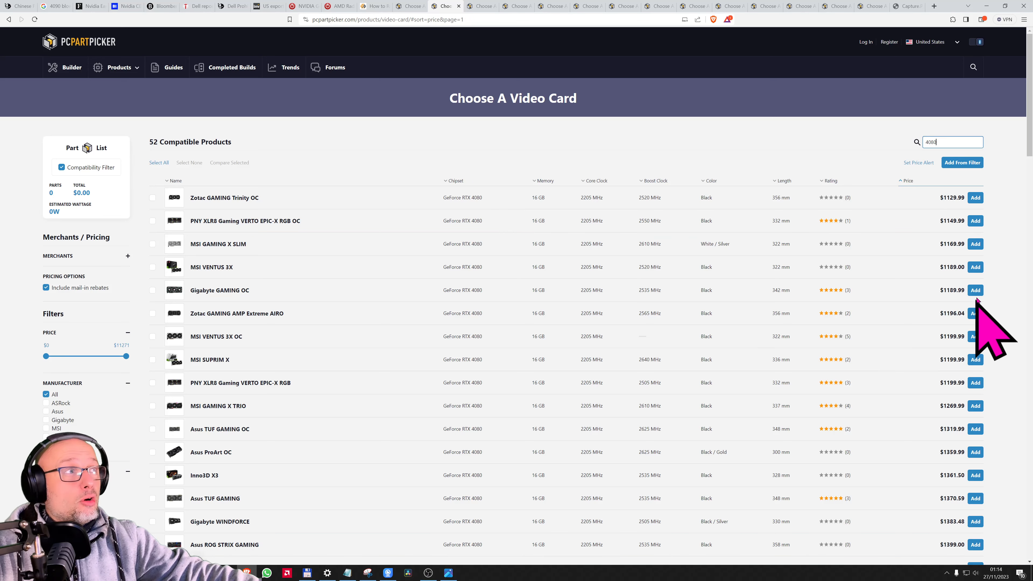
{"action": "mouse_move", "coordinate": [969, 243]}
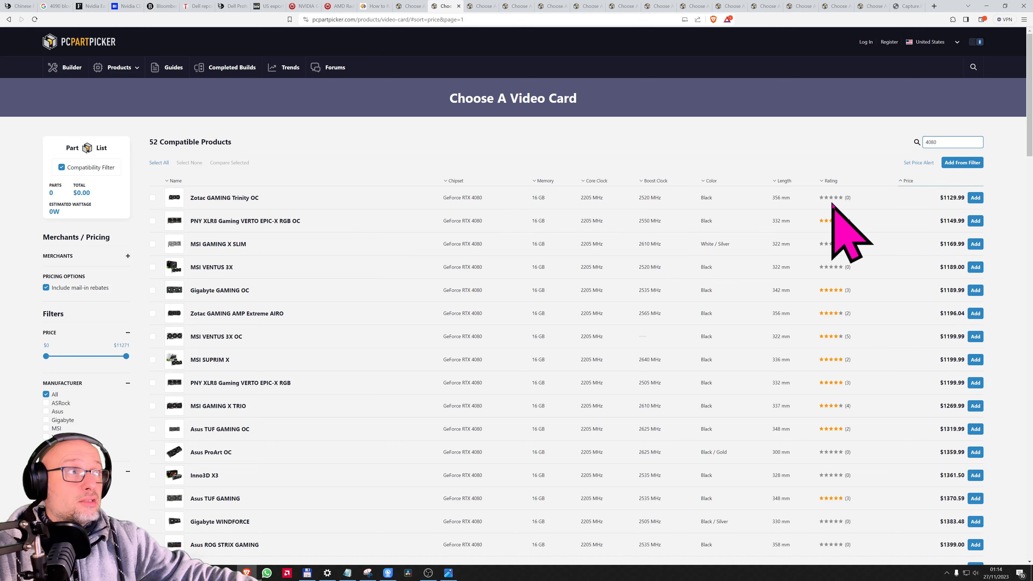
{"action": "mouse_move", "coordinate": [949, 234]}
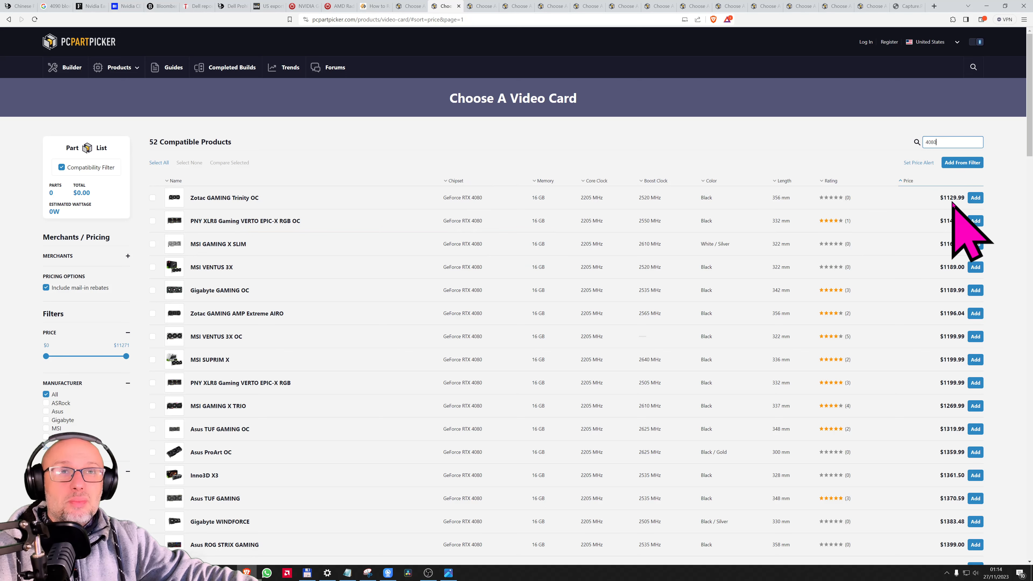
{"action": "mouse_move", "coordinate": [17, 297]}
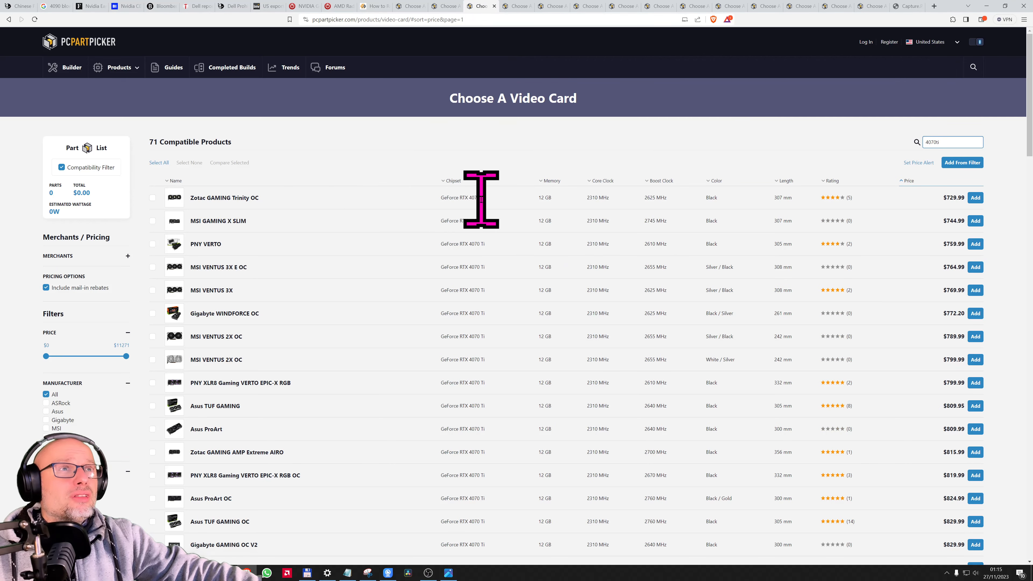
{"action": "mouse_move", "coordinate": [968, 234]}
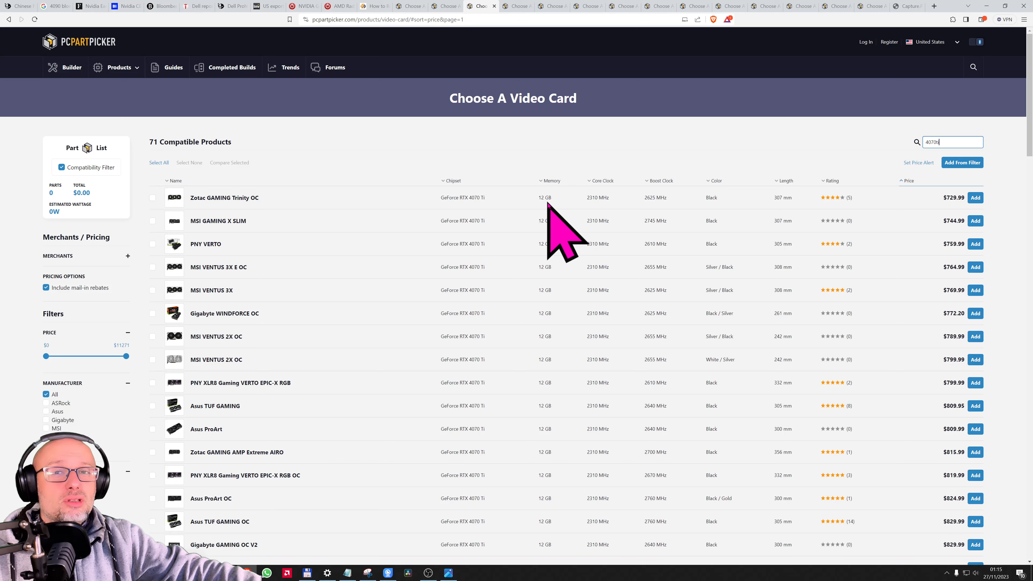
{"action": "mouse_move", "coordinate": [573, 234]}
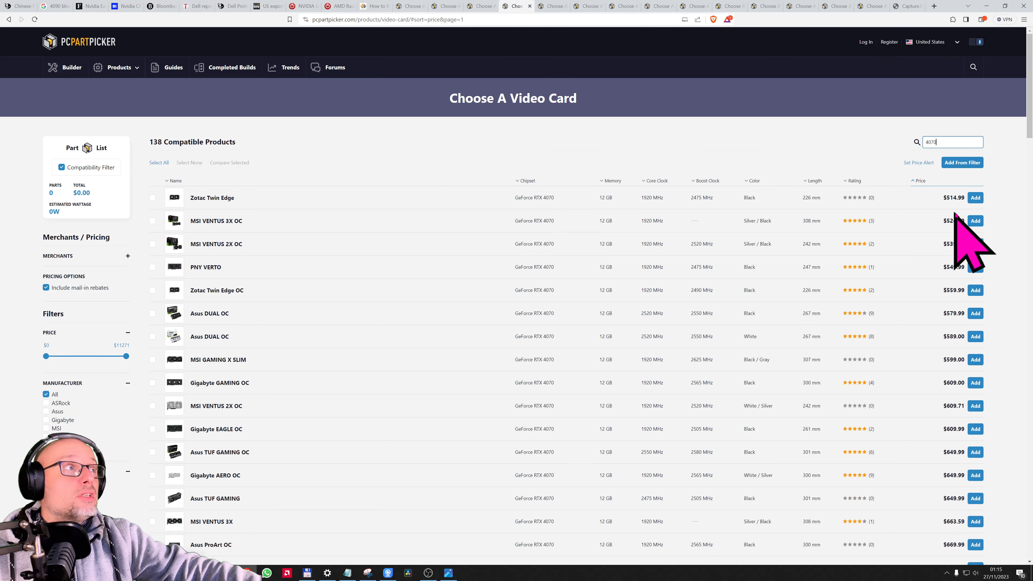
{"action": "mouse_move", "coordinate": [955, 200]}
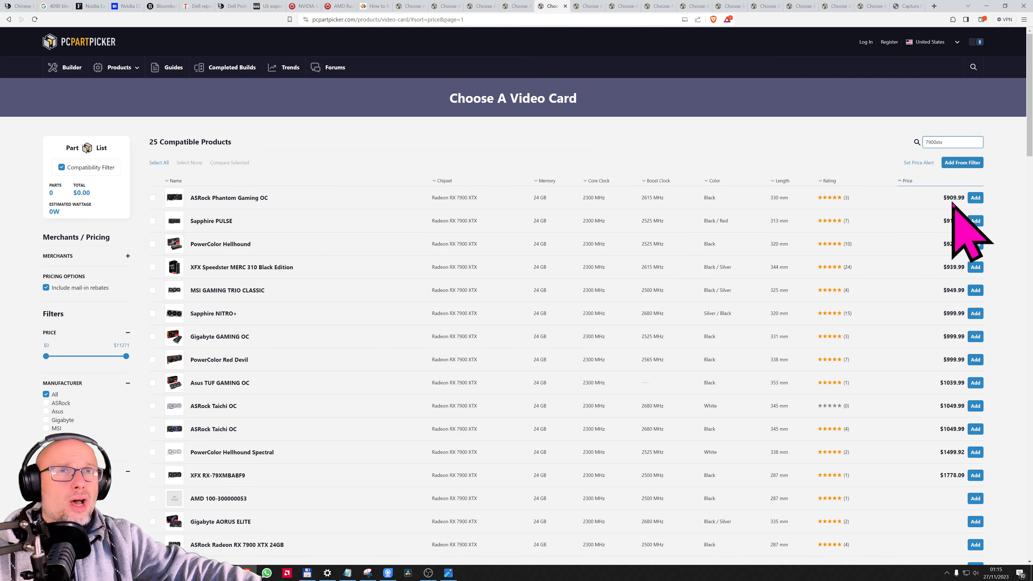
{"action": "mouse_move", "coordinate": [982, 297]}
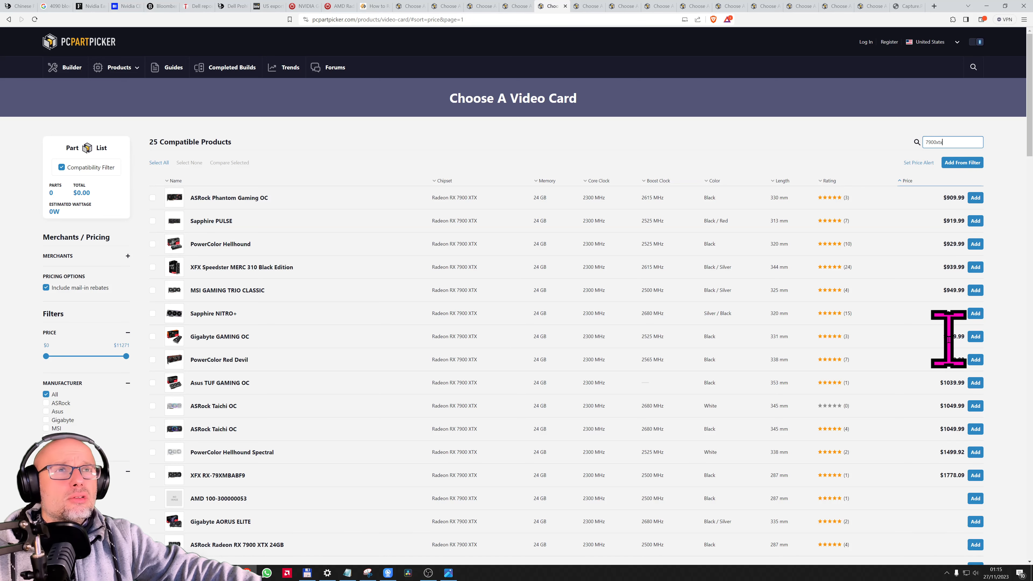
{"action": "mouse_move", "coordinate": [191, 231]}
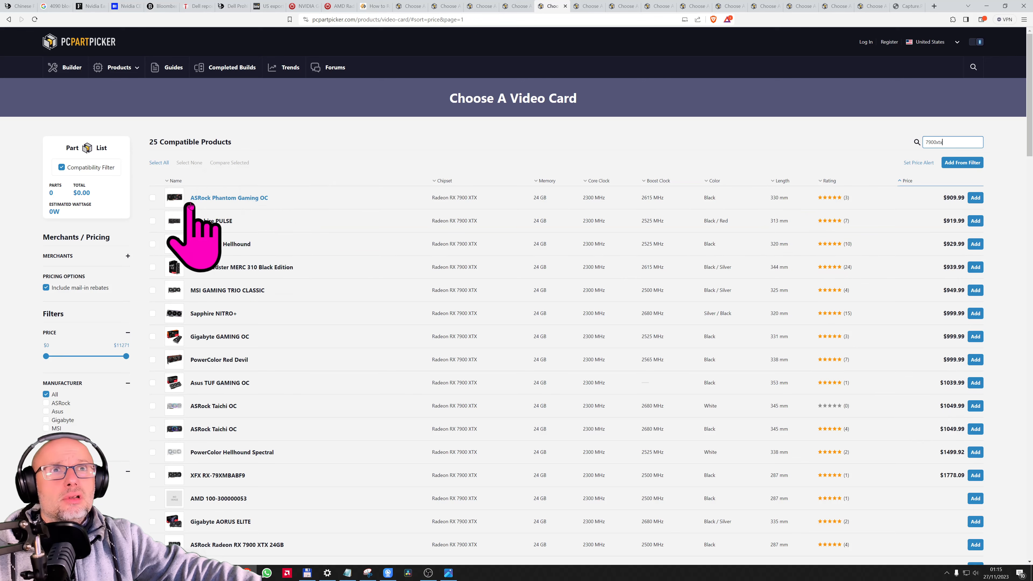
{"action": "mouse_move", "coordinate": [649, 39]}
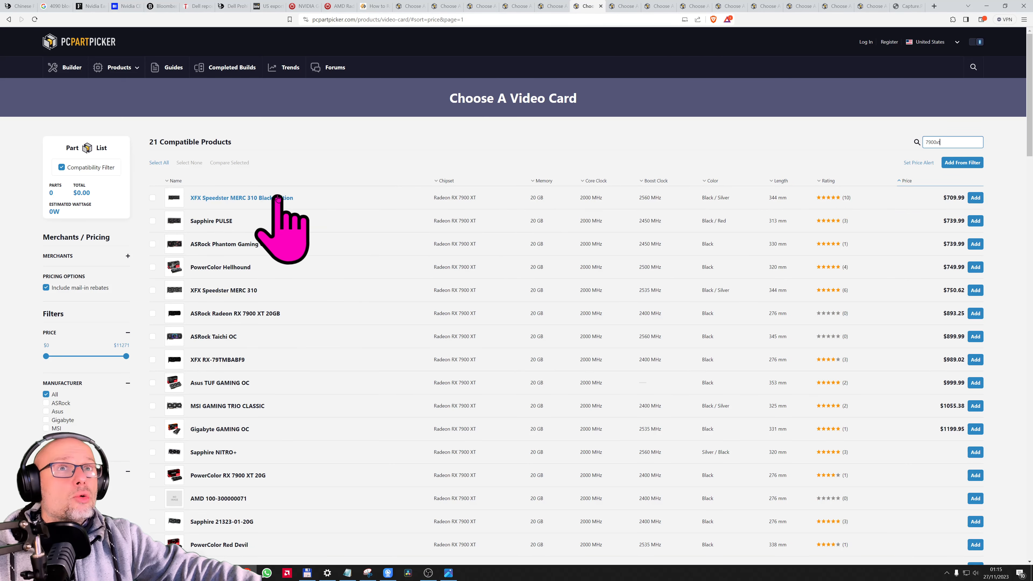
{"action": "mouse_move", "coordinate": [560, 237]}
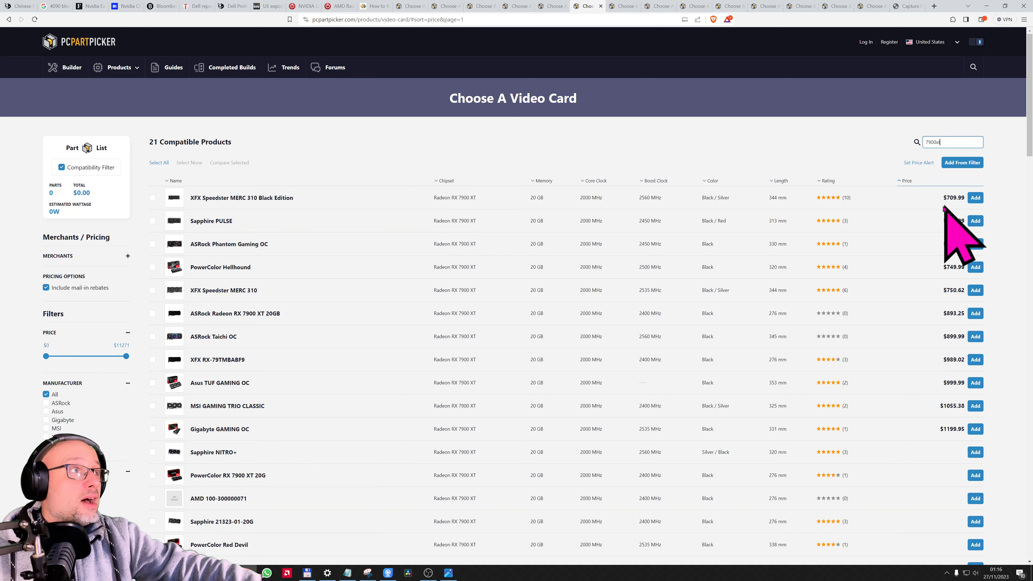
{"action": "mouse_move", "coordinate": [623, 6]}
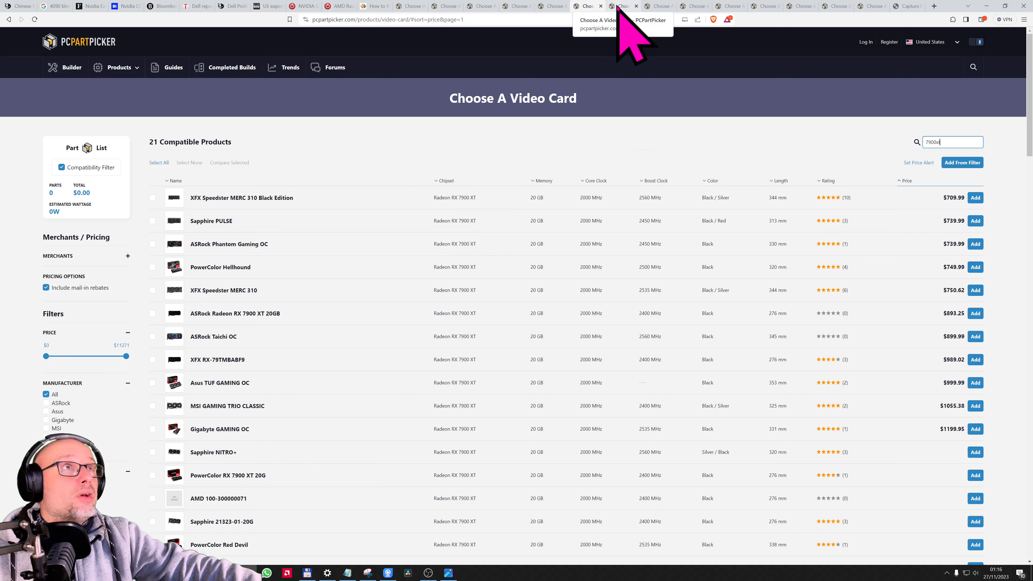
- Filter the PCPartPicker listing to 7800xt, then move to the UK 4090 listing tab
{"action": "type", "text": "7800xt"}
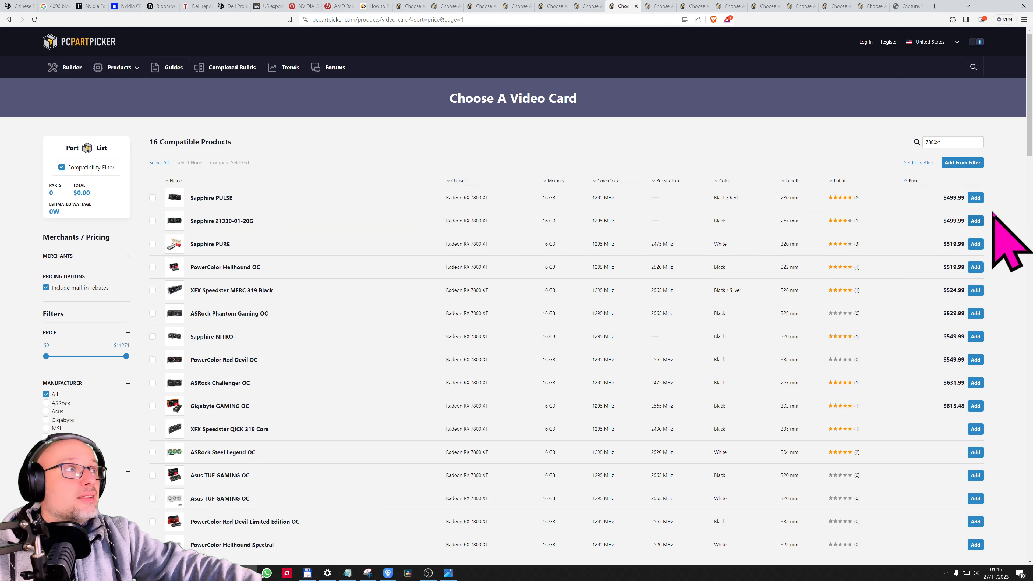
{"action": "mouse_move", "coordinate": [988, 224]}
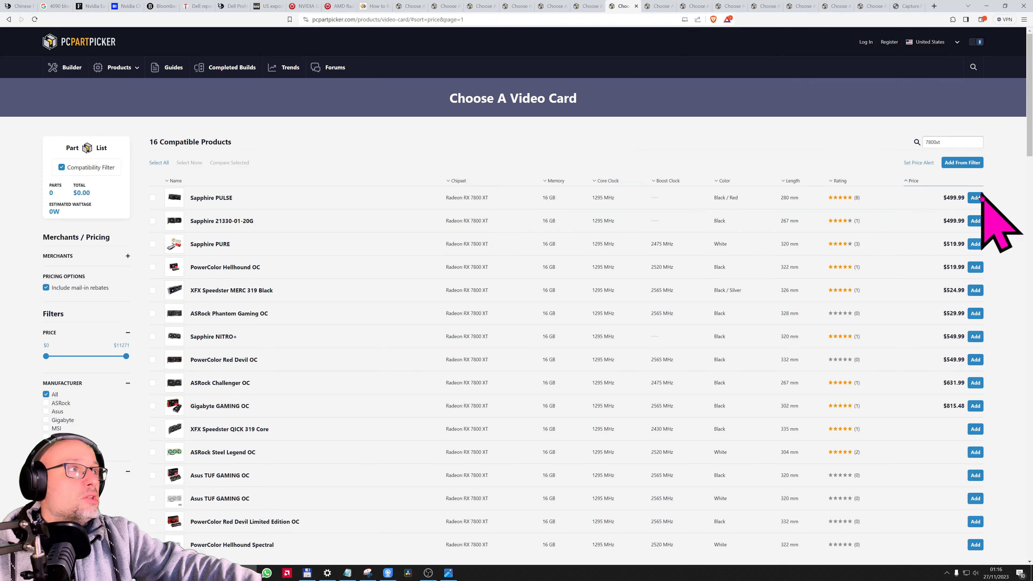
{"action": "left_click", "coordinate": [655, 6]}
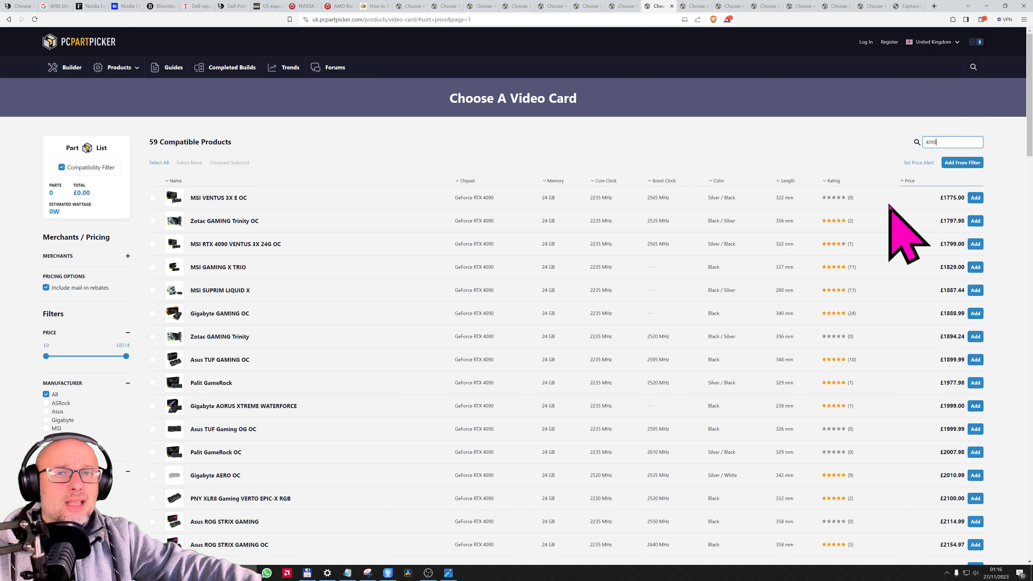
{"action": "mouse_move", "coordinate": [930, 250]}
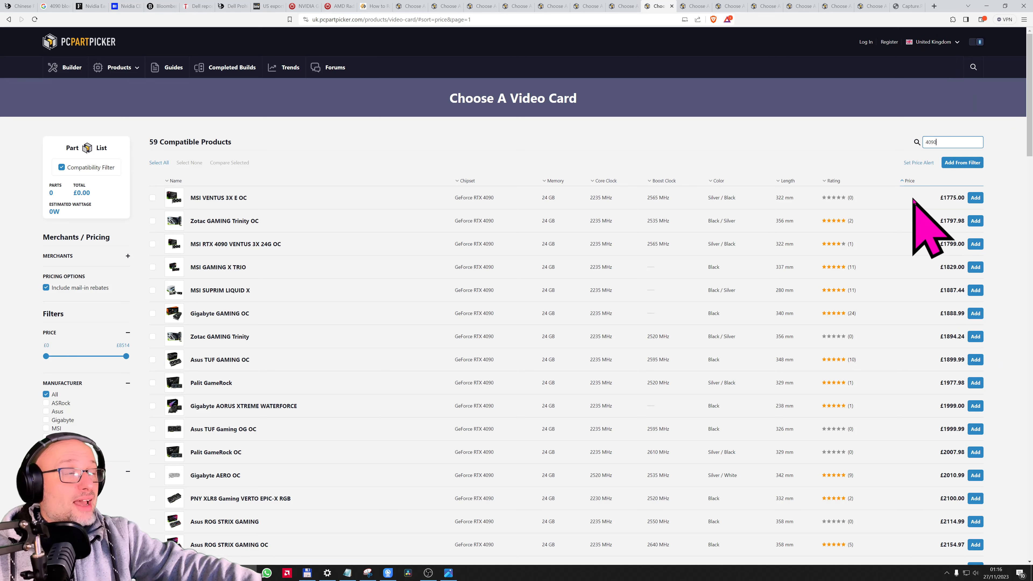
{"action": "mouse_move", "coordinate": [936, 231]}
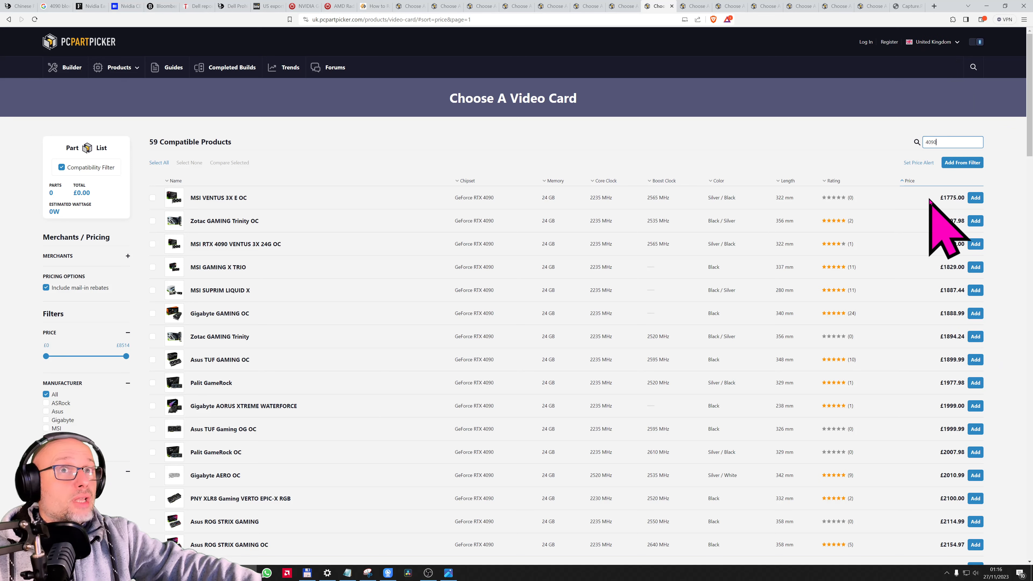
{"action": "mouse_move", "coordinate": [935, 234]}
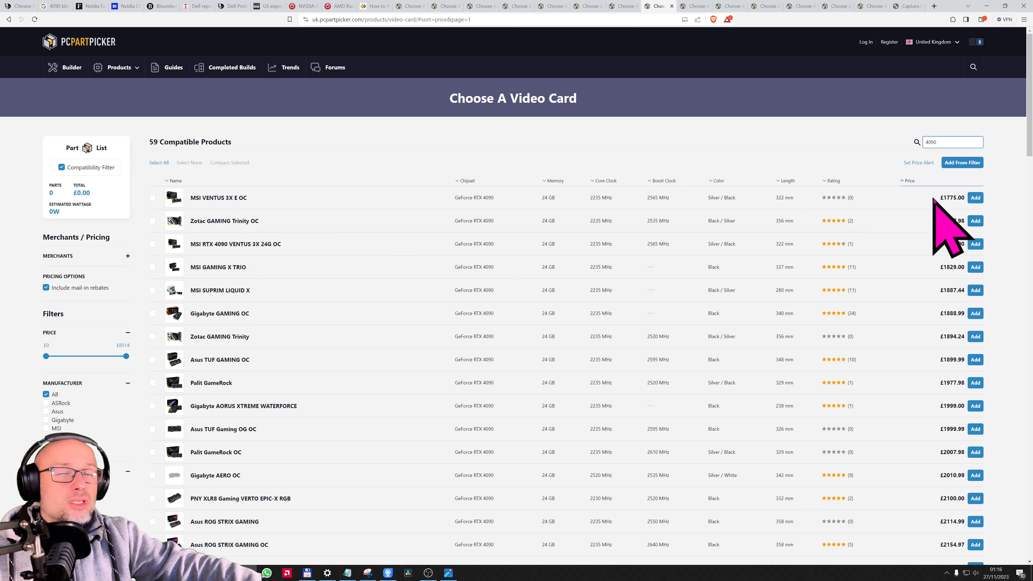
{"action": "mouse_move", "coordinate": [950, 211]}
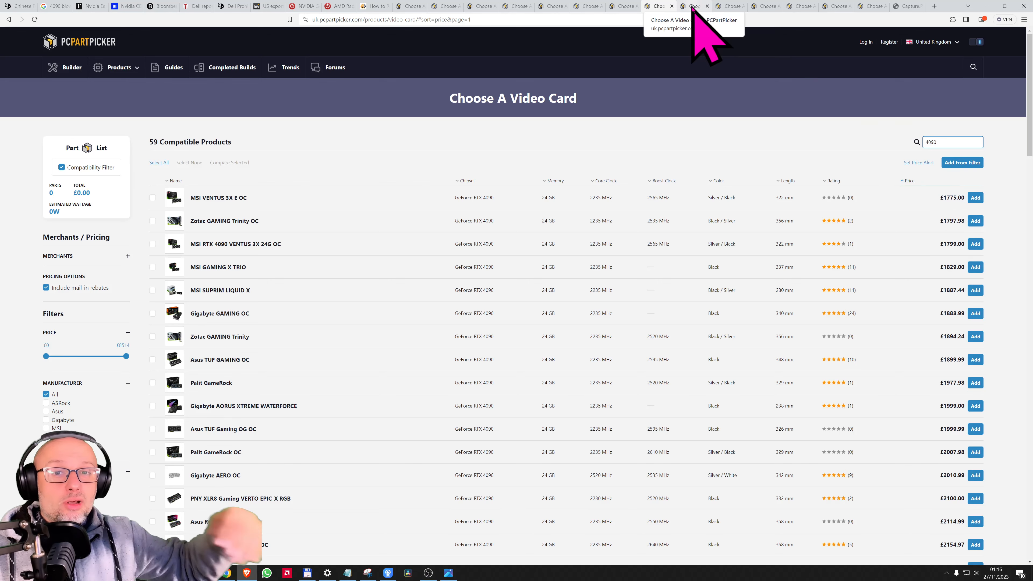
{"action": "mouse_move", "coordinate": [975, 257]}
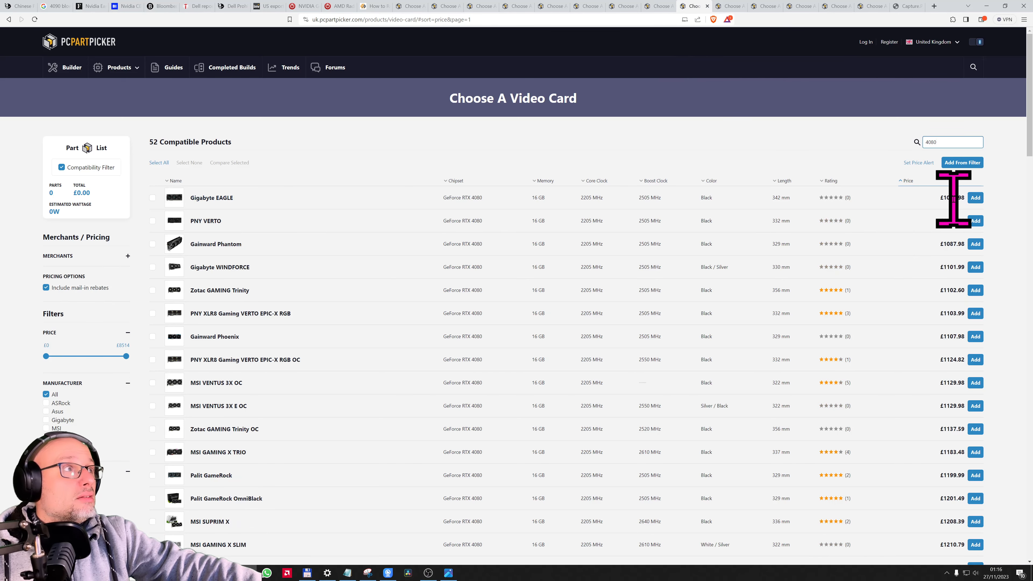
{"action": "mouse_move", "coordinate": [962, 237]}
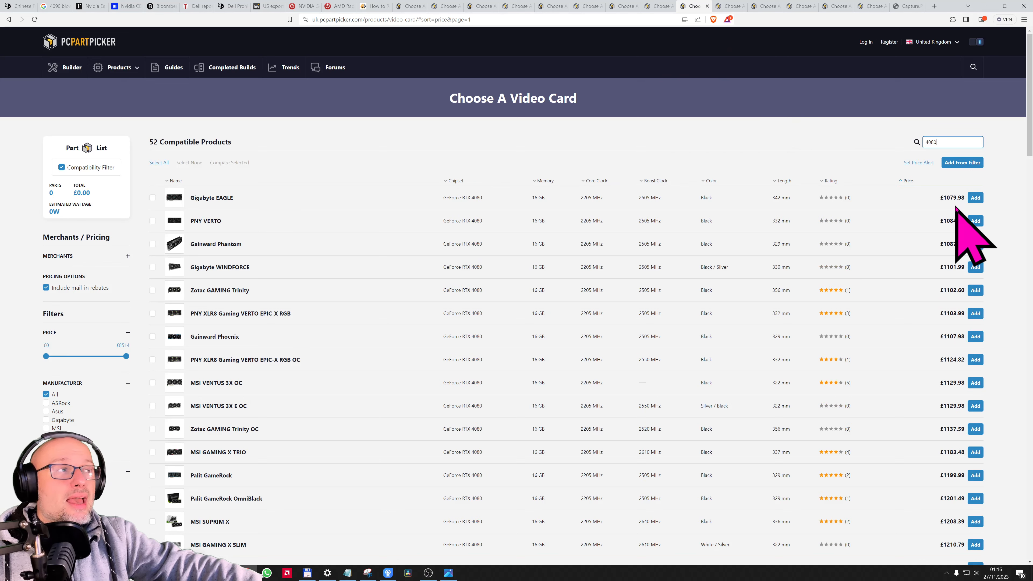
{"action": "mouse_move", "coordinate": [211, 197]}
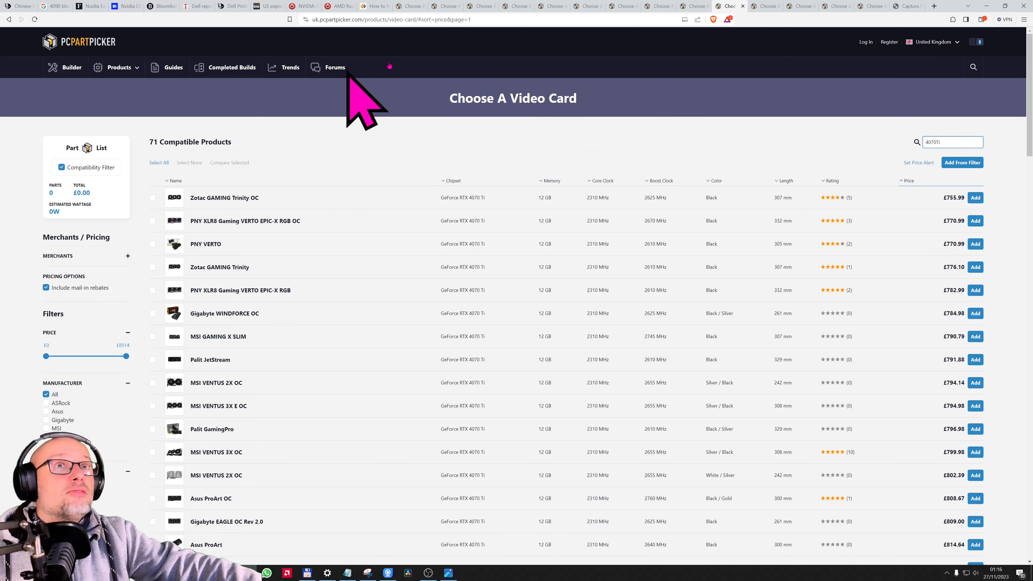
{"action": "mouse_move", "coordinate": [945, 231]}
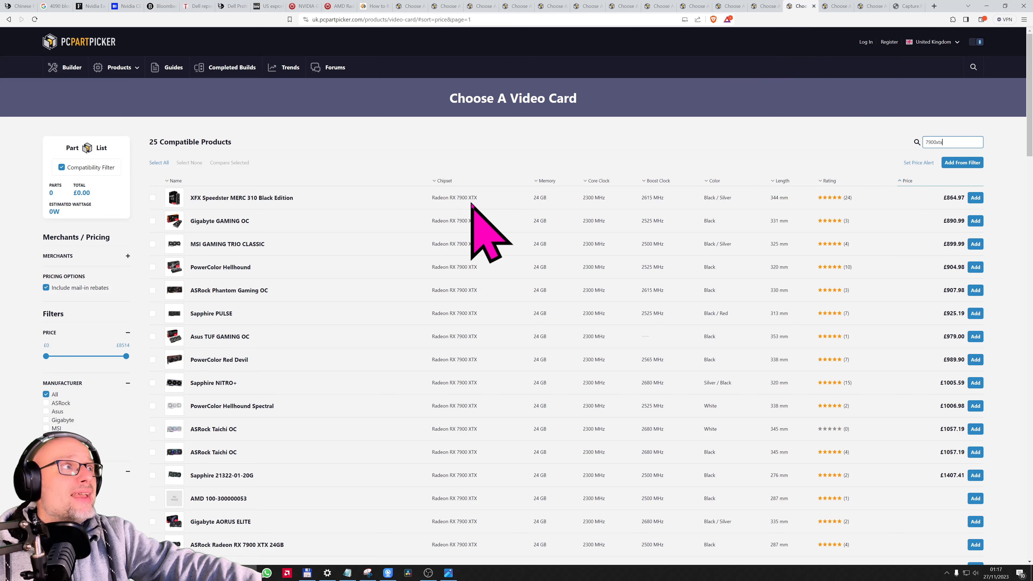
{"action": "mouse_move", "coordinate": [952, 237]}
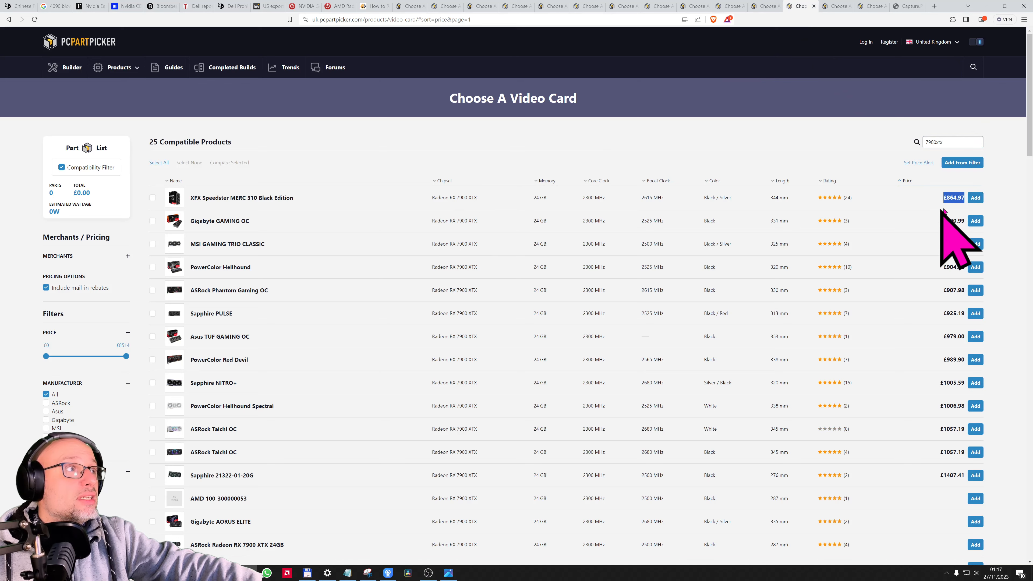
{"action": "mouse_move", "coordinate": [962, 238]}
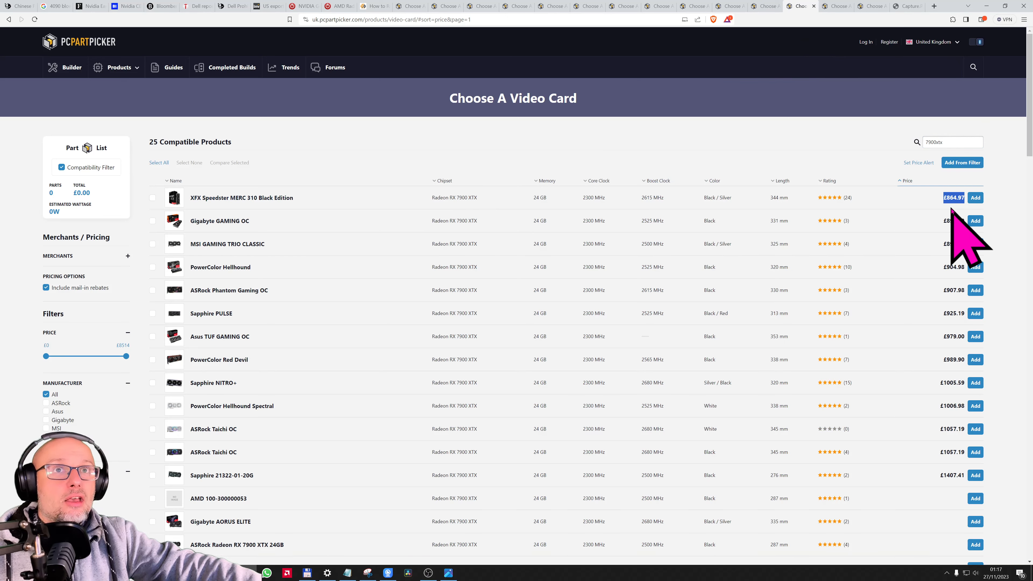
{"action": "mouse_move", "coordinate": [211, 313]}
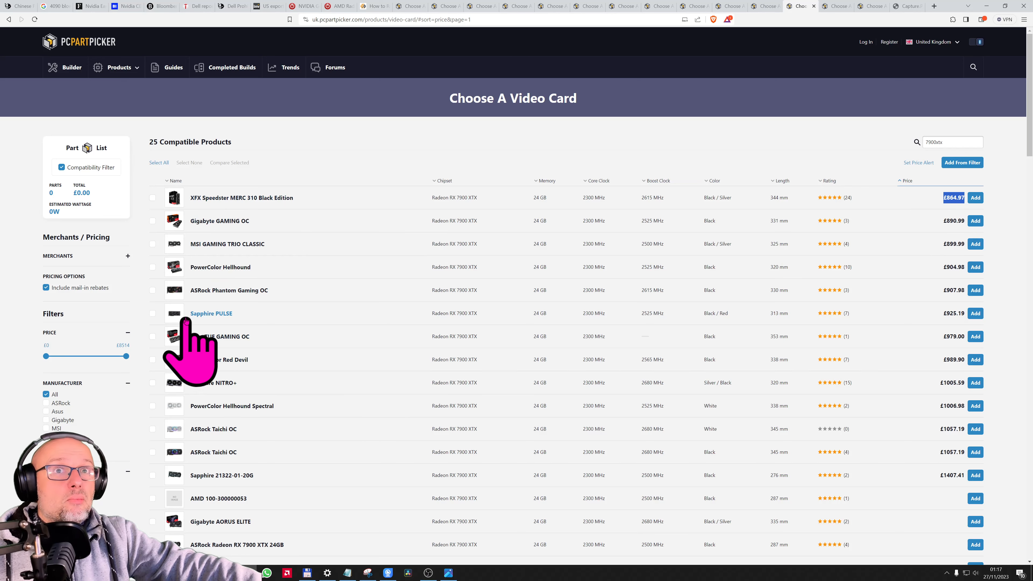
{"action": "mouse_move", "coordinate": [850, 343]}
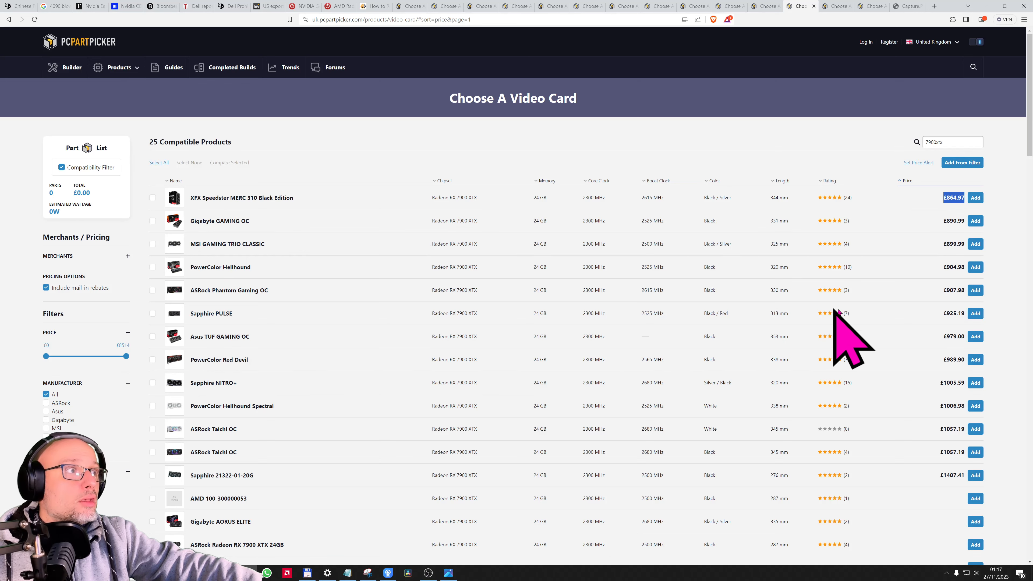
{"action": "mouse_move", "coordinate": [962, 355]}
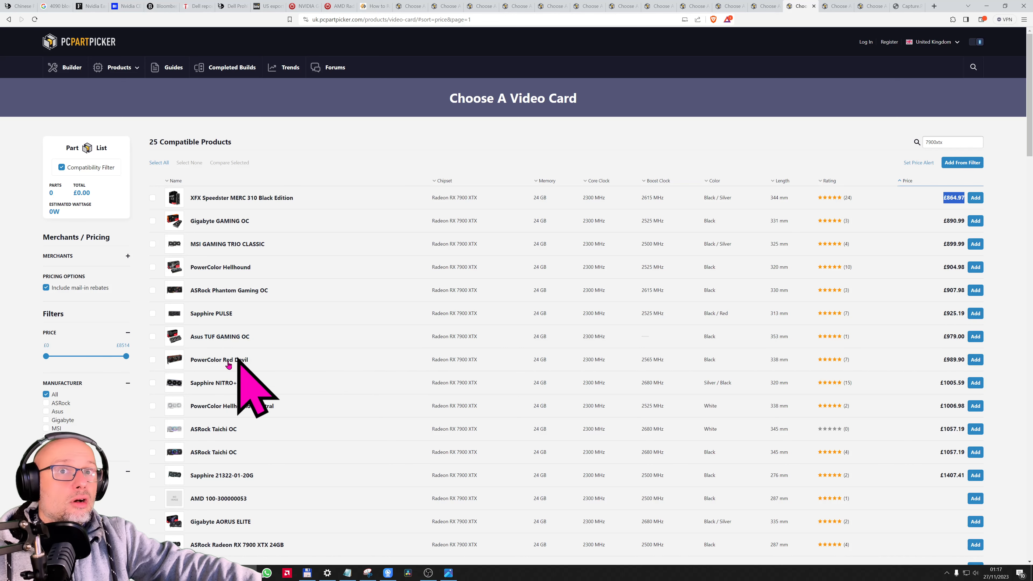
{"action": "mouse_move", "coordinate": [975, 383]}
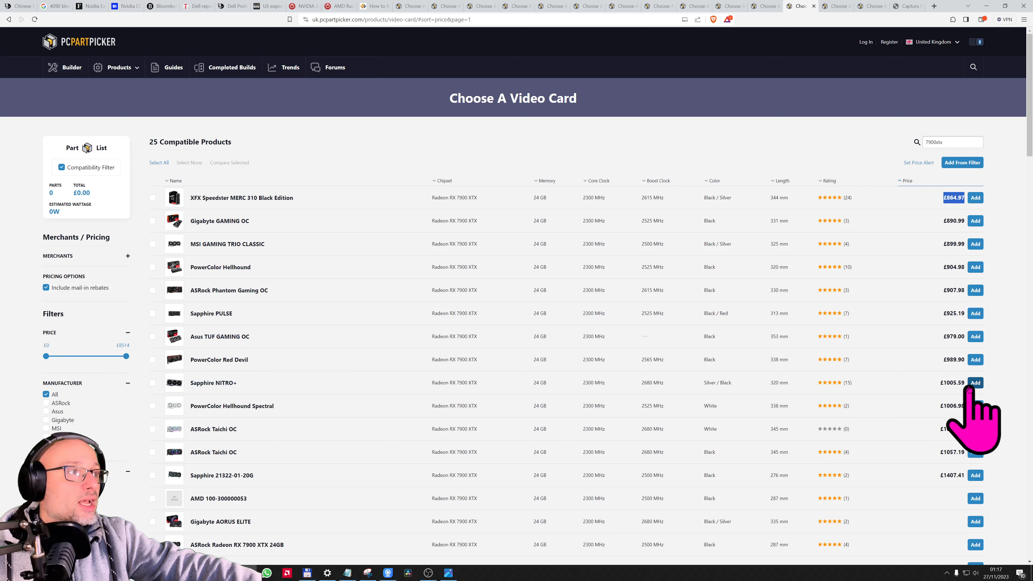
{"action": "mouse_move", "coordinate": [768, 411]}
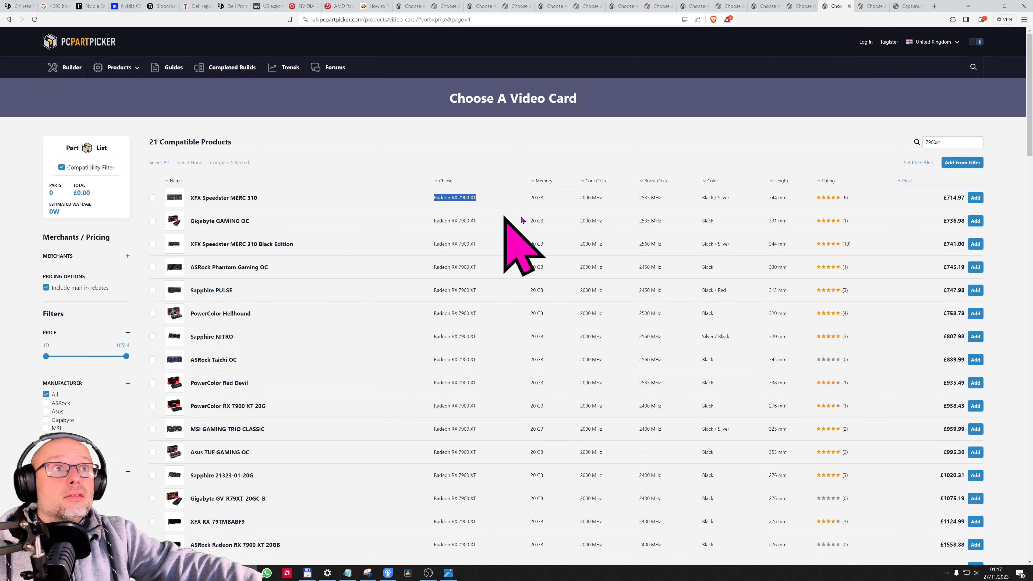
{"action": "mouse_move", "coordinate": [948, 412]}
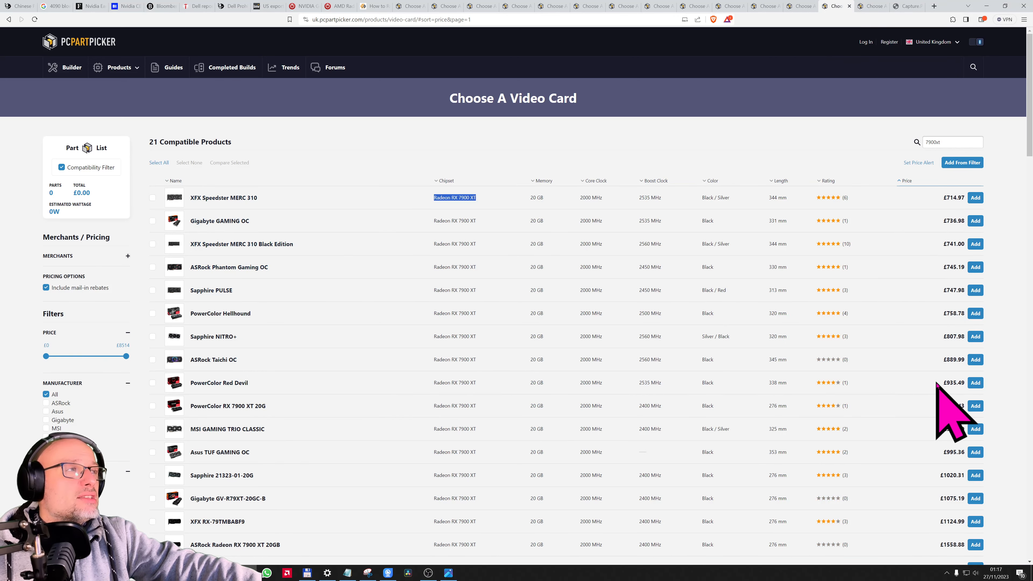
{"action": "mouse_move", "coordinate": [857, 20]}
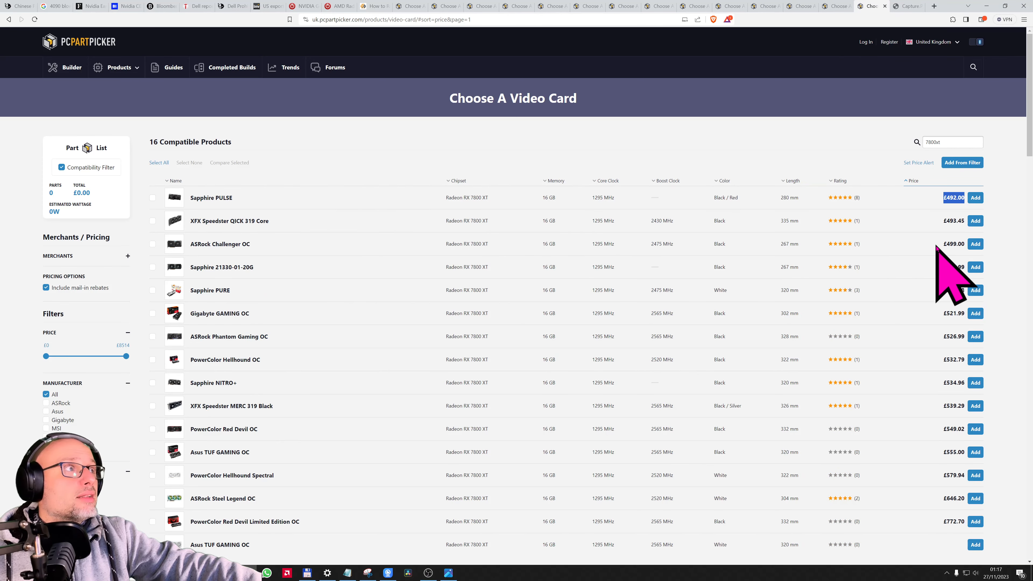
{"action": "mouse_move", "coordinate": [986, 227]}
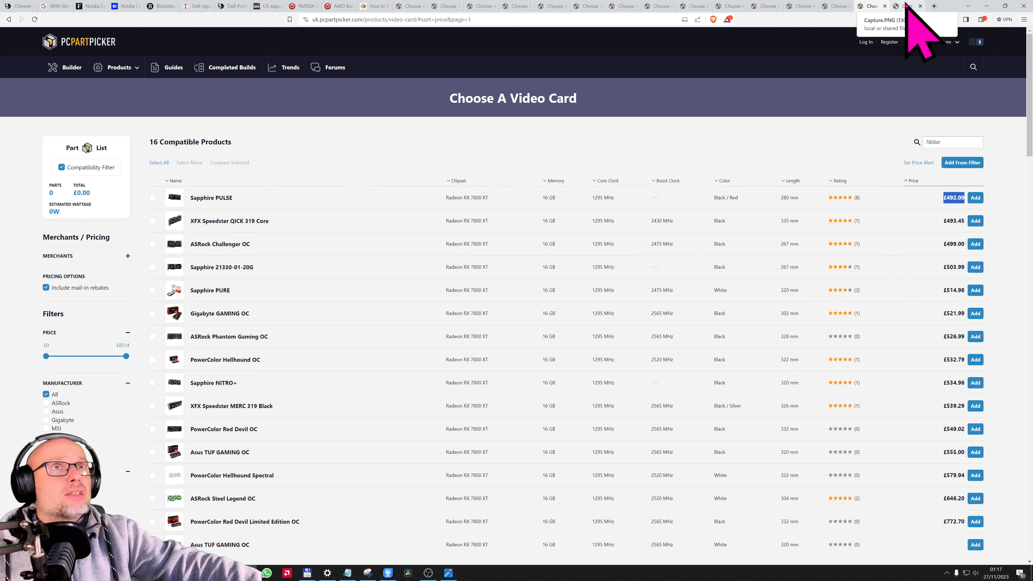
- Switch to the tab holding the summary notes image on AI's GPU-market impact
{"action": "left_click", "coordinate": [907, 6]}
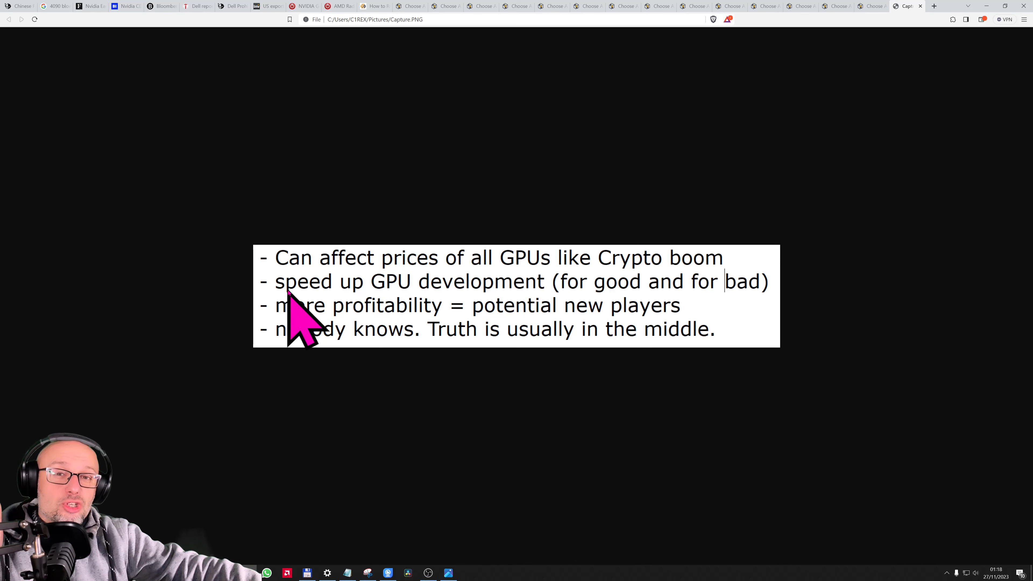
{"action": "mouse_move", "coordinate": [547, 310]}
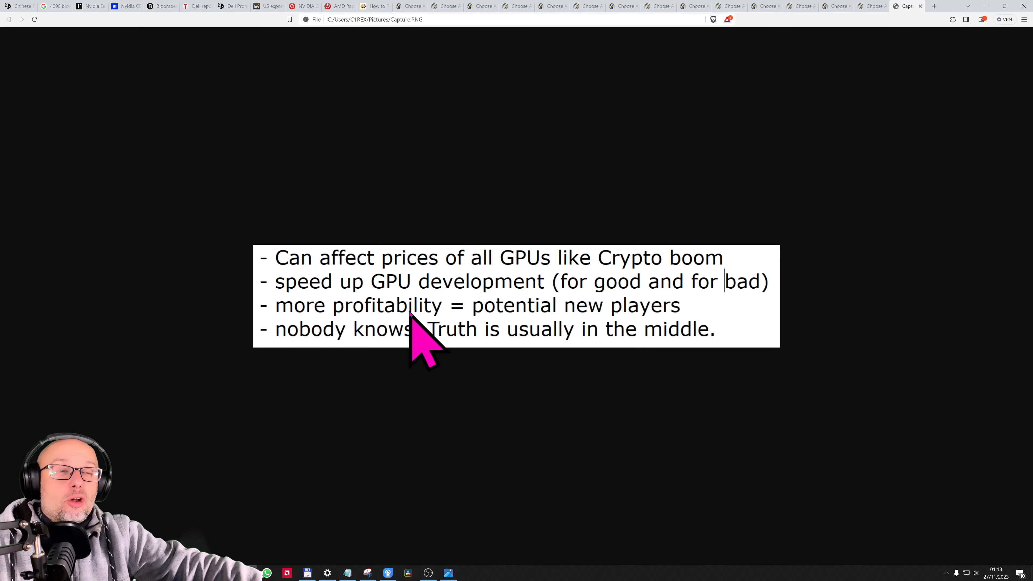
{"action": "mouse_move", "coordinate": [692, 329]}
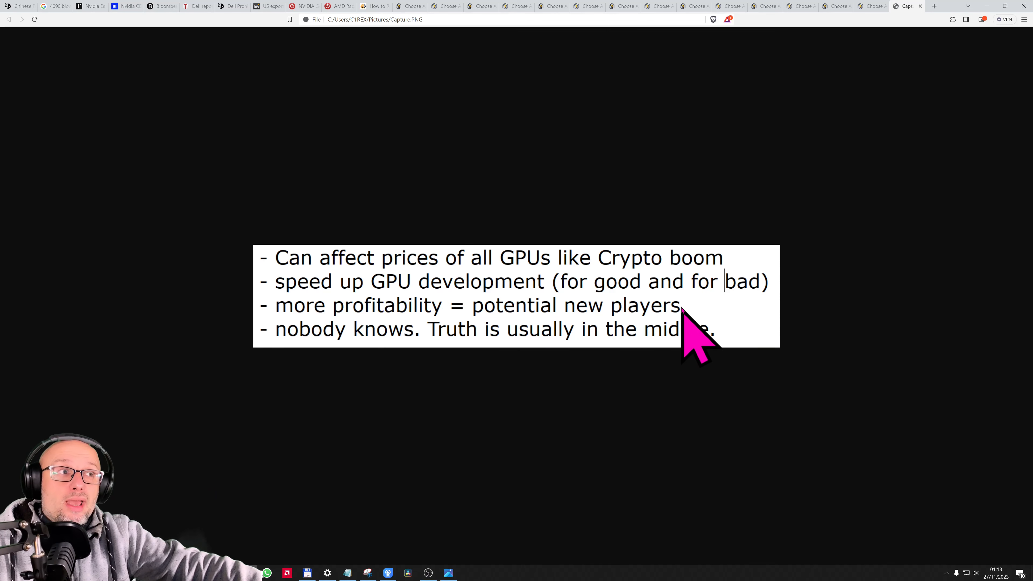
{"action": "mouse_move", "coordinate": [695, 329]}
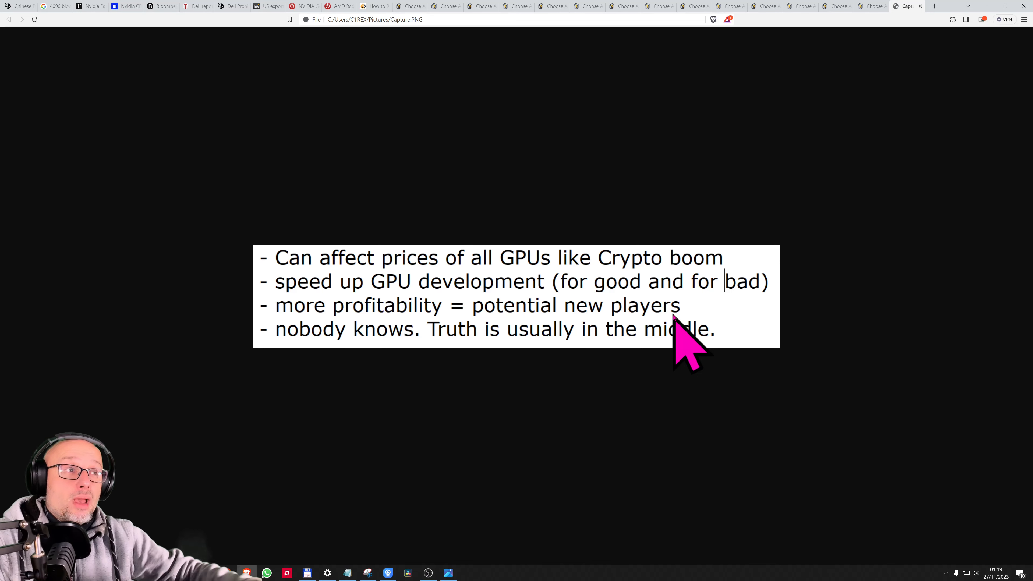
{"action": "mouse_move", "coordinate": [678, 335]}
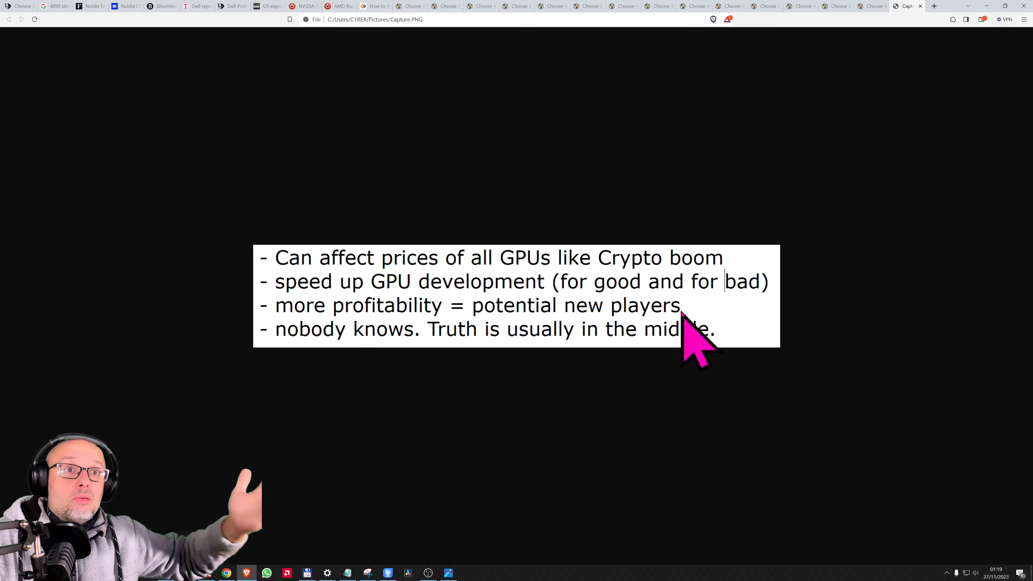
{"action": "mouse_move", "coordinate": [297, 349]}
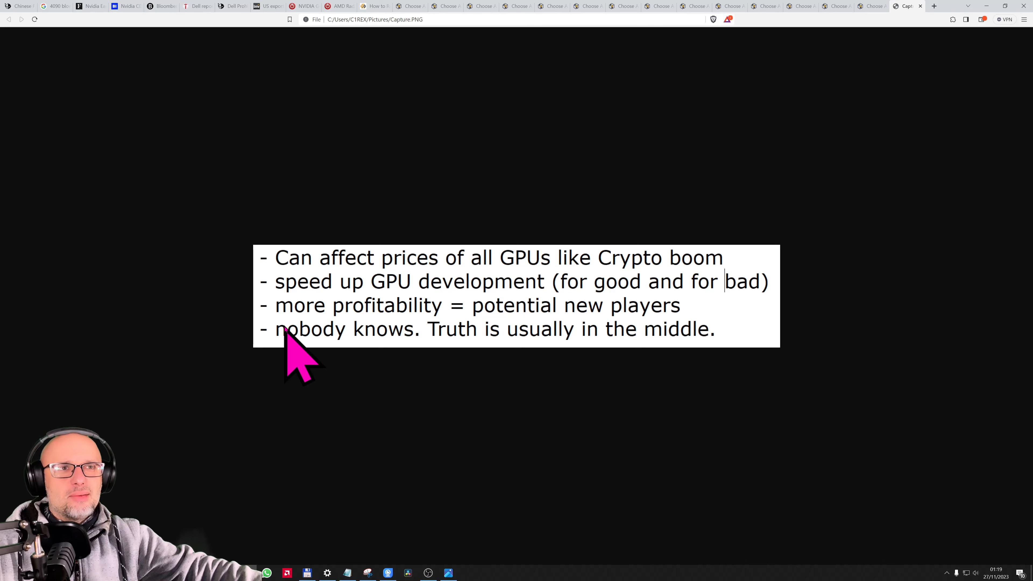
{"action": "mouse_move", "coordinate": [405, 366]}
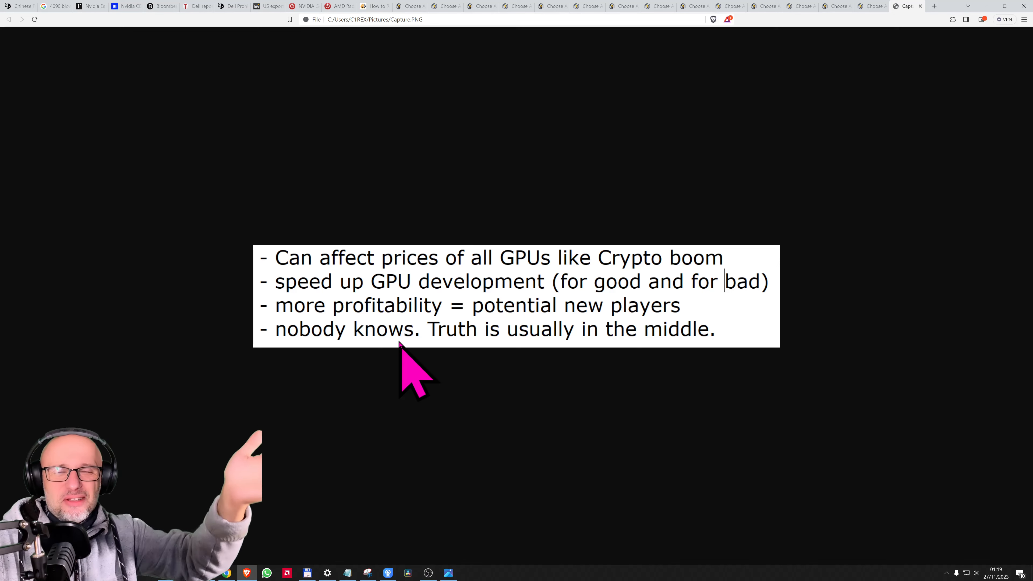
{"action": "mouse_move", "coordinate": [461, 362]}
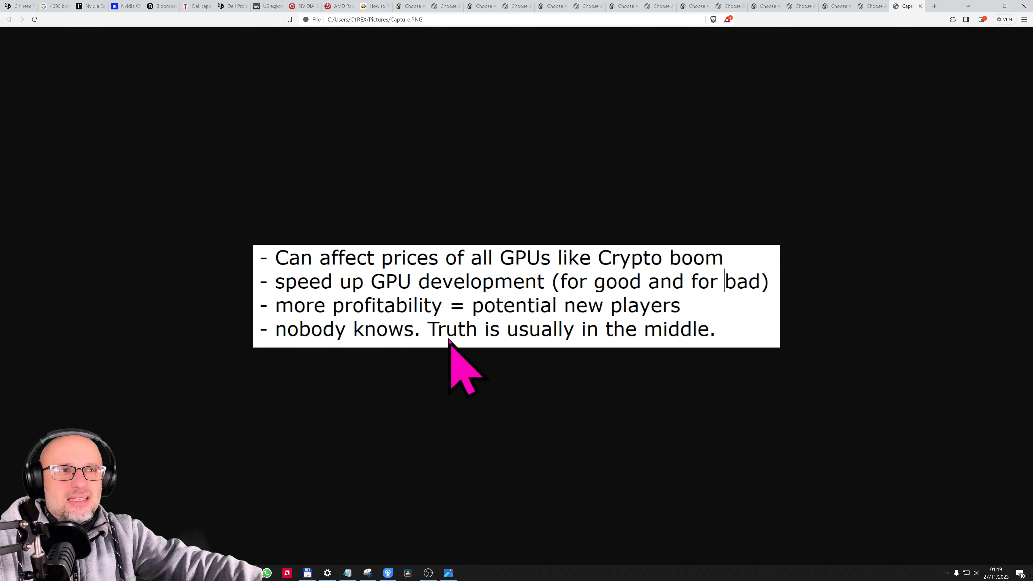
{"action": "mouse_move", "coordinate": [471, 366]}
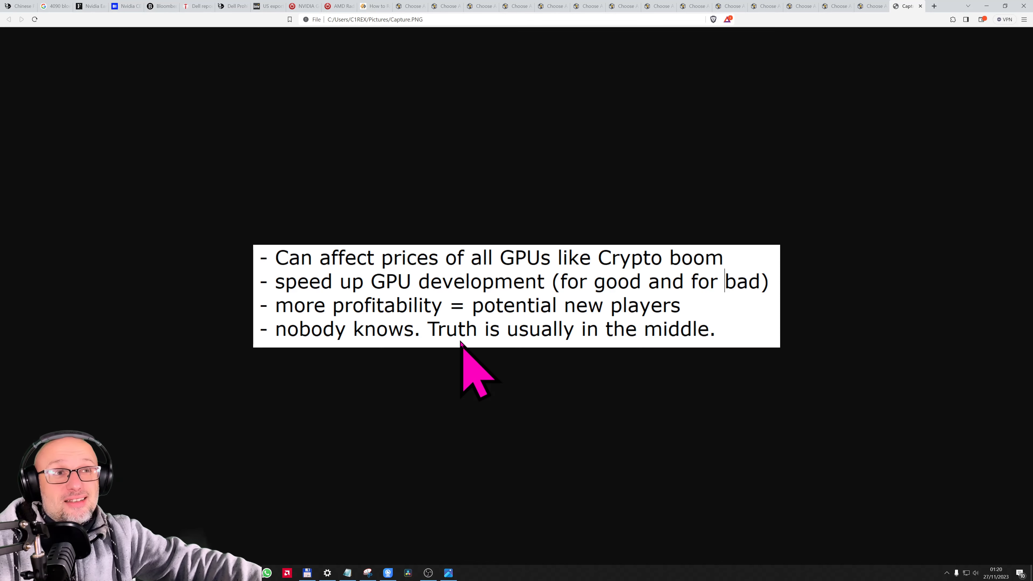
{"action": "mouse_move", "coordinate": [468, 323]}
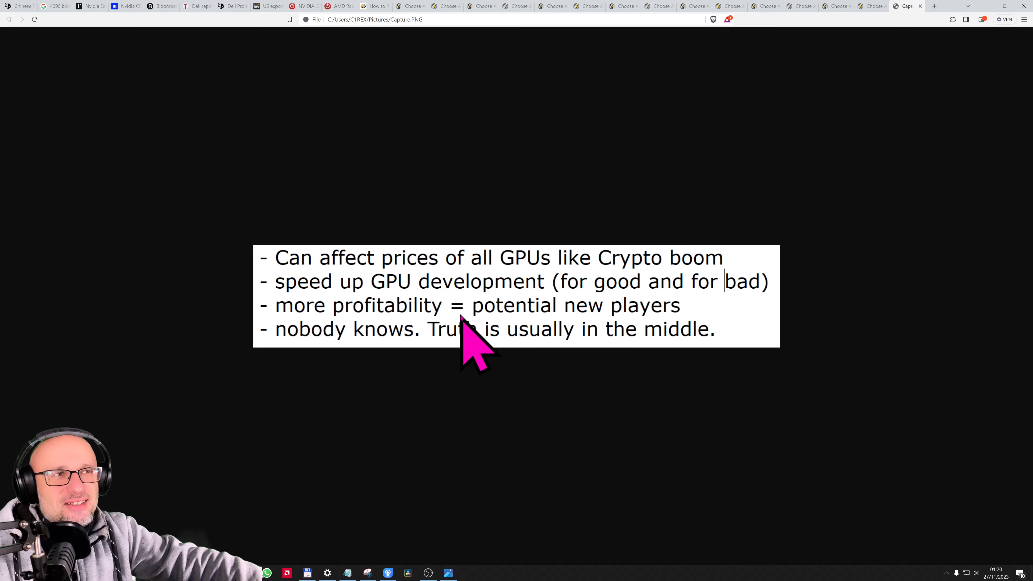